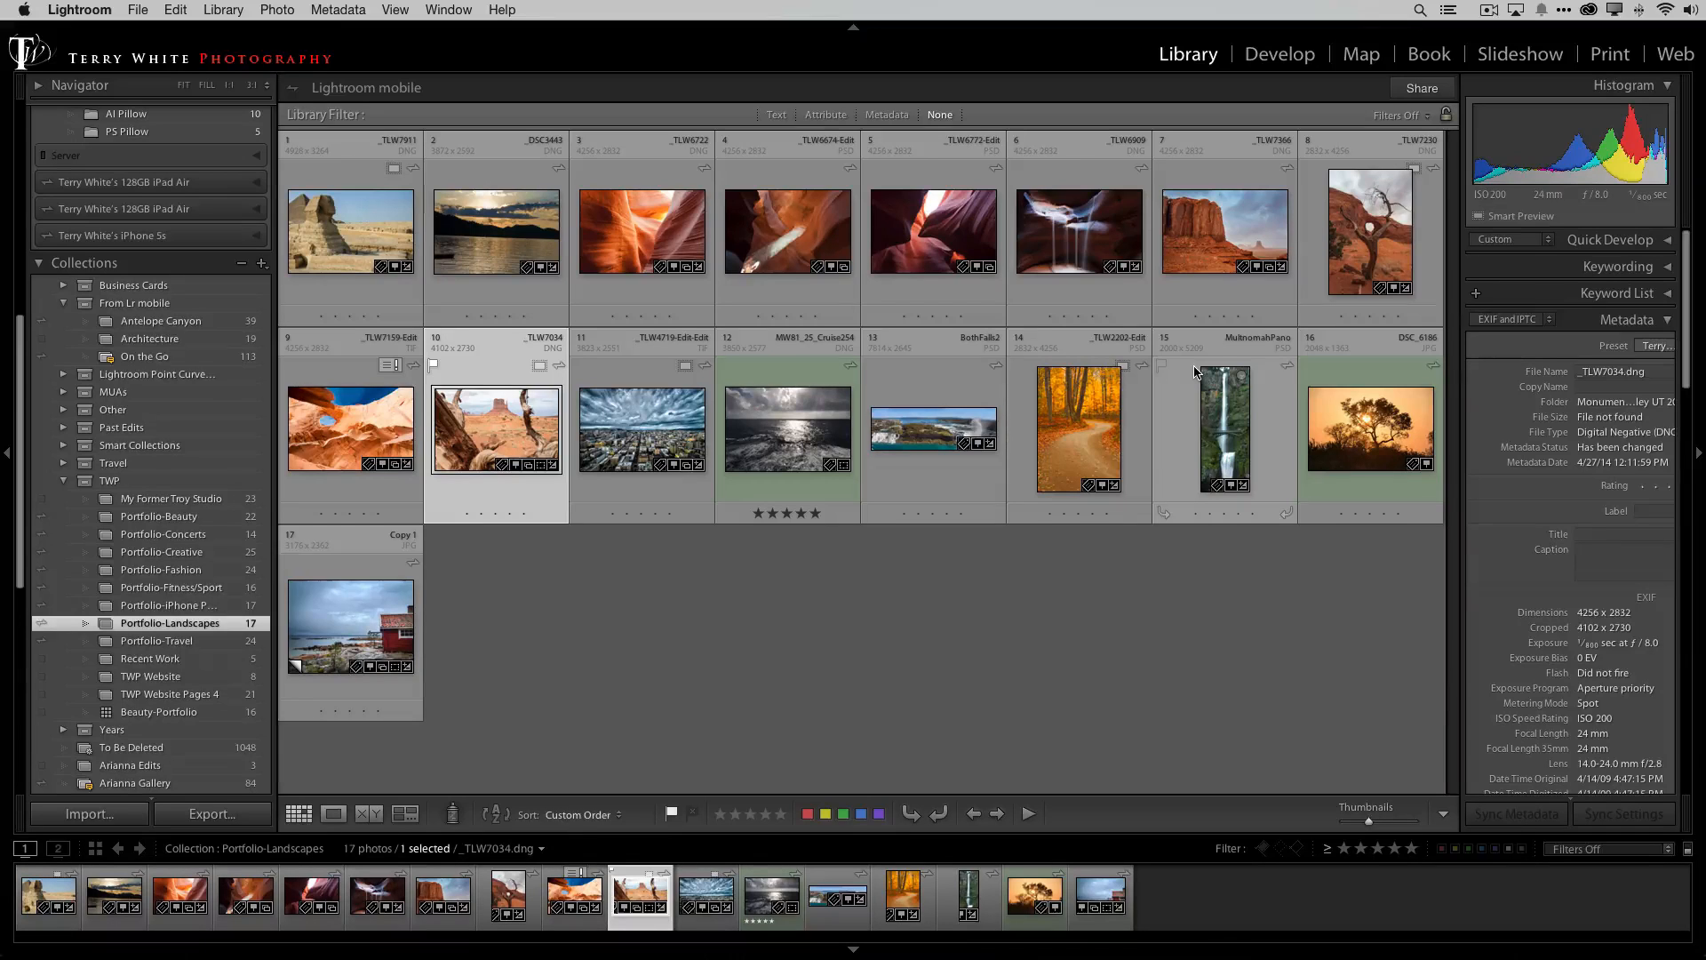
mouse_move(1174, 375)
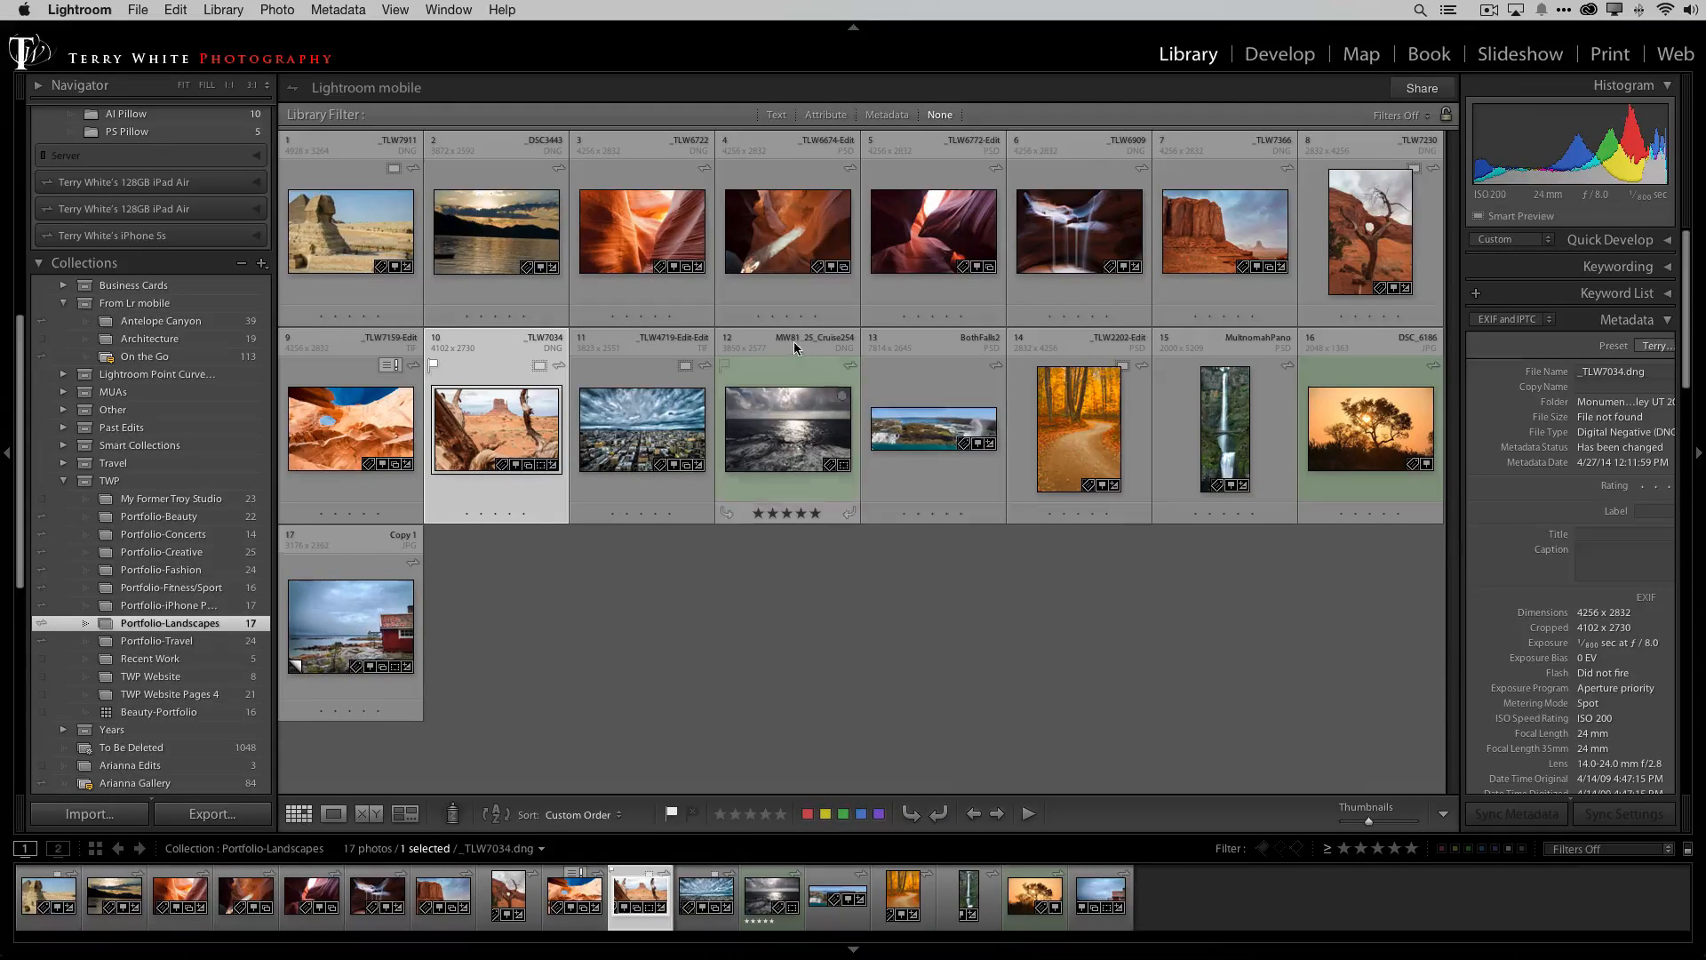
Step: Select the Antelope Canyon photo, then the Sphinx photo (_TLW7911) in Portfolio-Landscapes
left_click(642, 231)
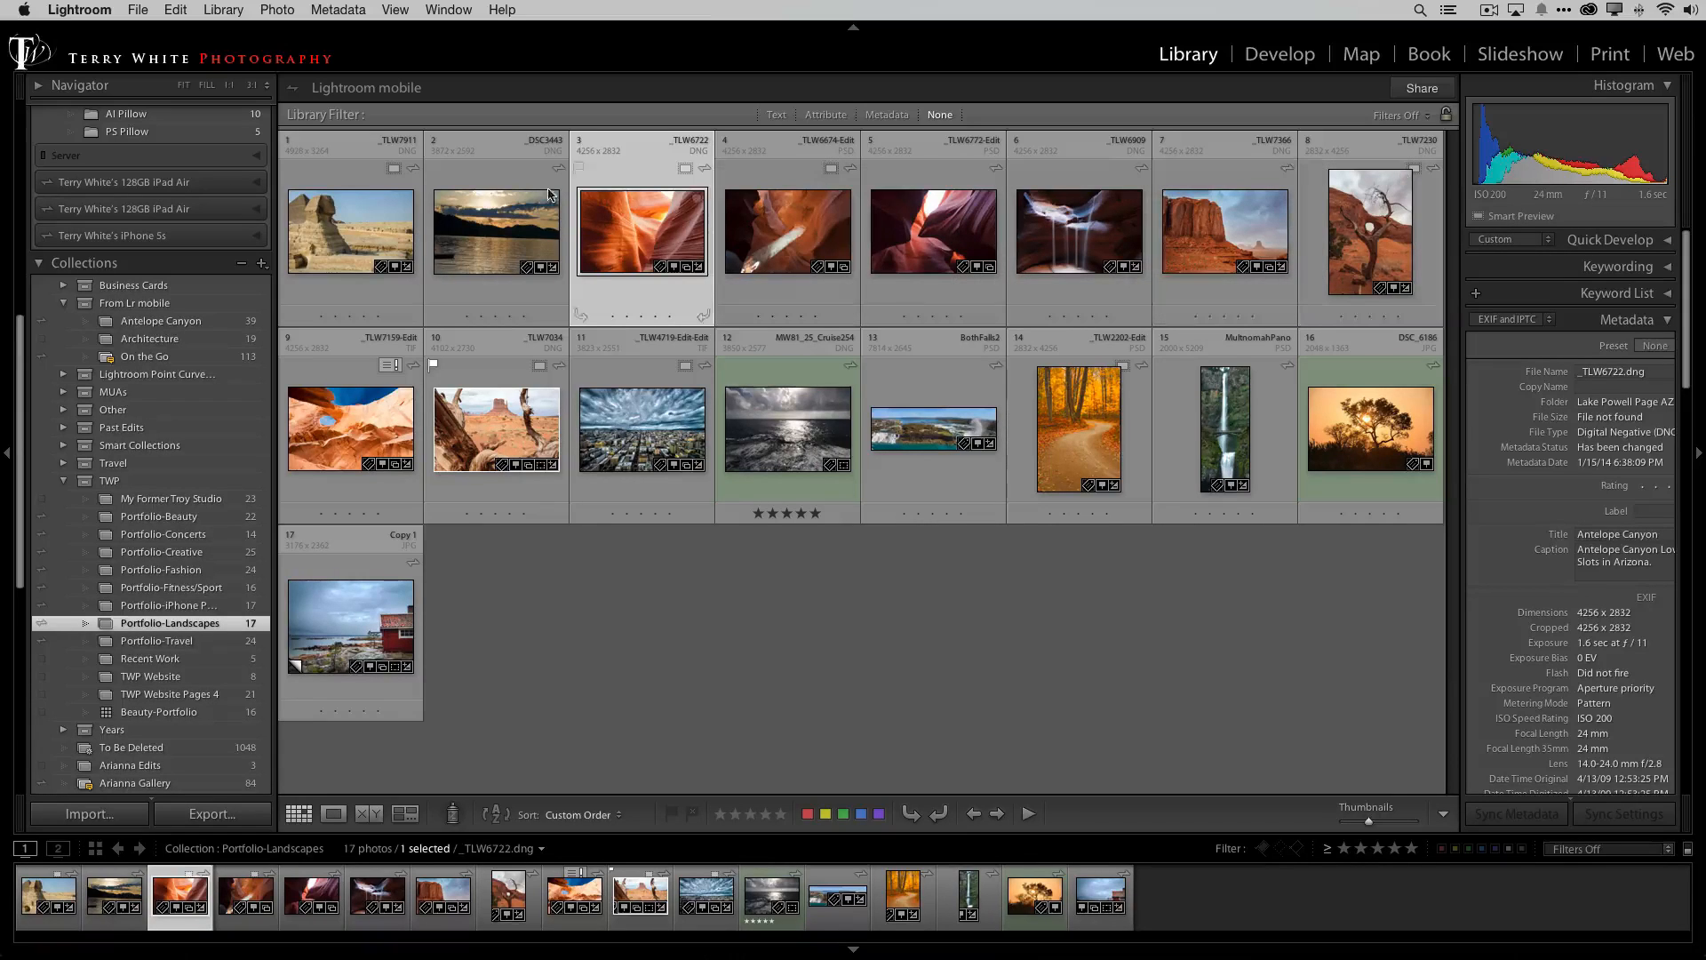
left_click(351, 232)
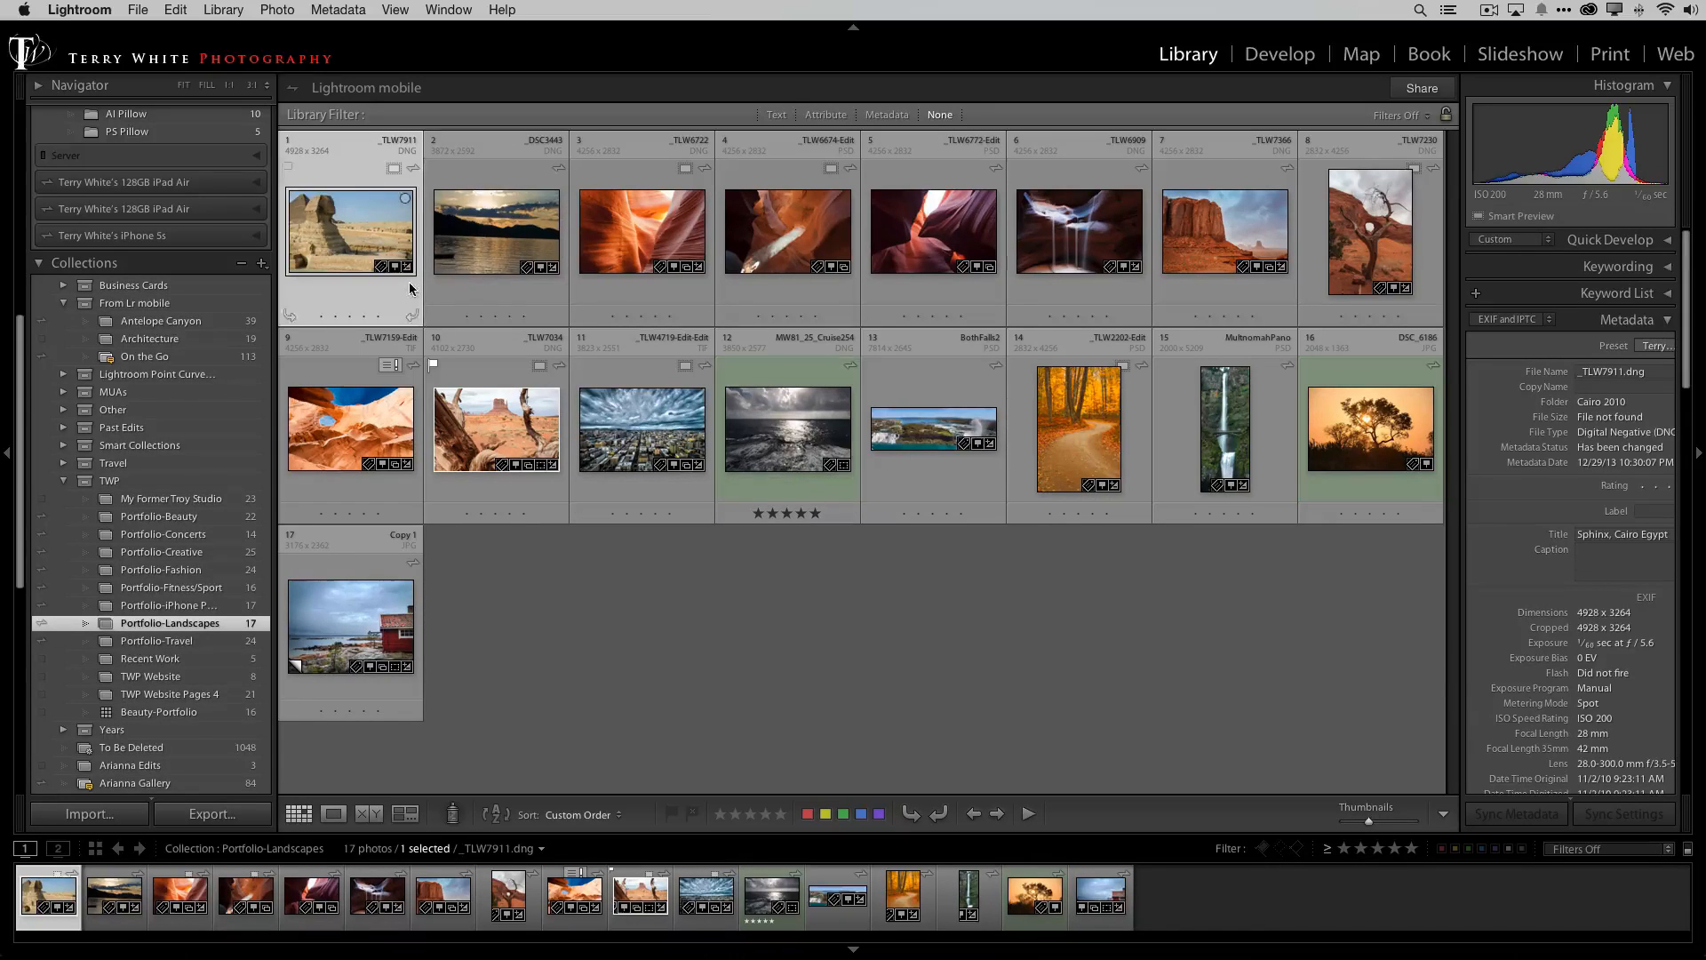
mouse_move(526, 628)
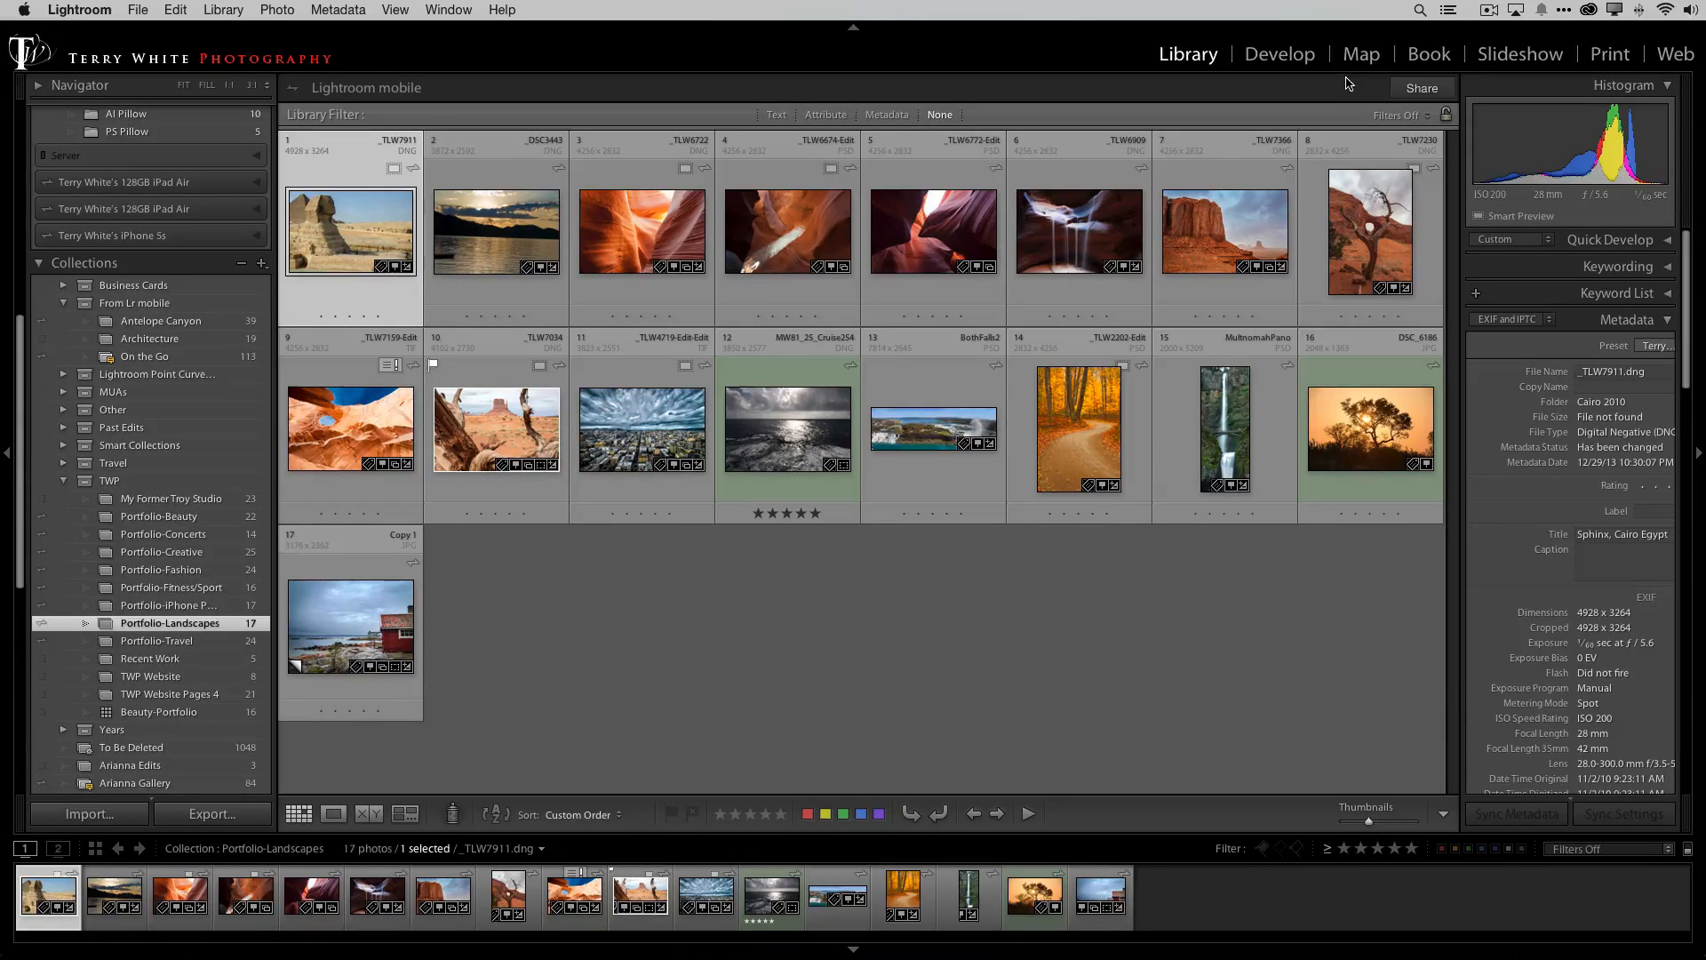
Step: Switch to the Book module and clear the book to an empty 2-page Standard Landscape
left_click(1430, 53)
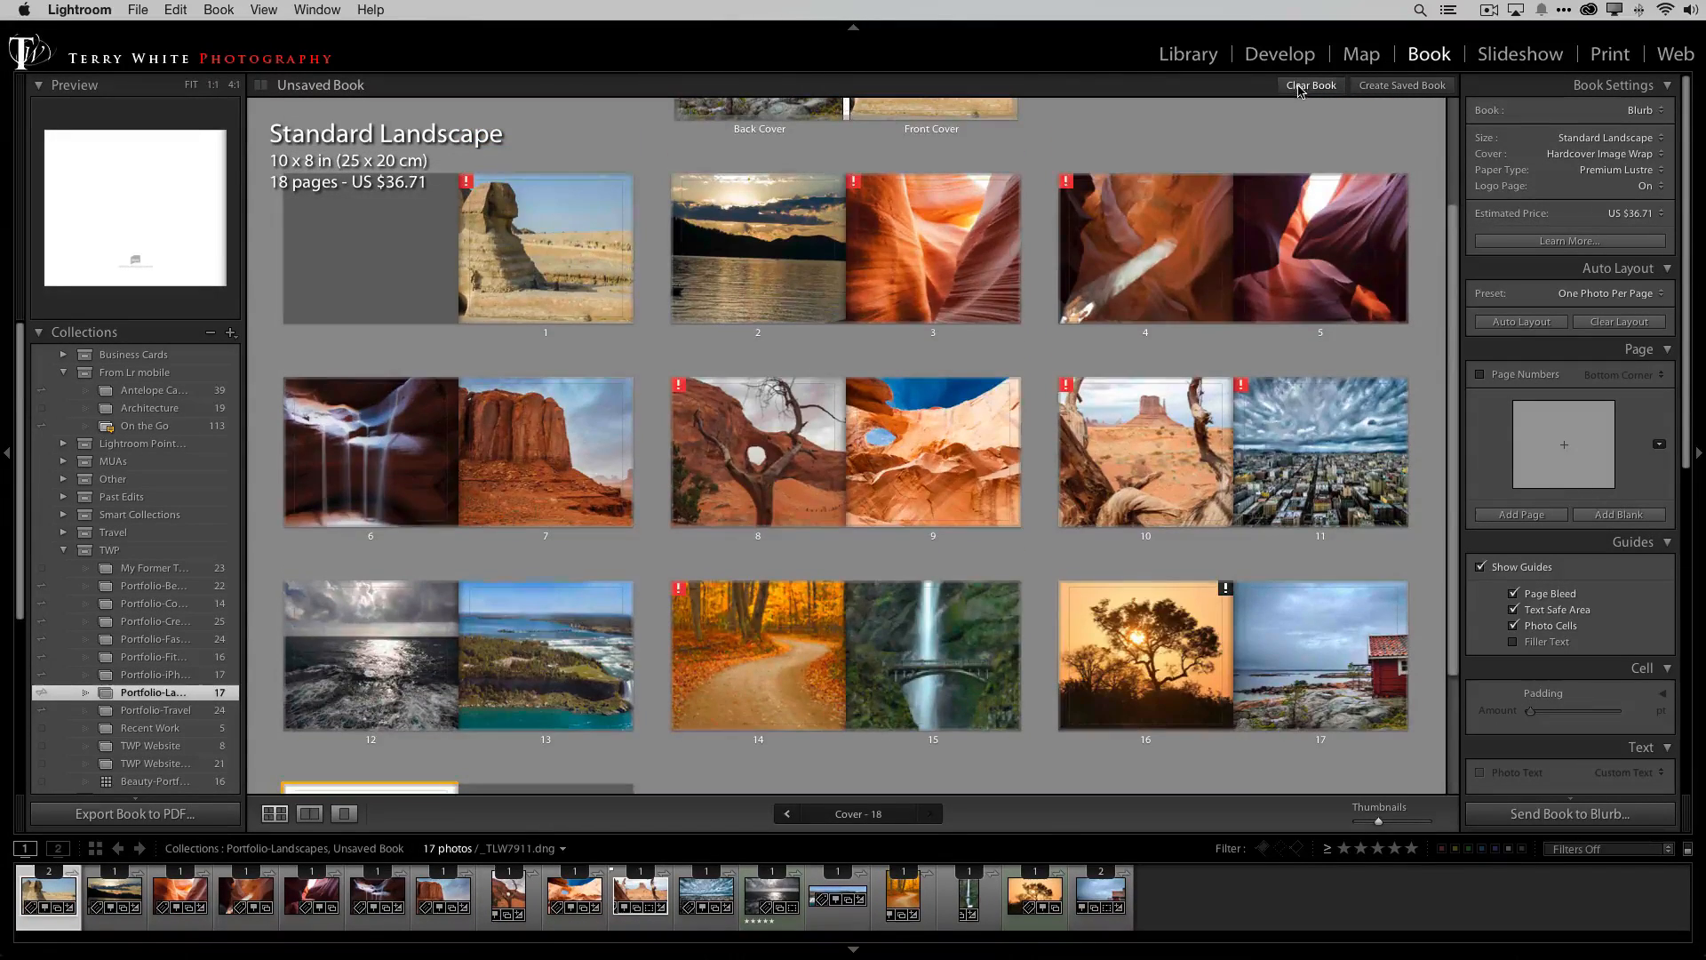
left_click(1310, 85)
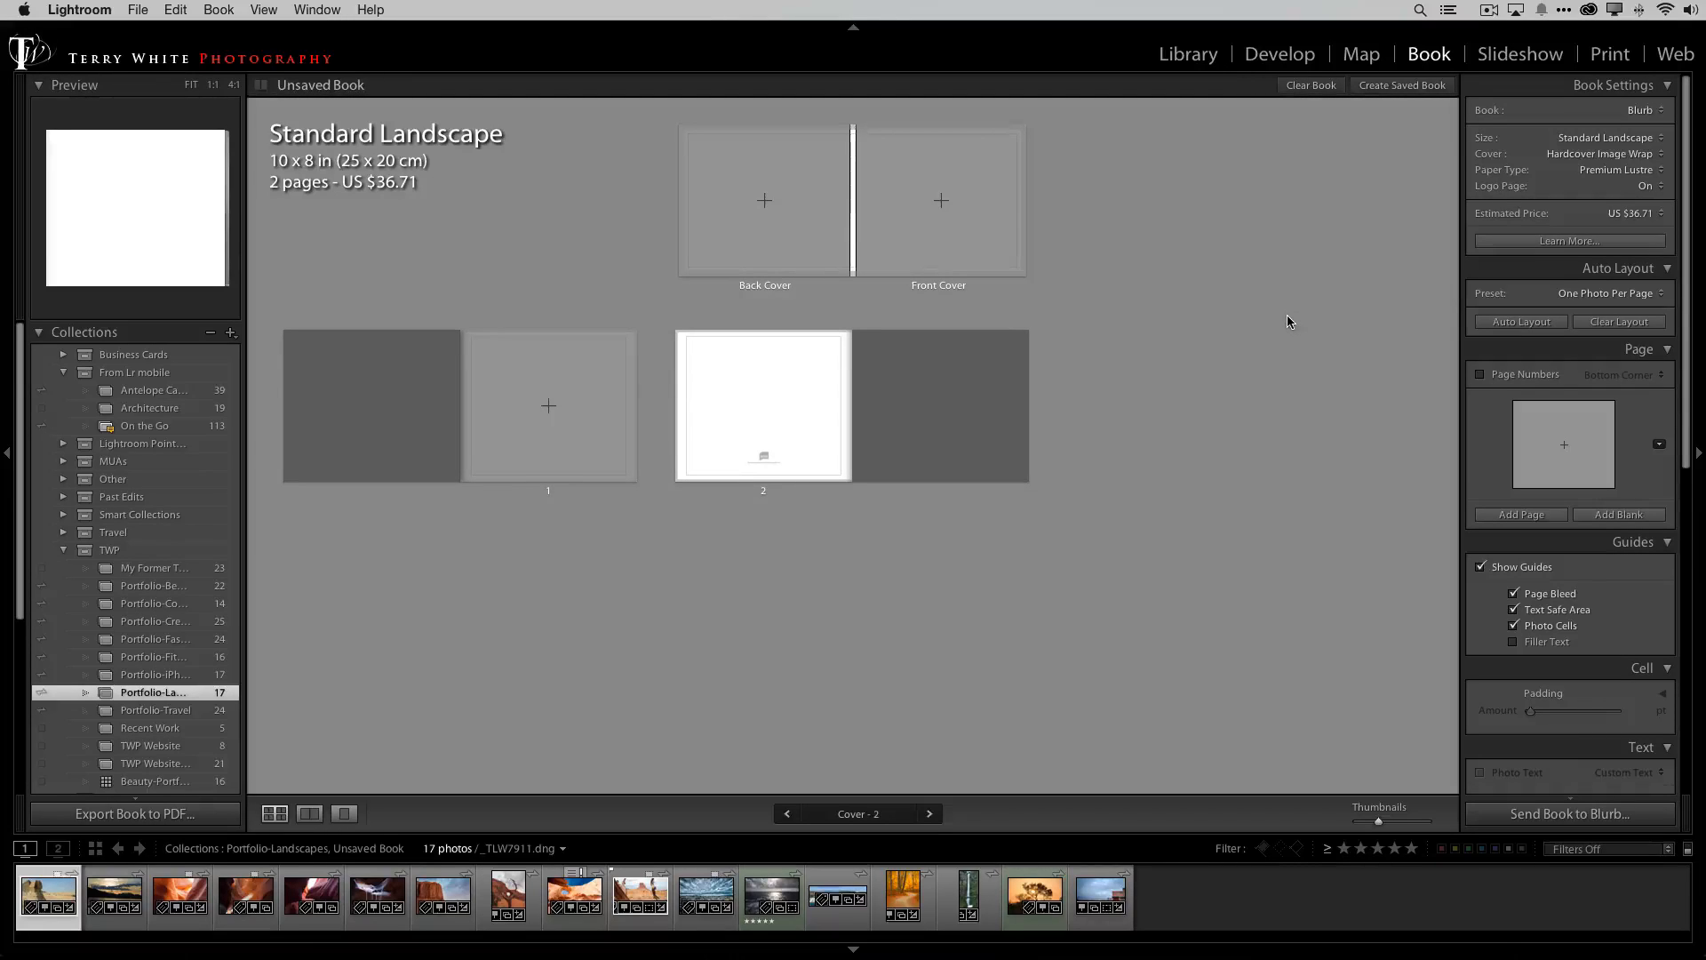
mouse_move(1424, 446)
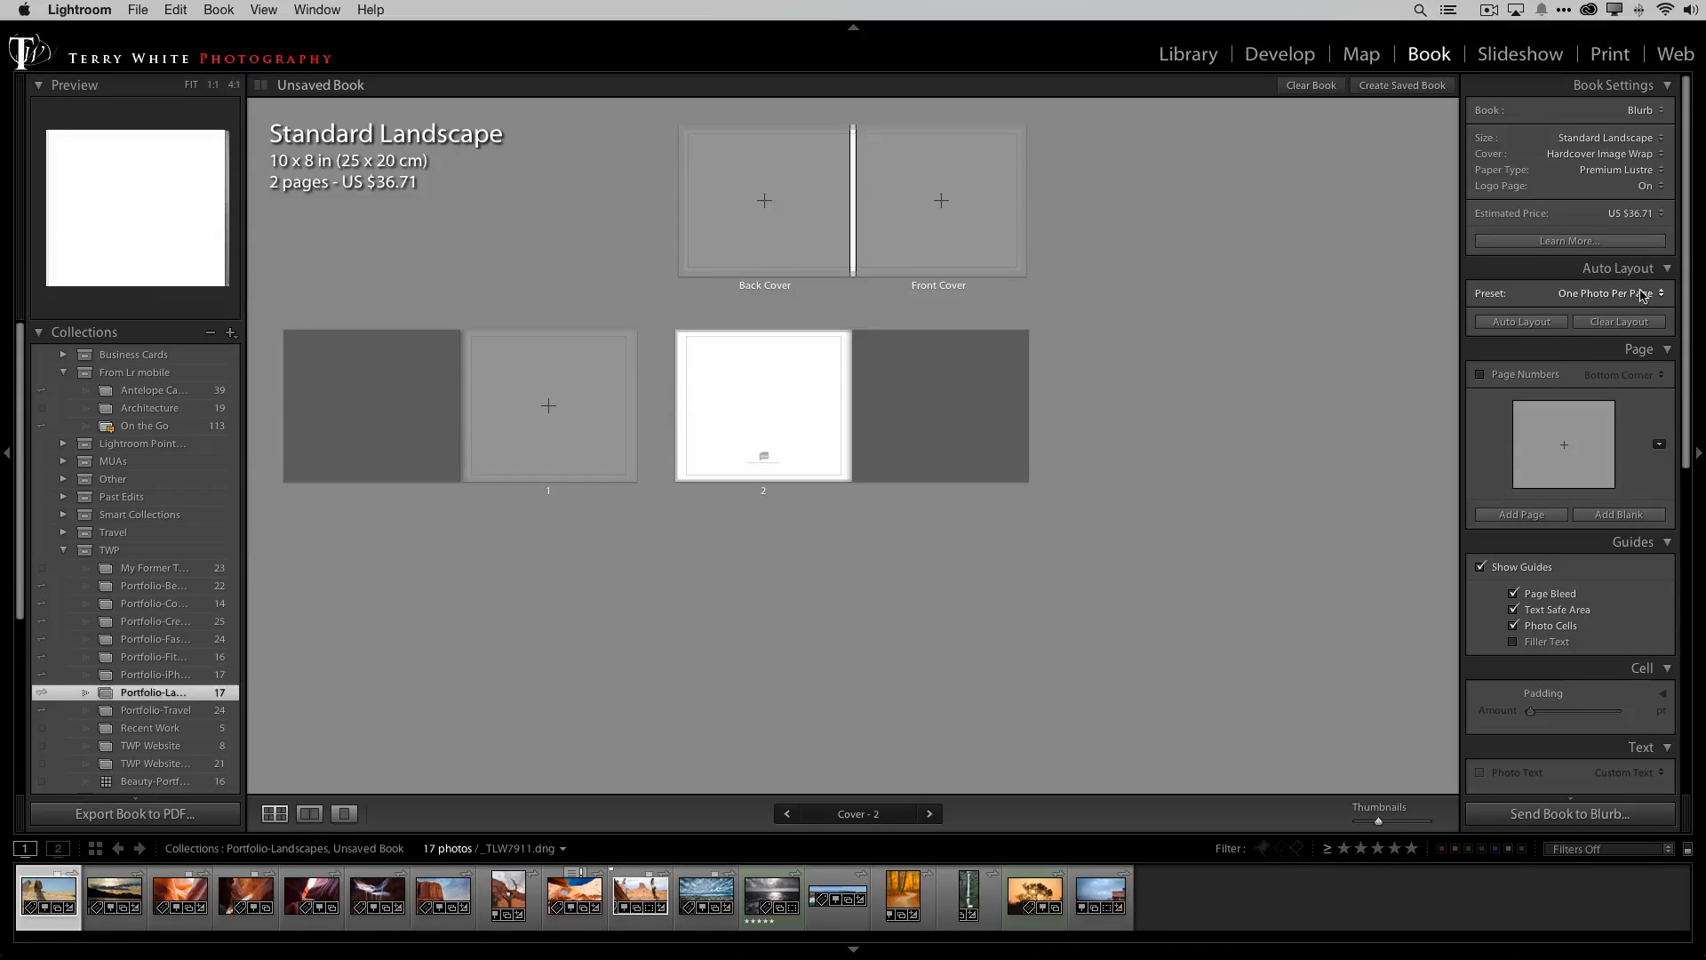
mouse_move(1606, 309)
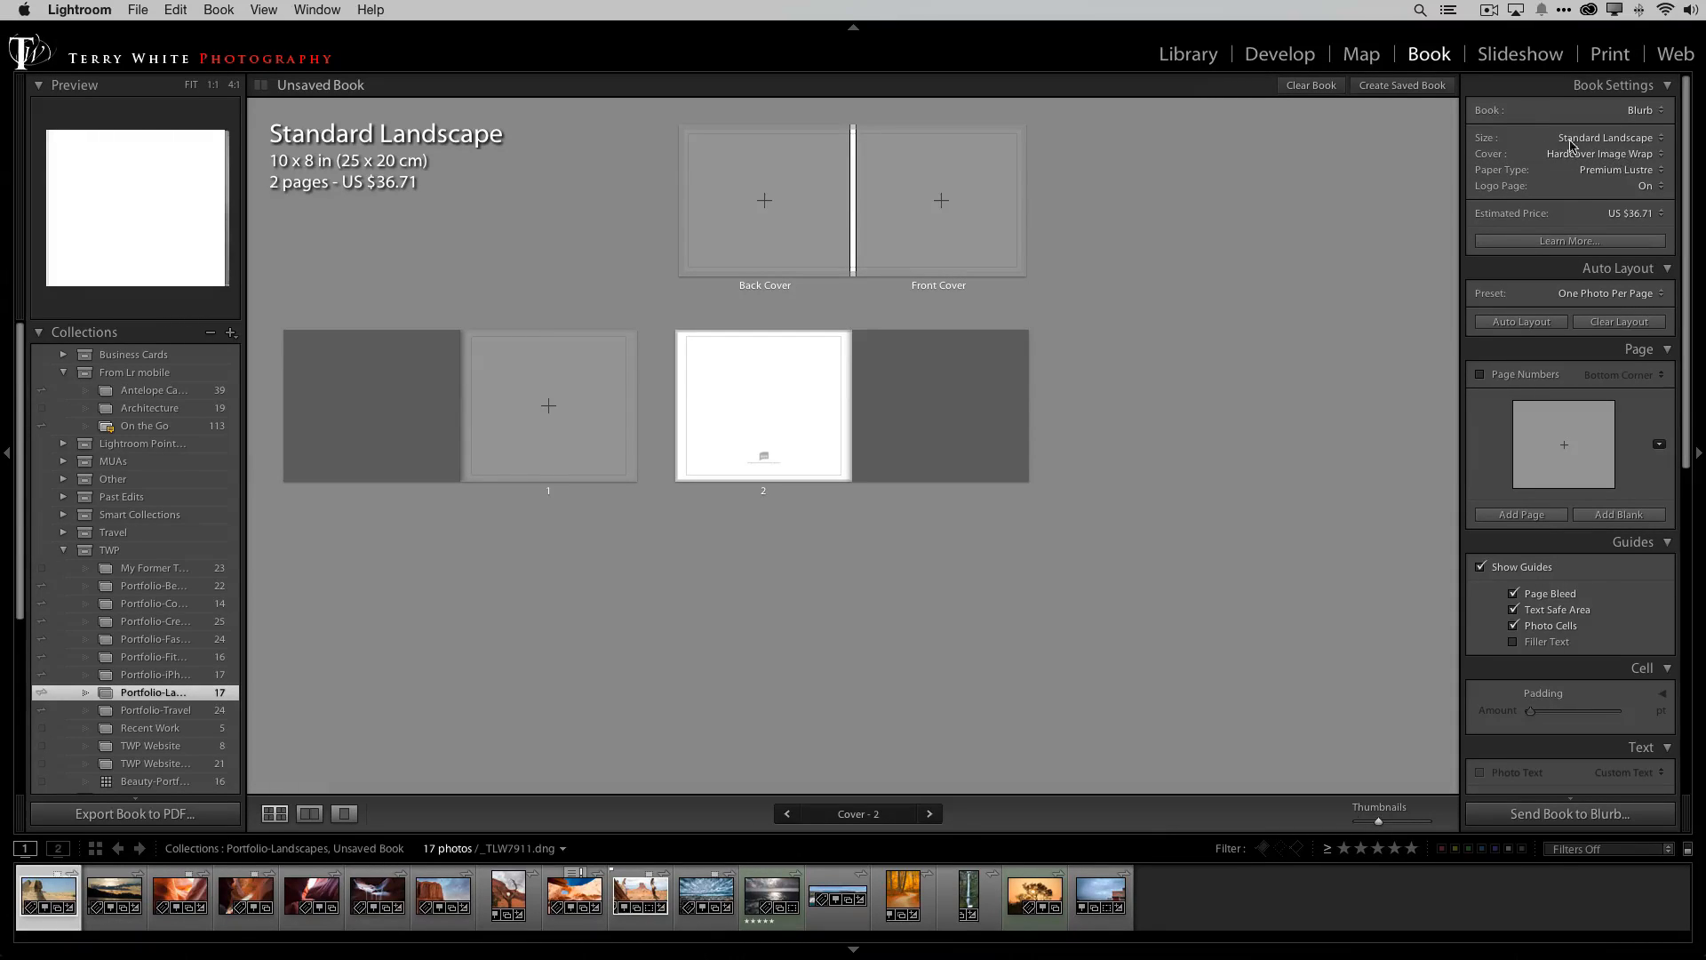
Step: Try Large Landscape size, then switch the book back to Standard Landscape
left_click(1605, 136)
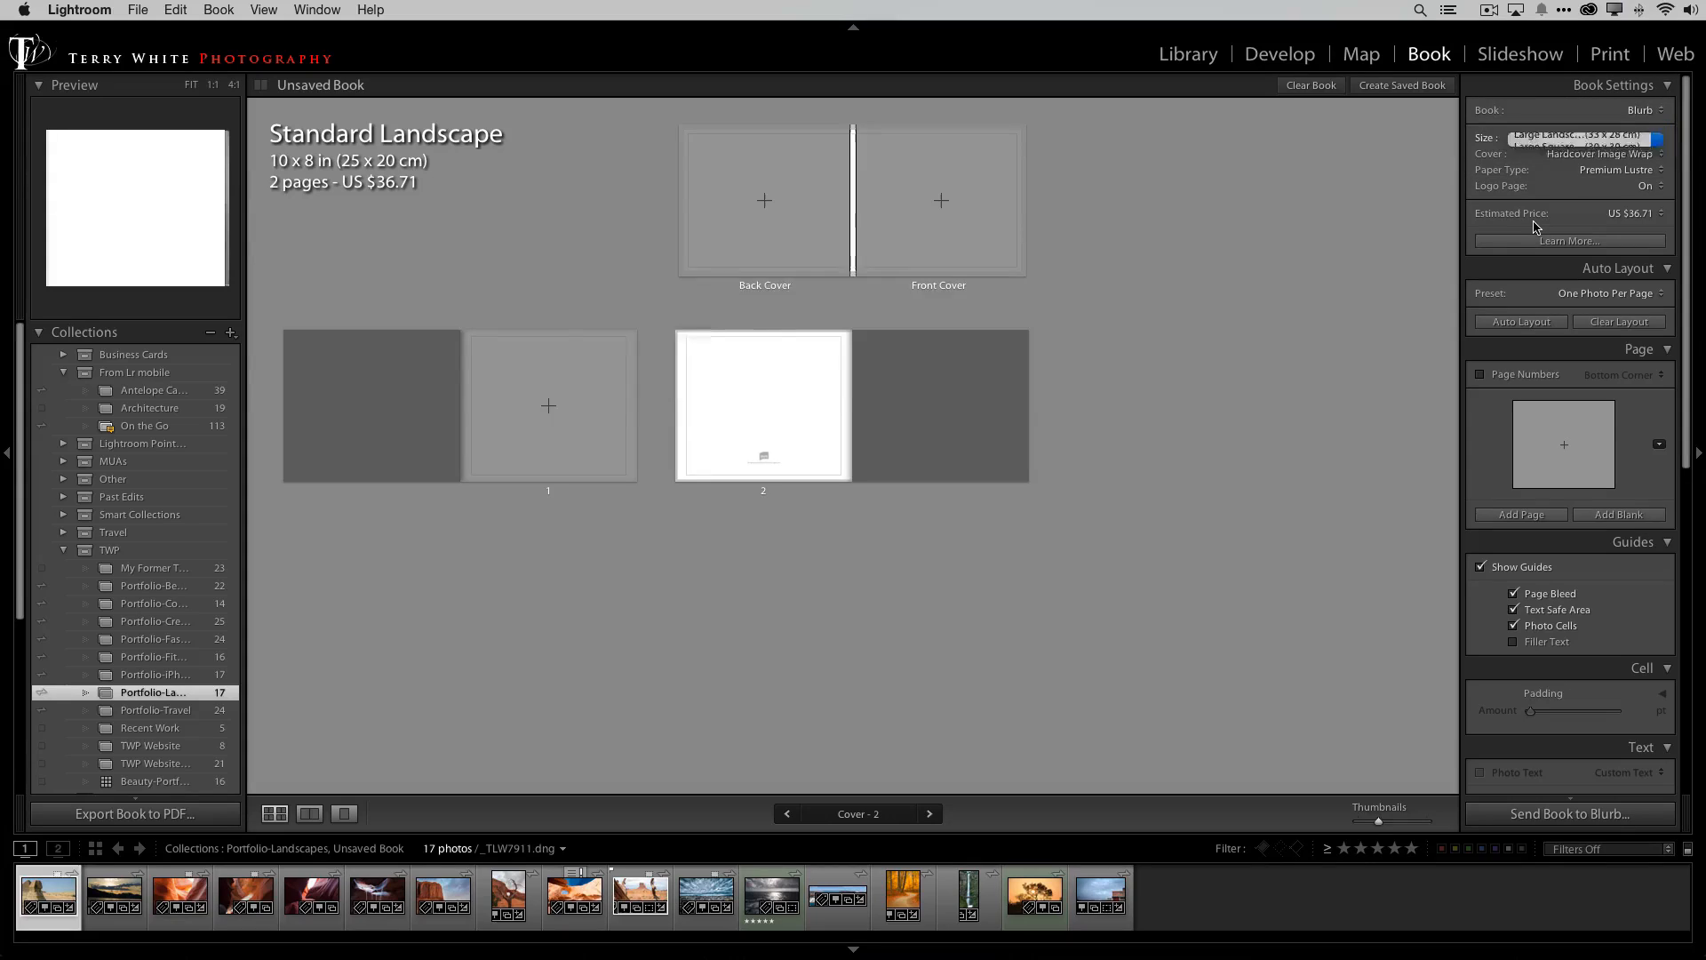
left_click(1615, 139)
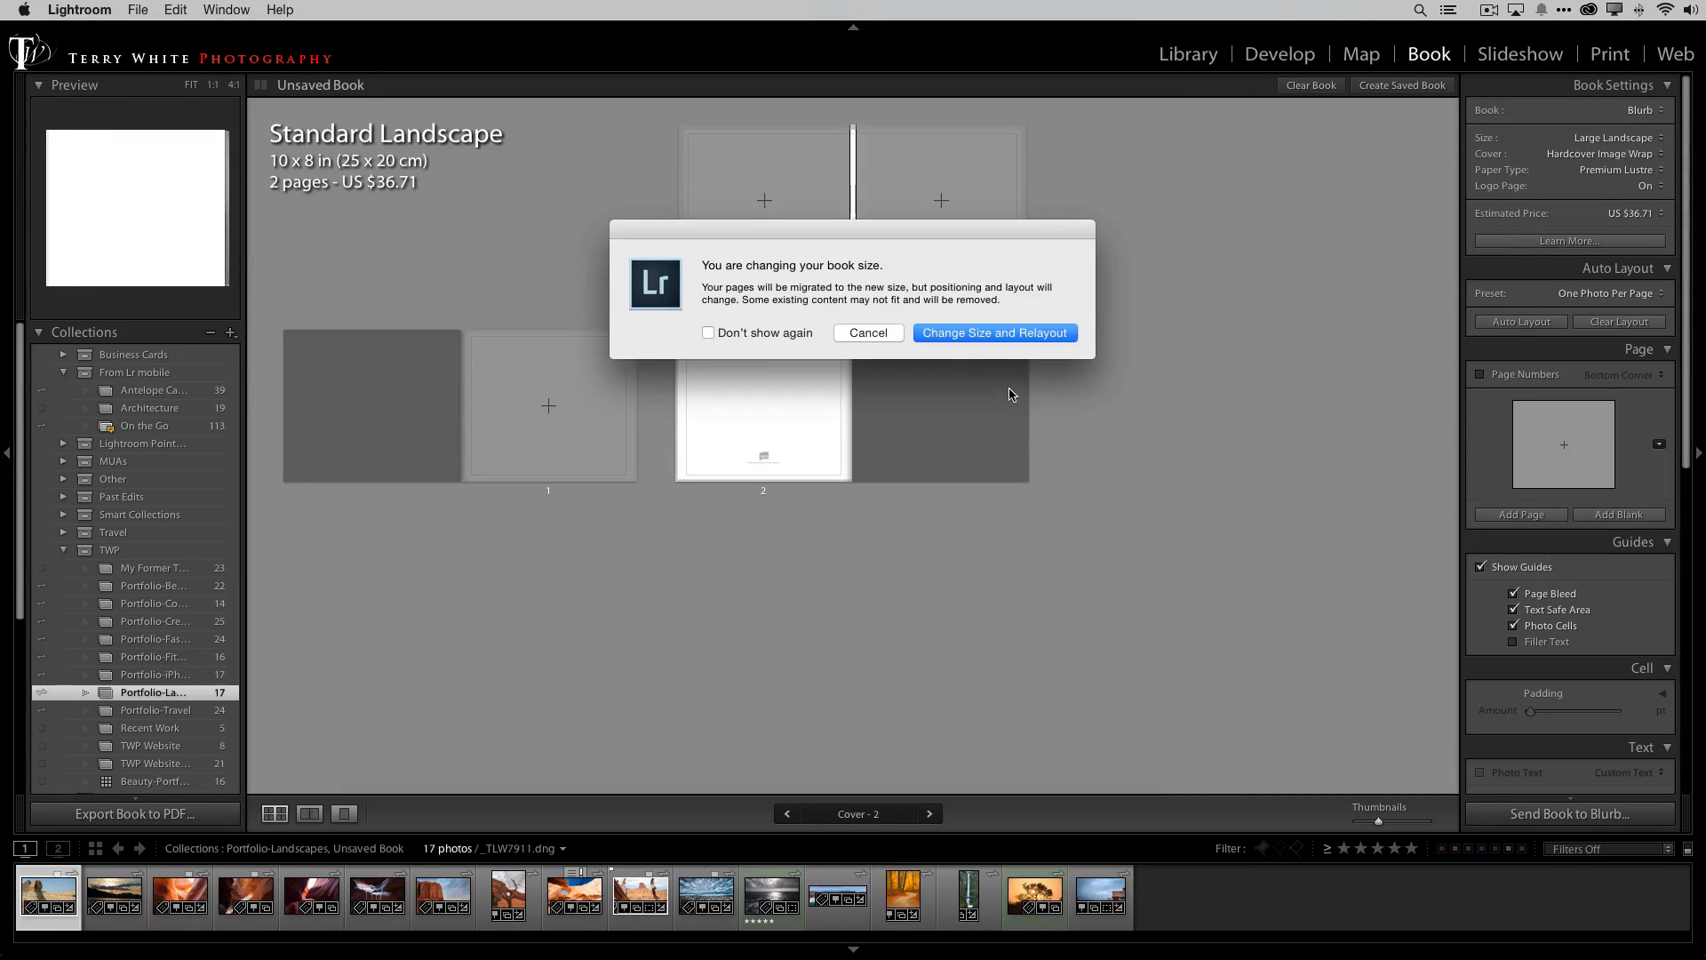
left_click(992, 332)
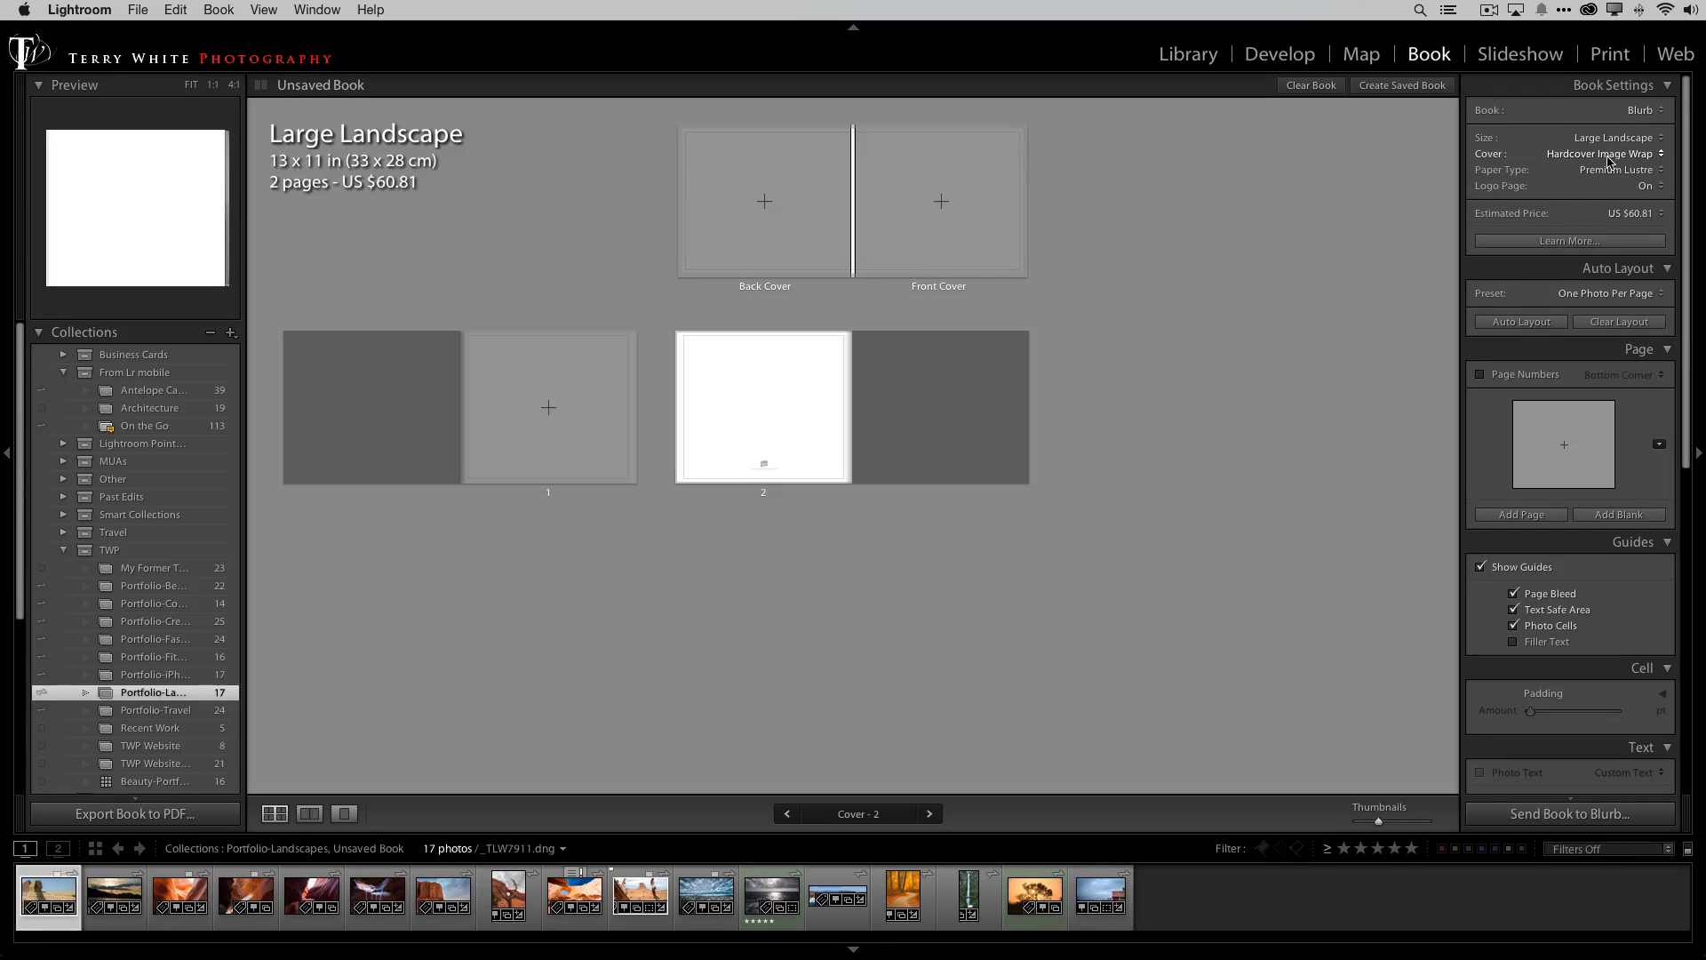
left_click(1599, 153)
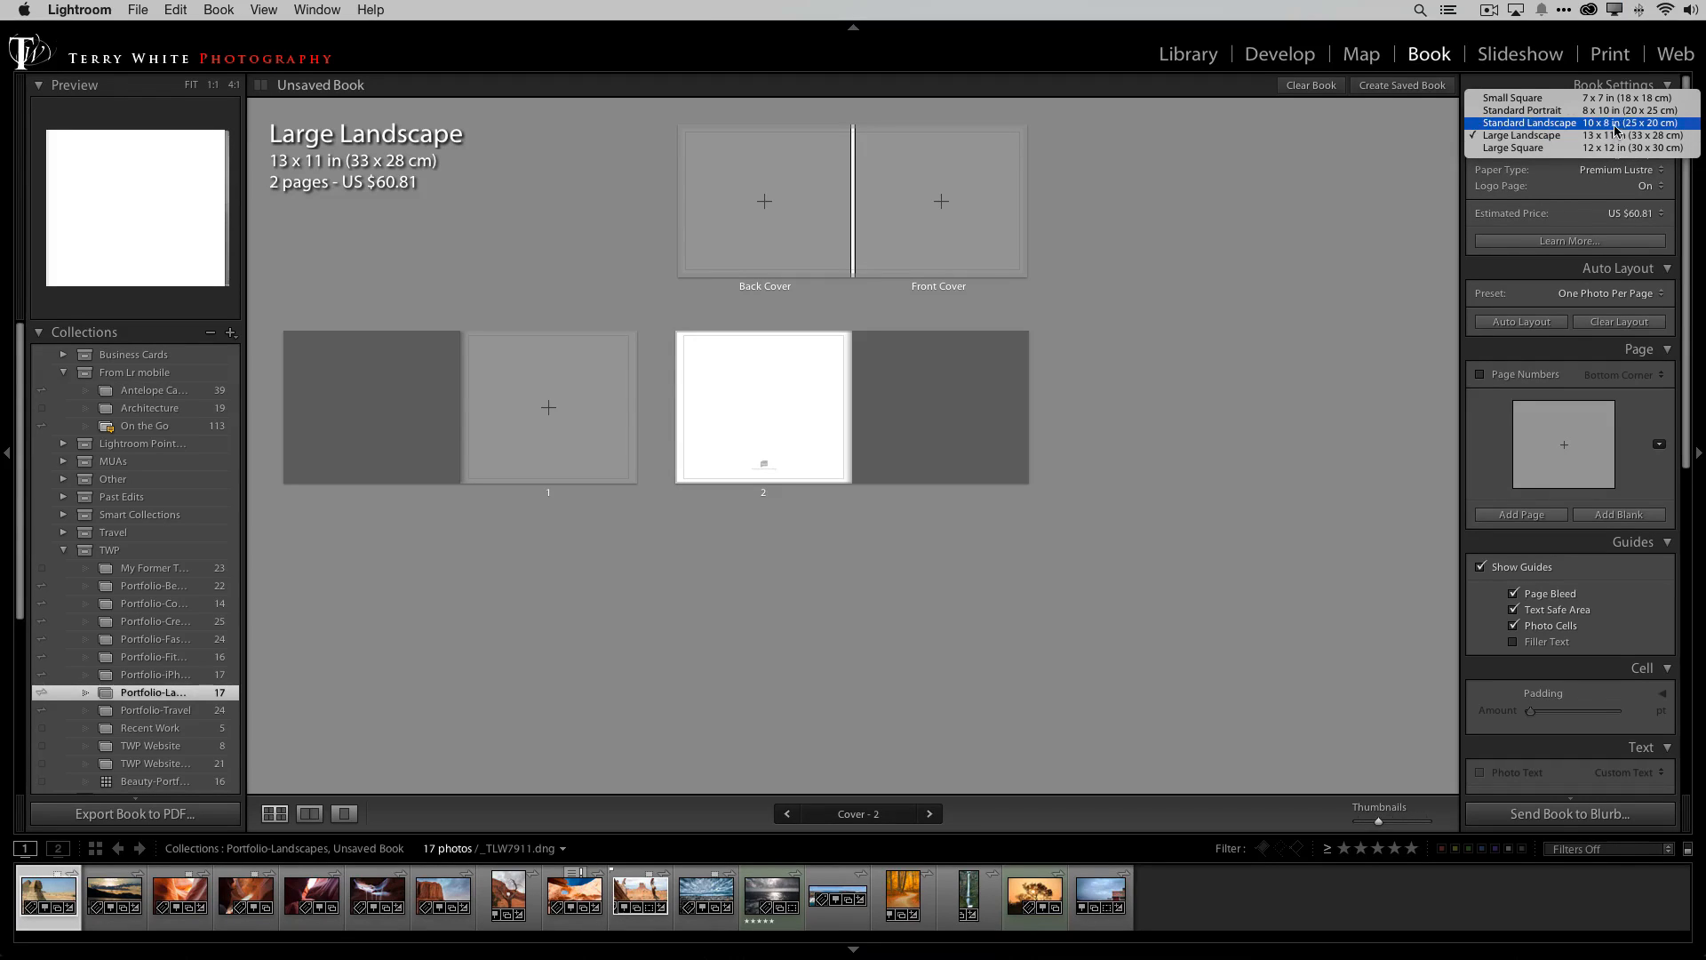
left_click(1526, 123)
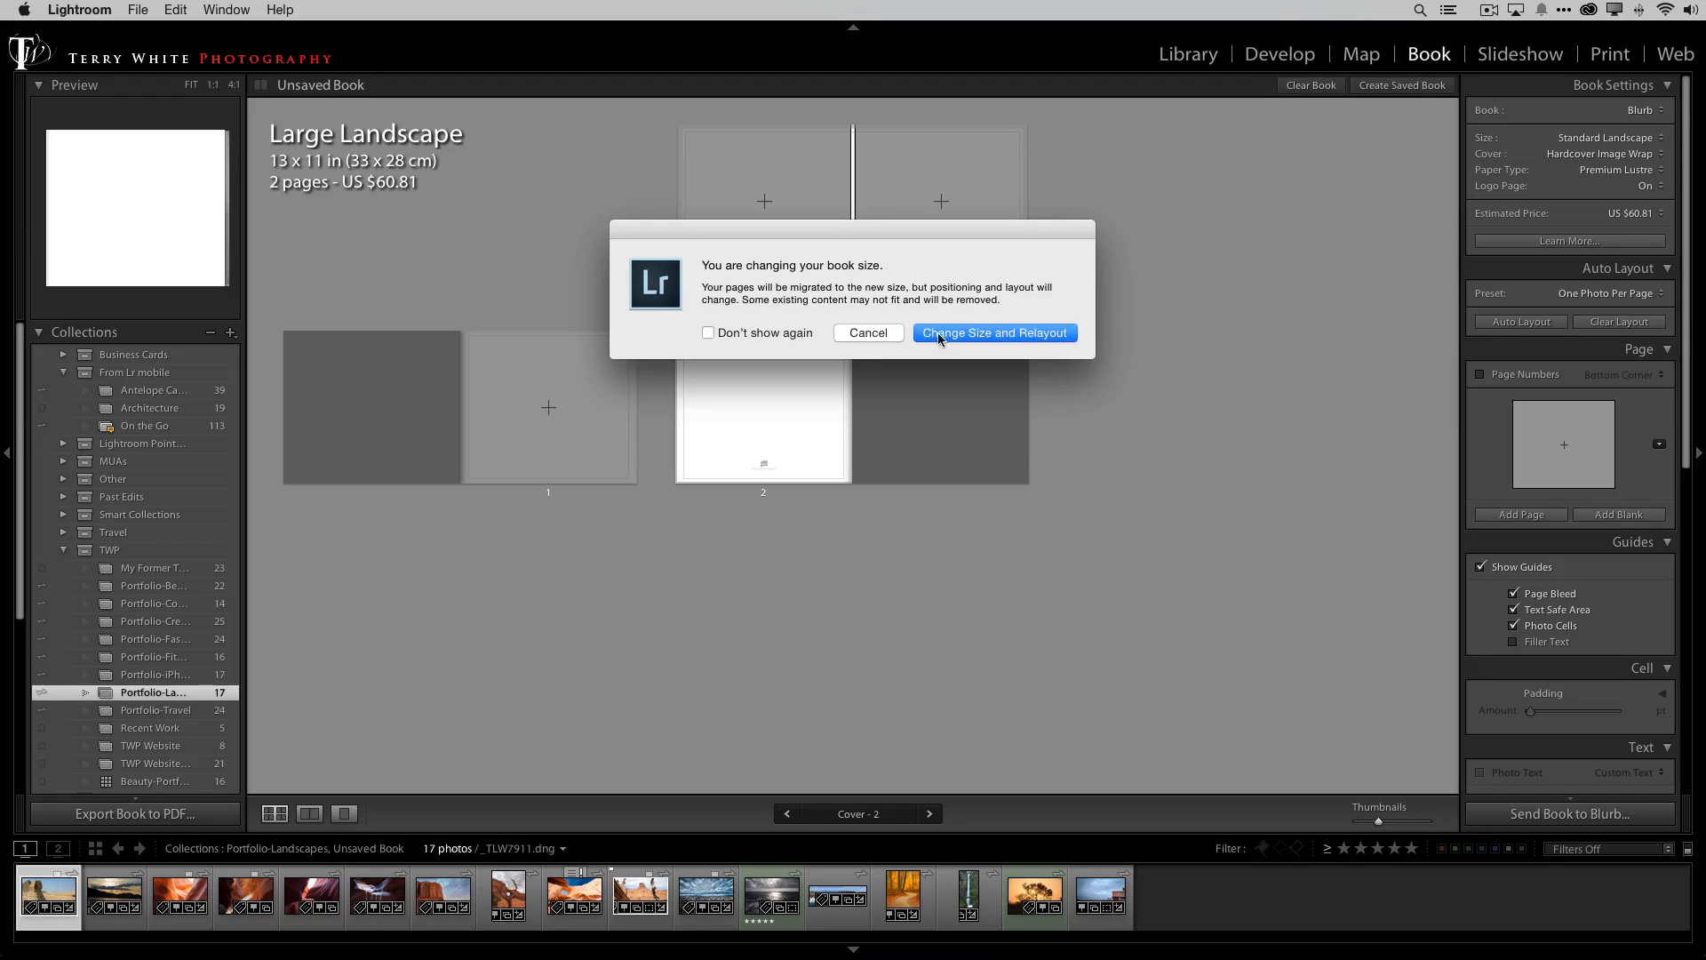
left_click(992, 332)
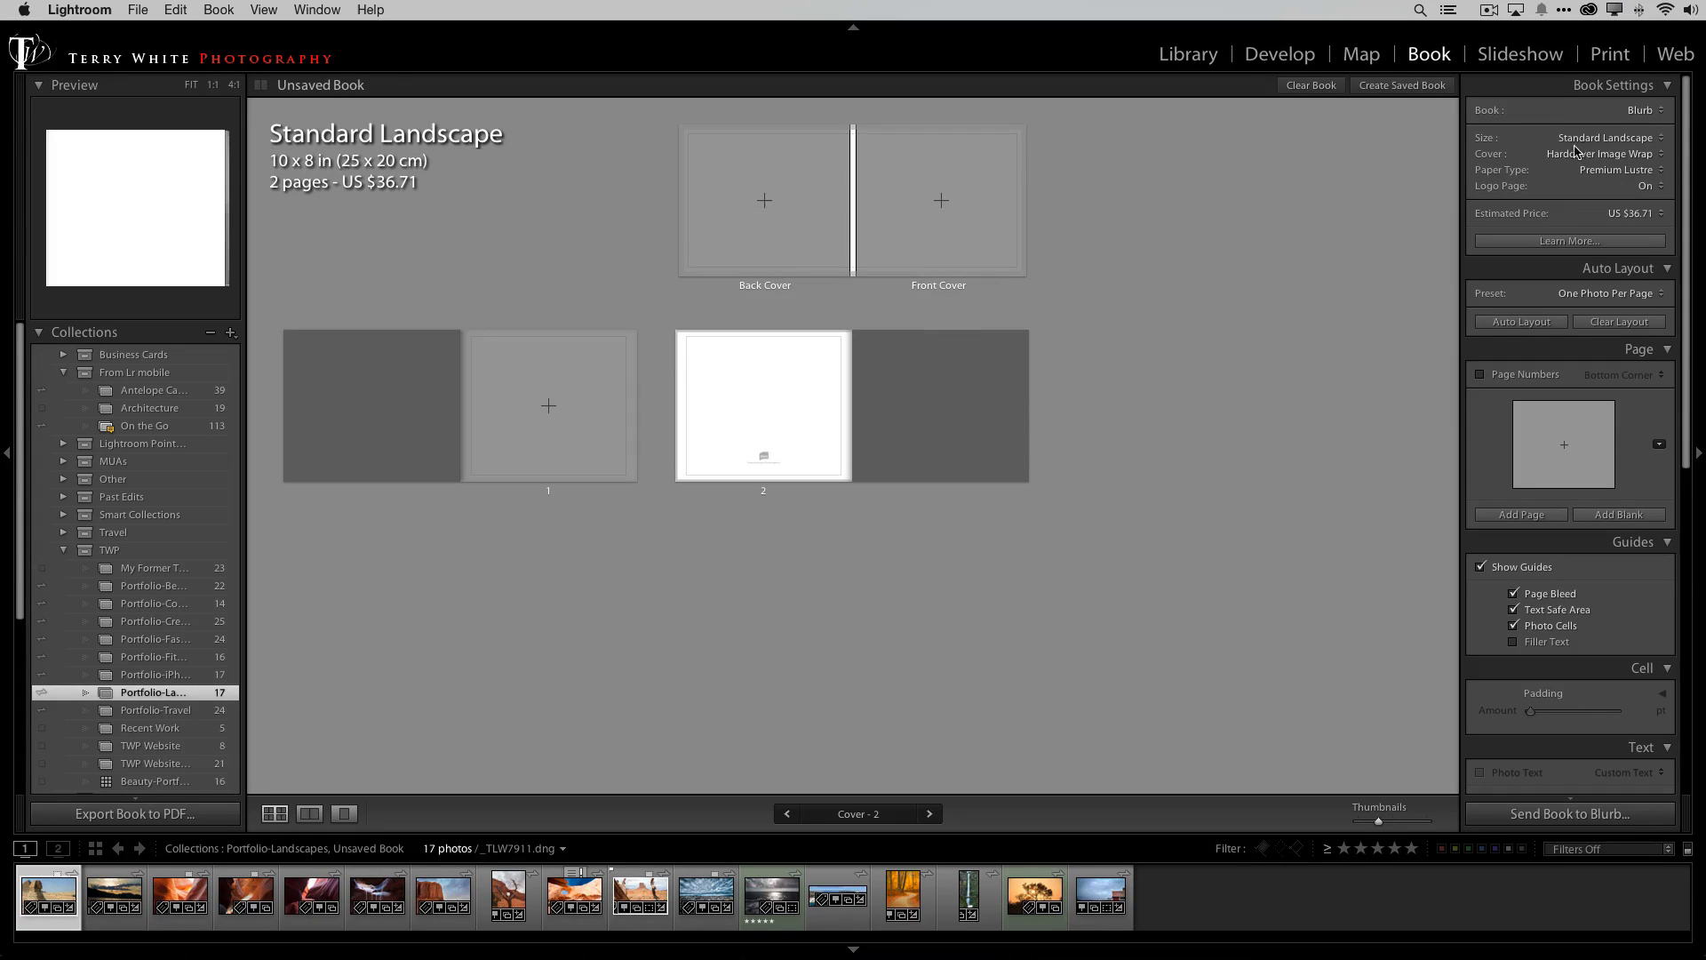
Step: Try a Softcover, then set the size to Large Landscape 13×11 in with image-wrap hardcover
left_click(1602, 153)
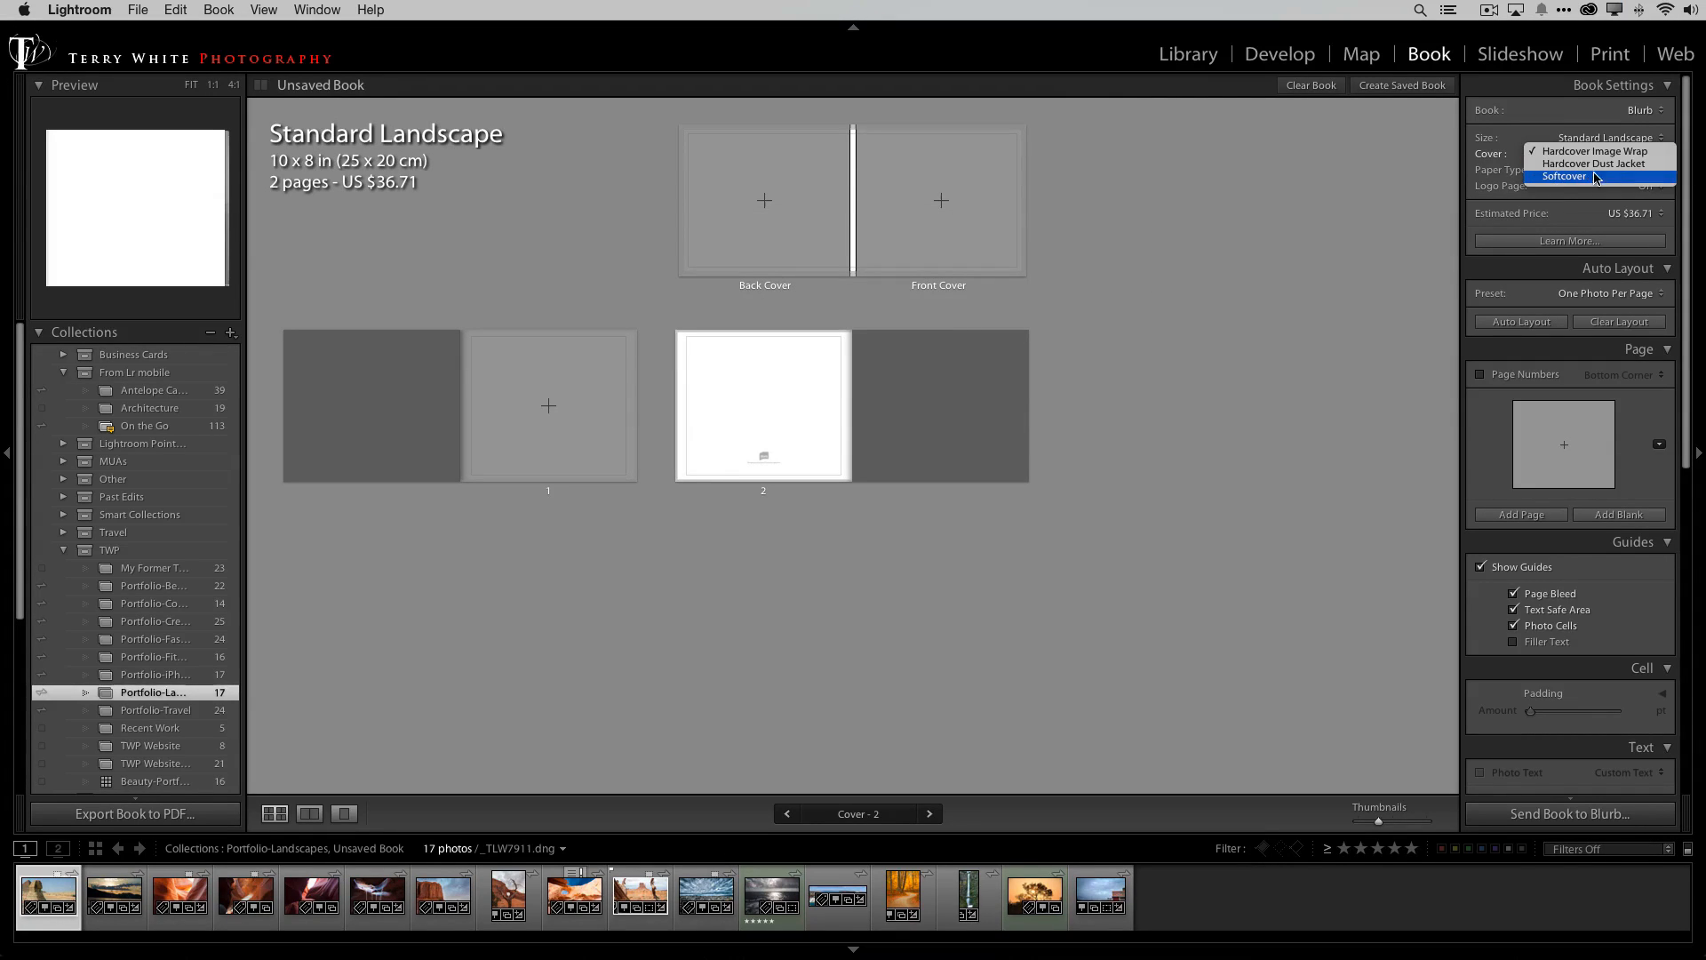
left_click(1564, 176)
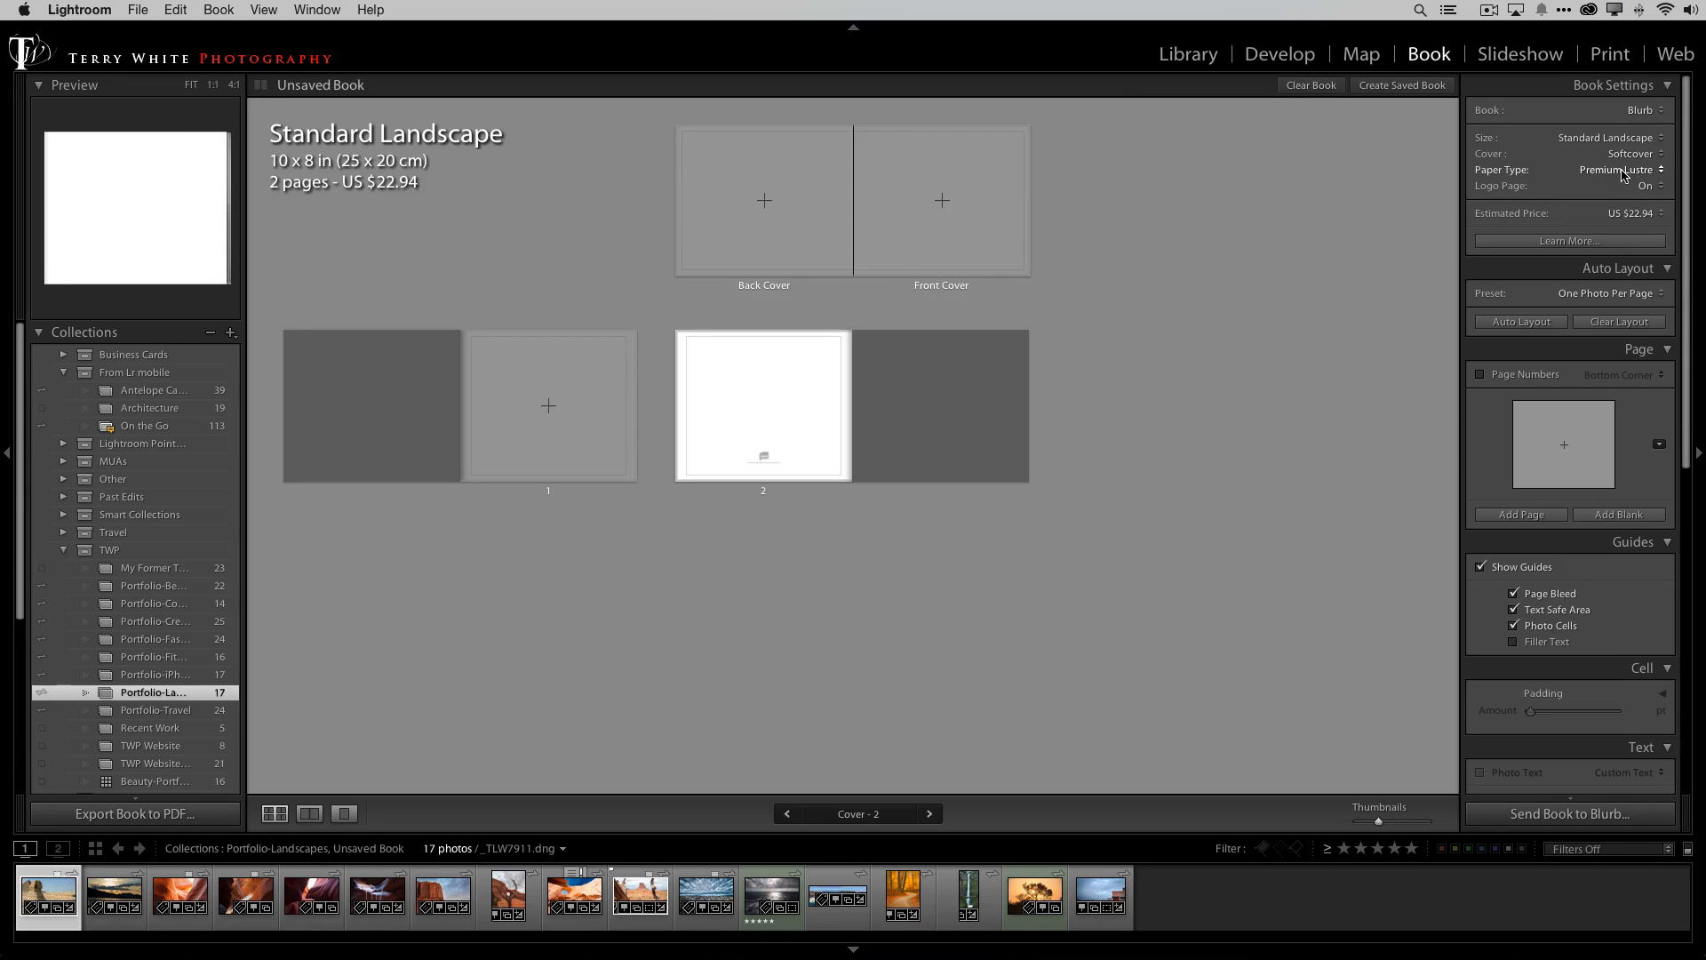
left_click(1605, 137)
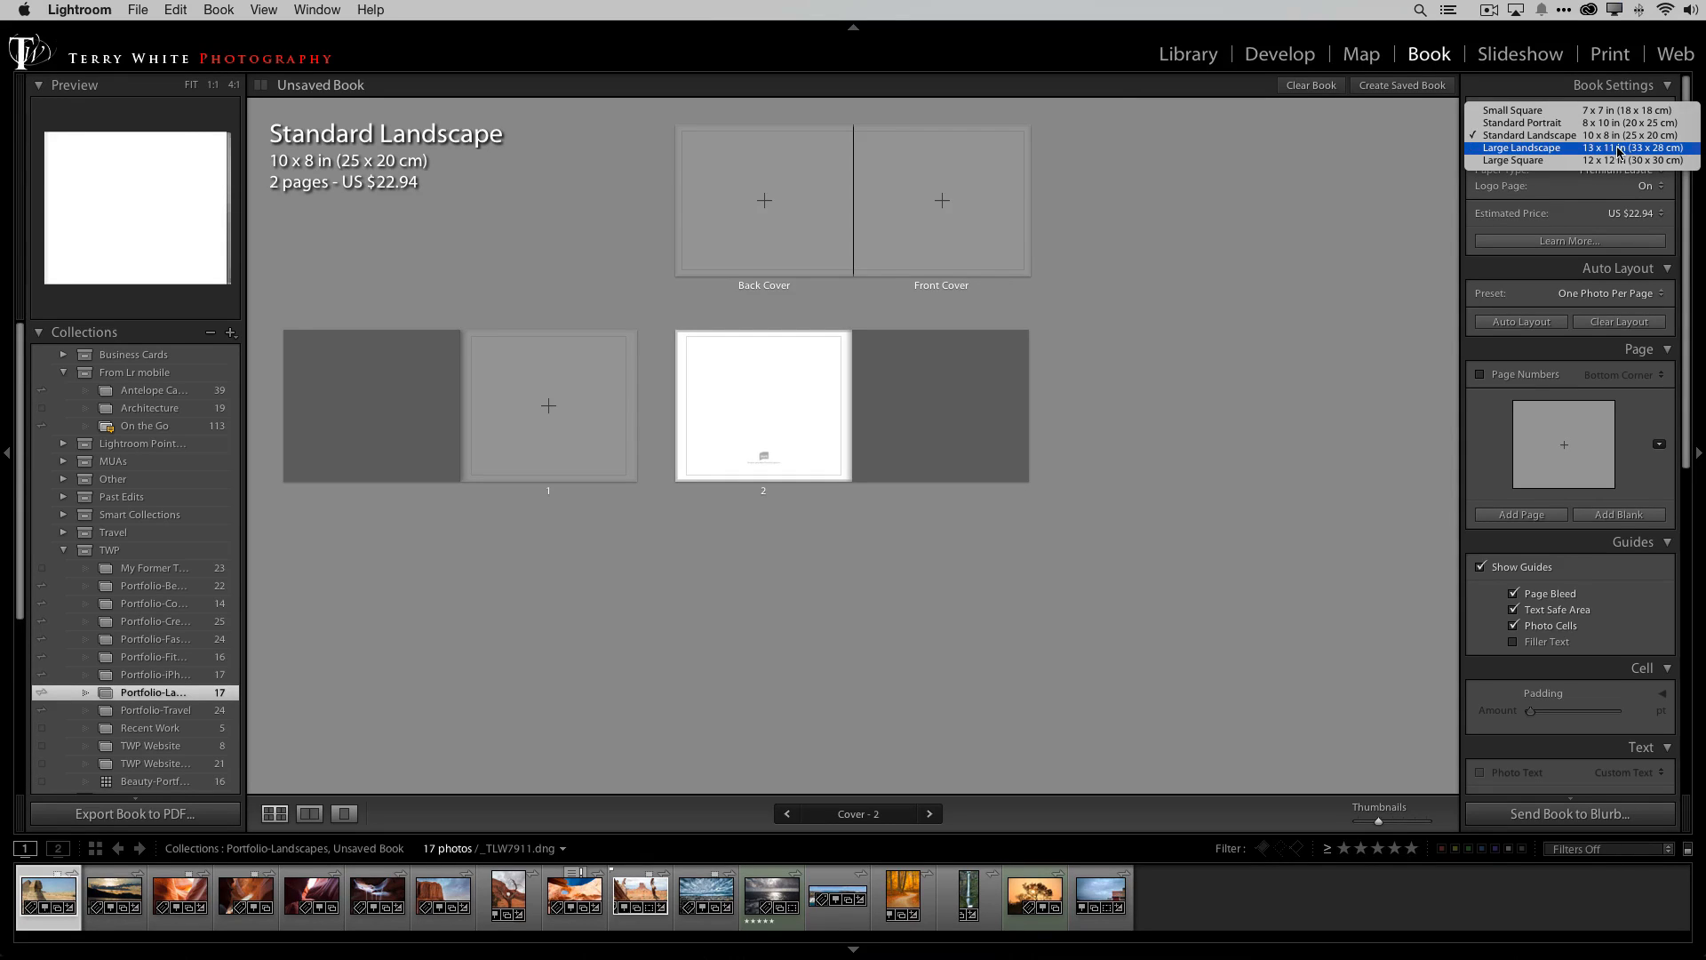
left_click(1522, 148)
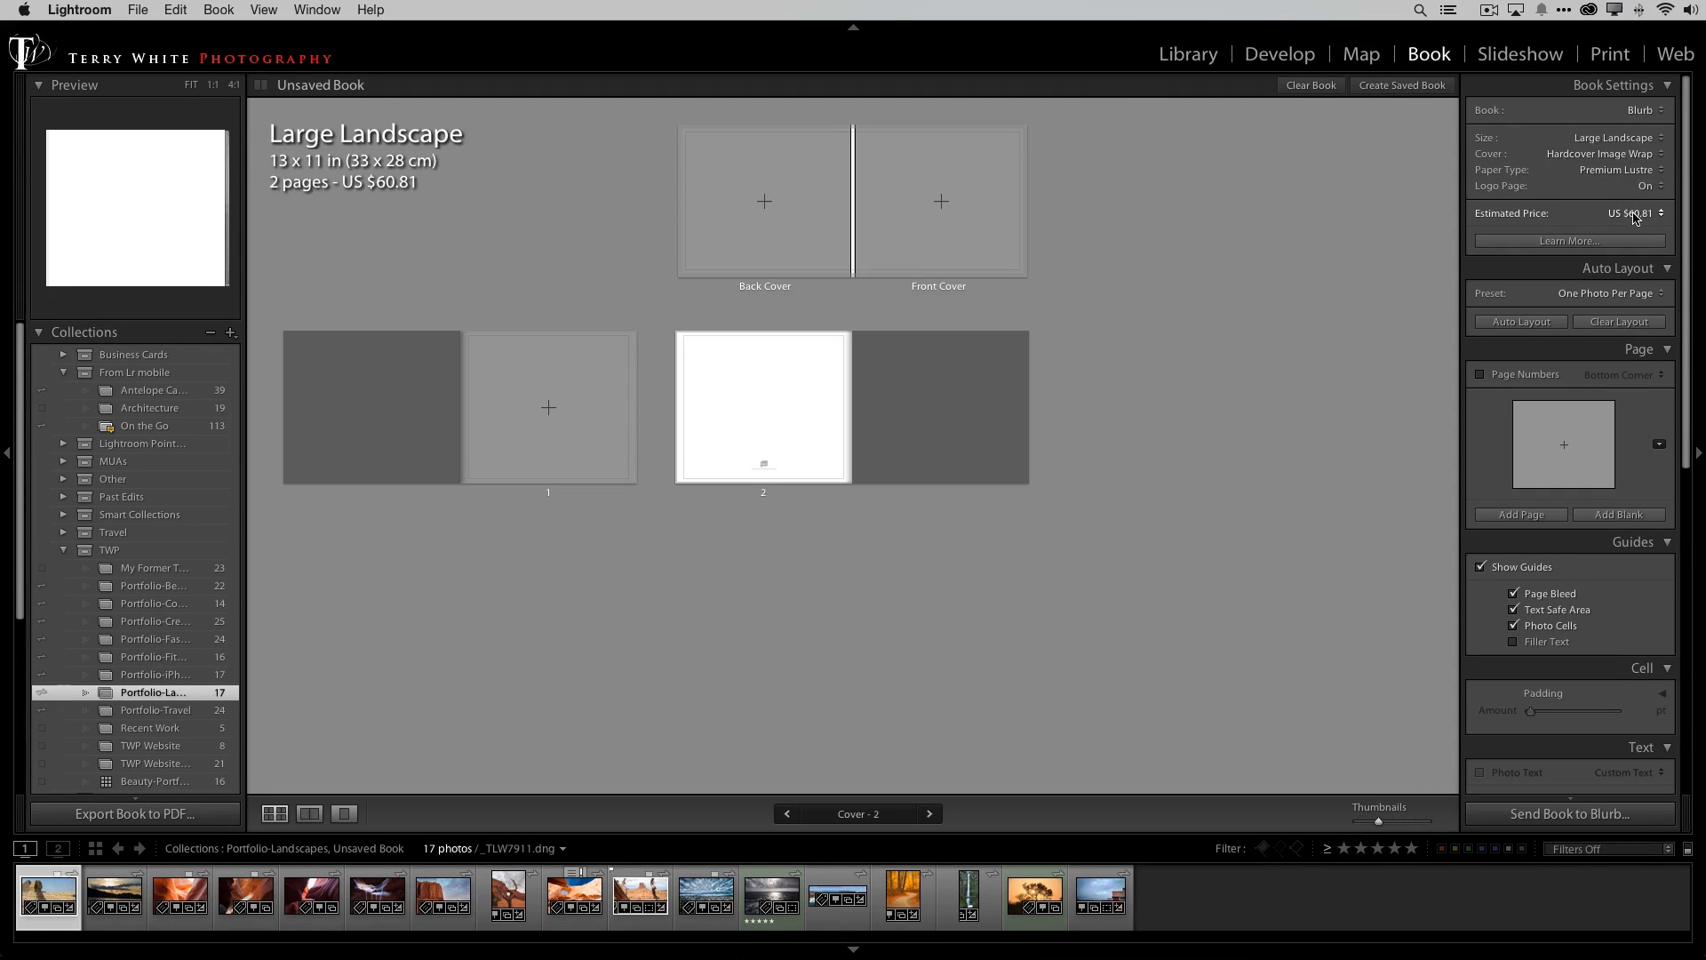
mouse_move(1618, 198)
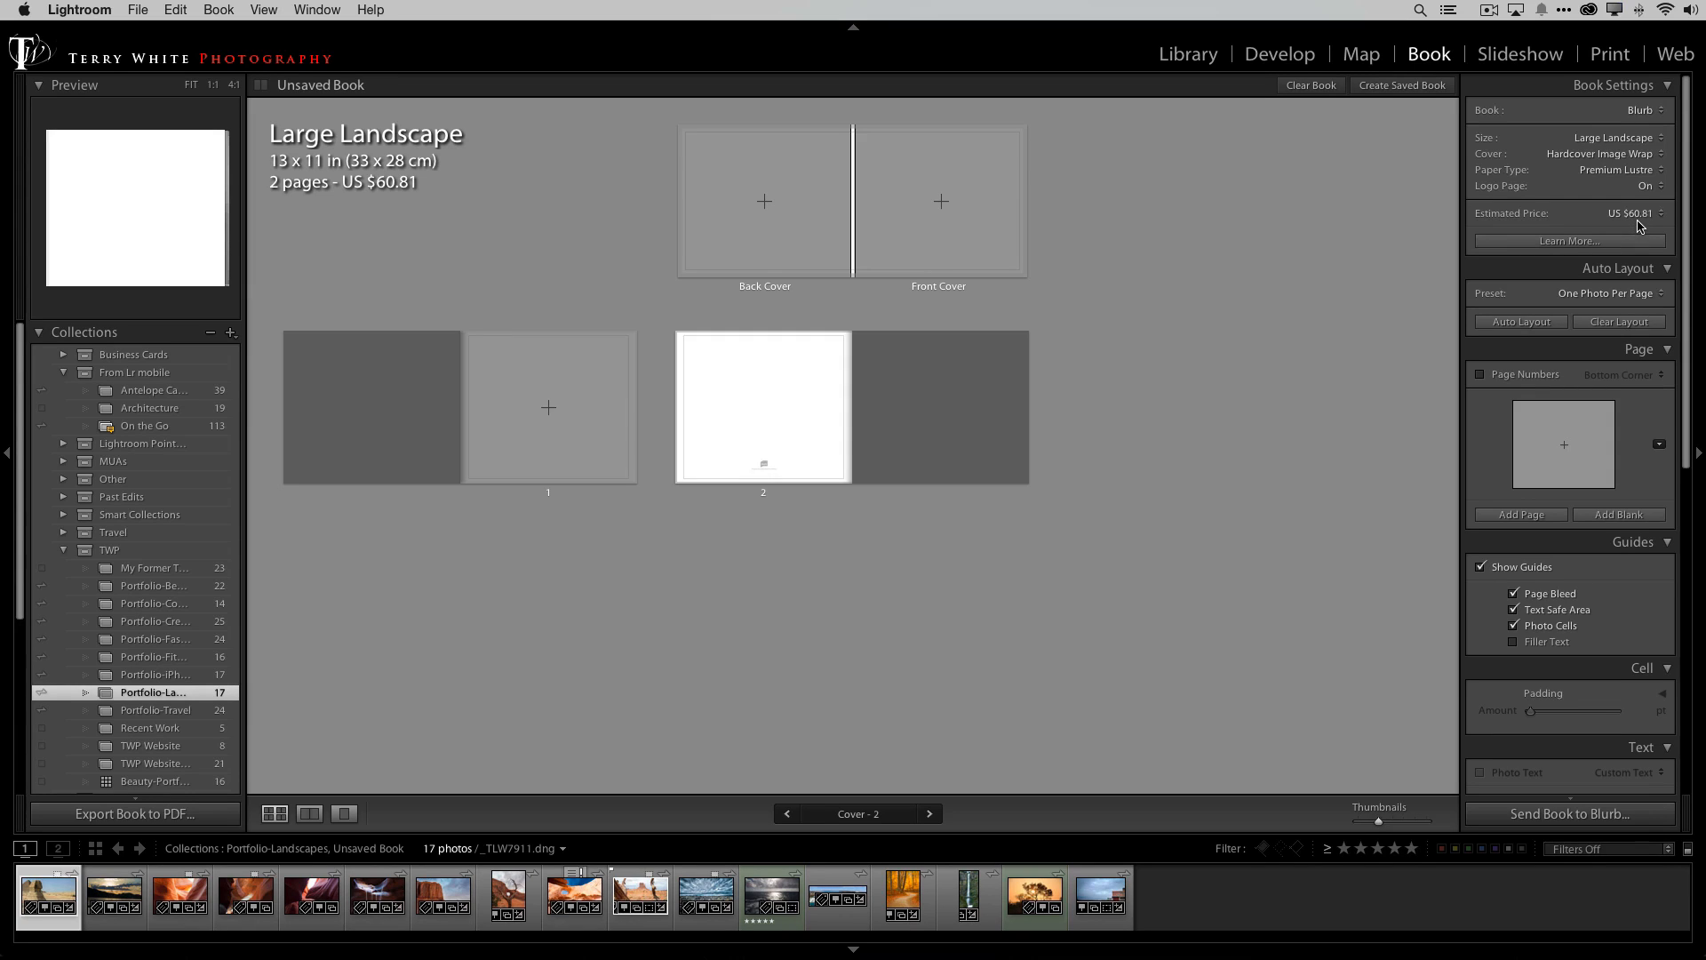
left_click(1633, 212)
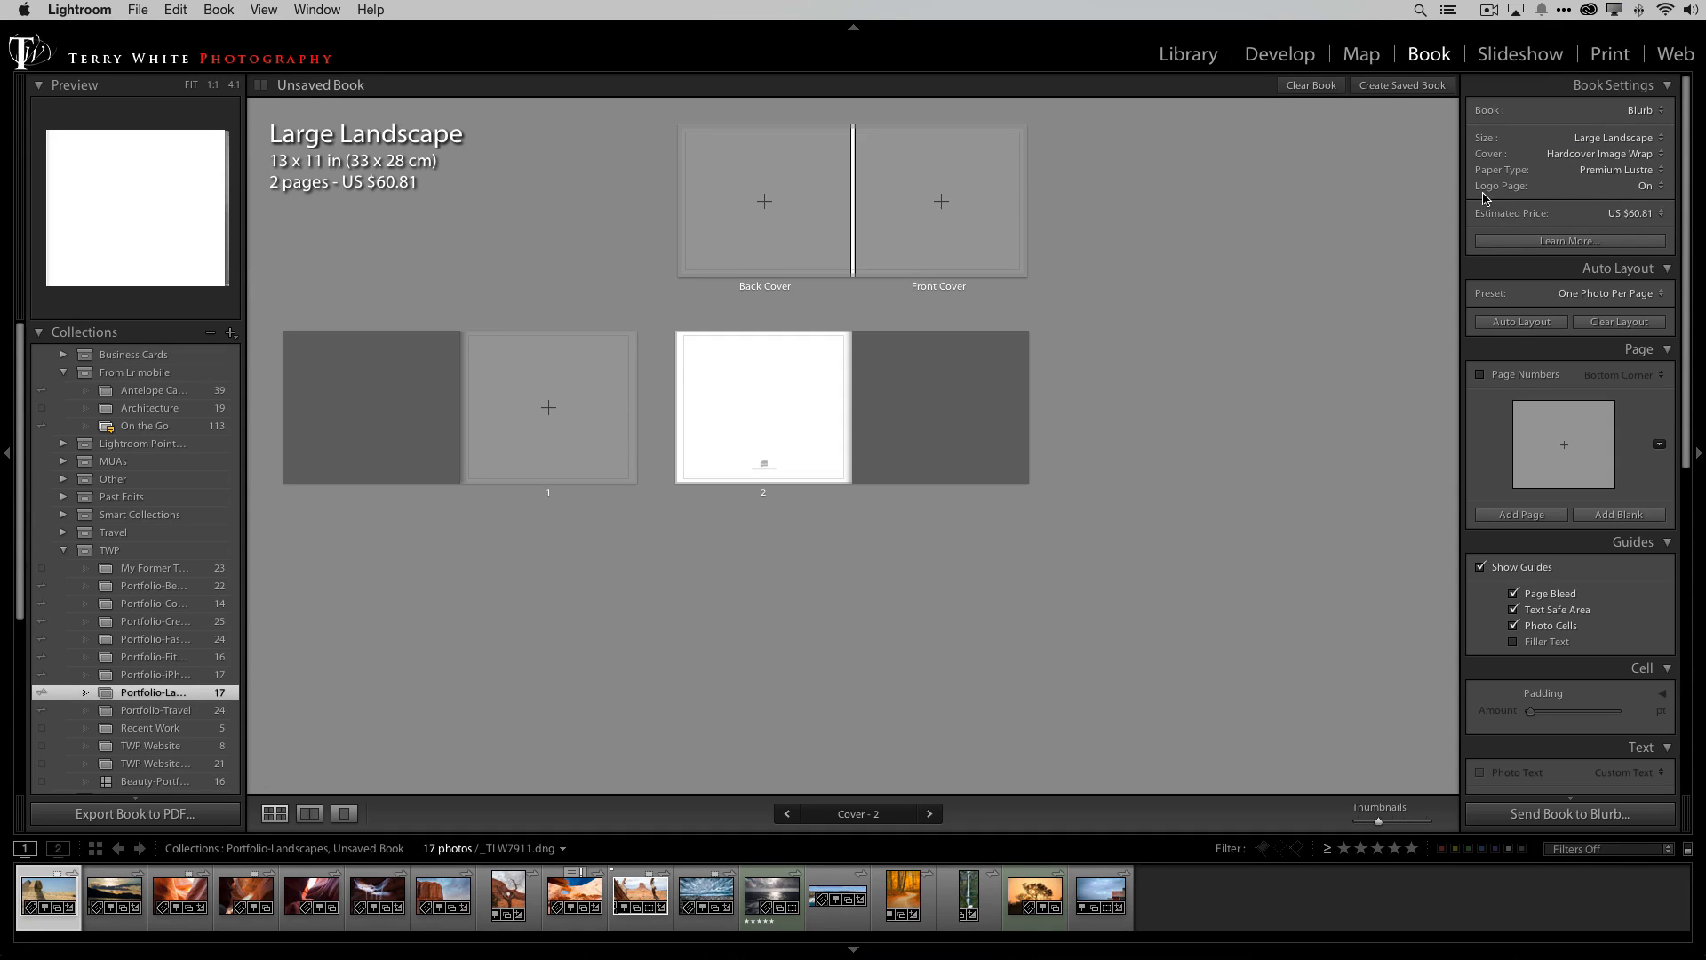
mouse_move(1646, 201)
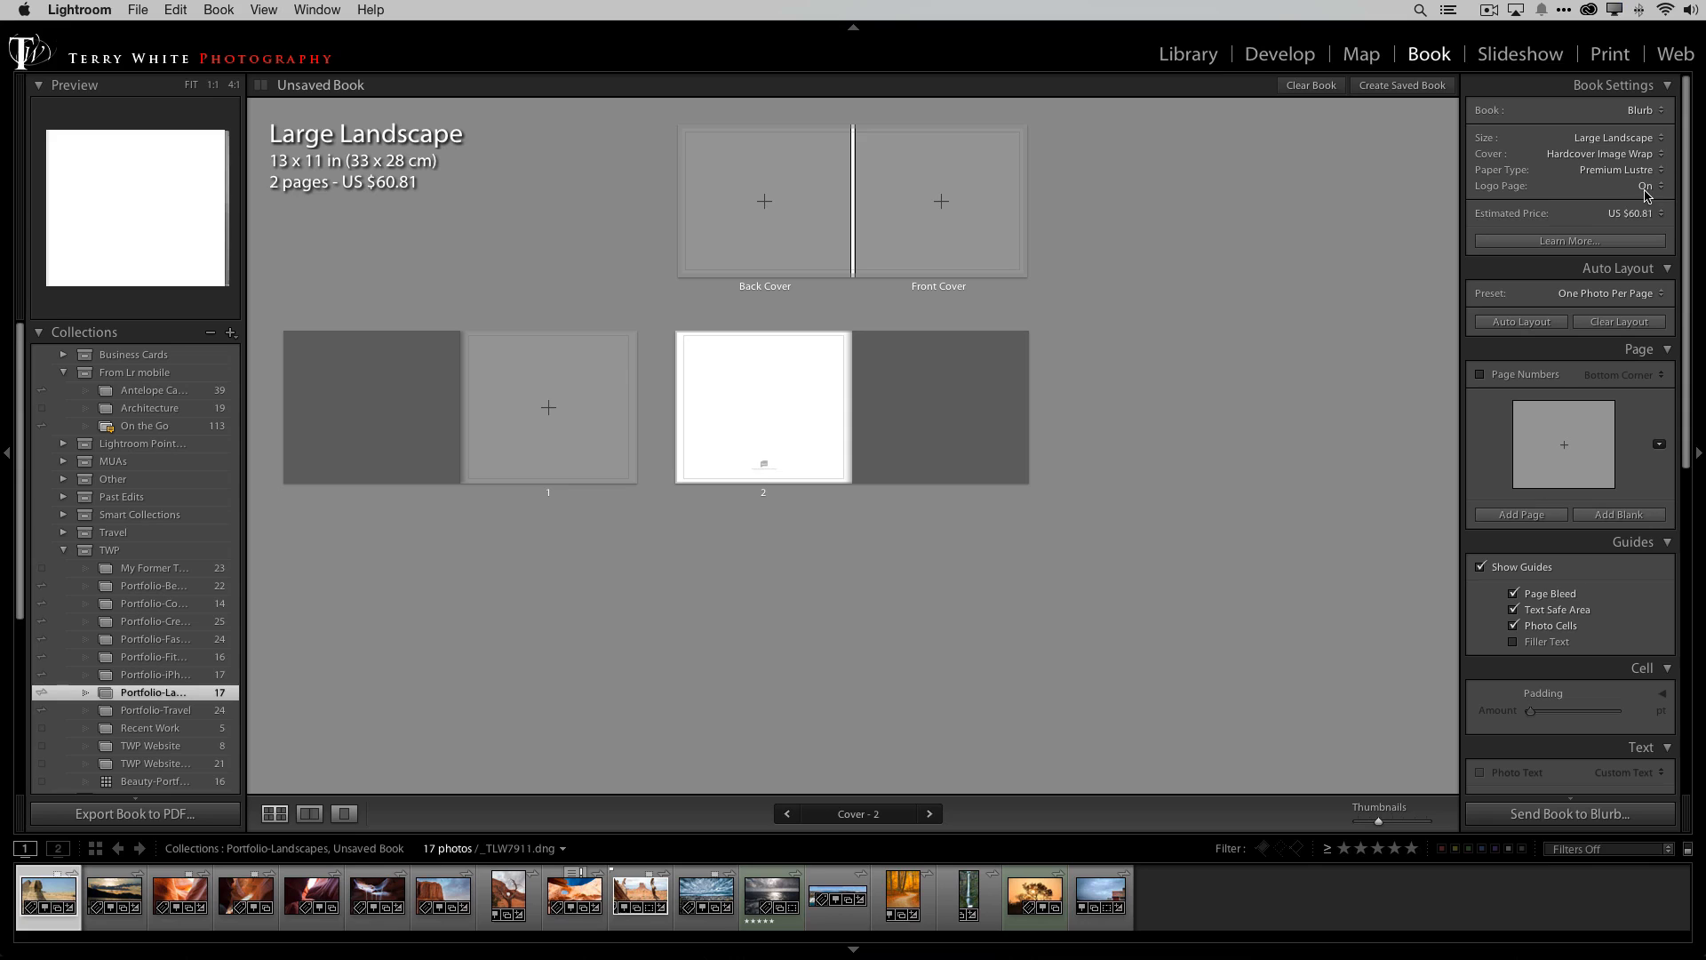
left_click(1616, 185)
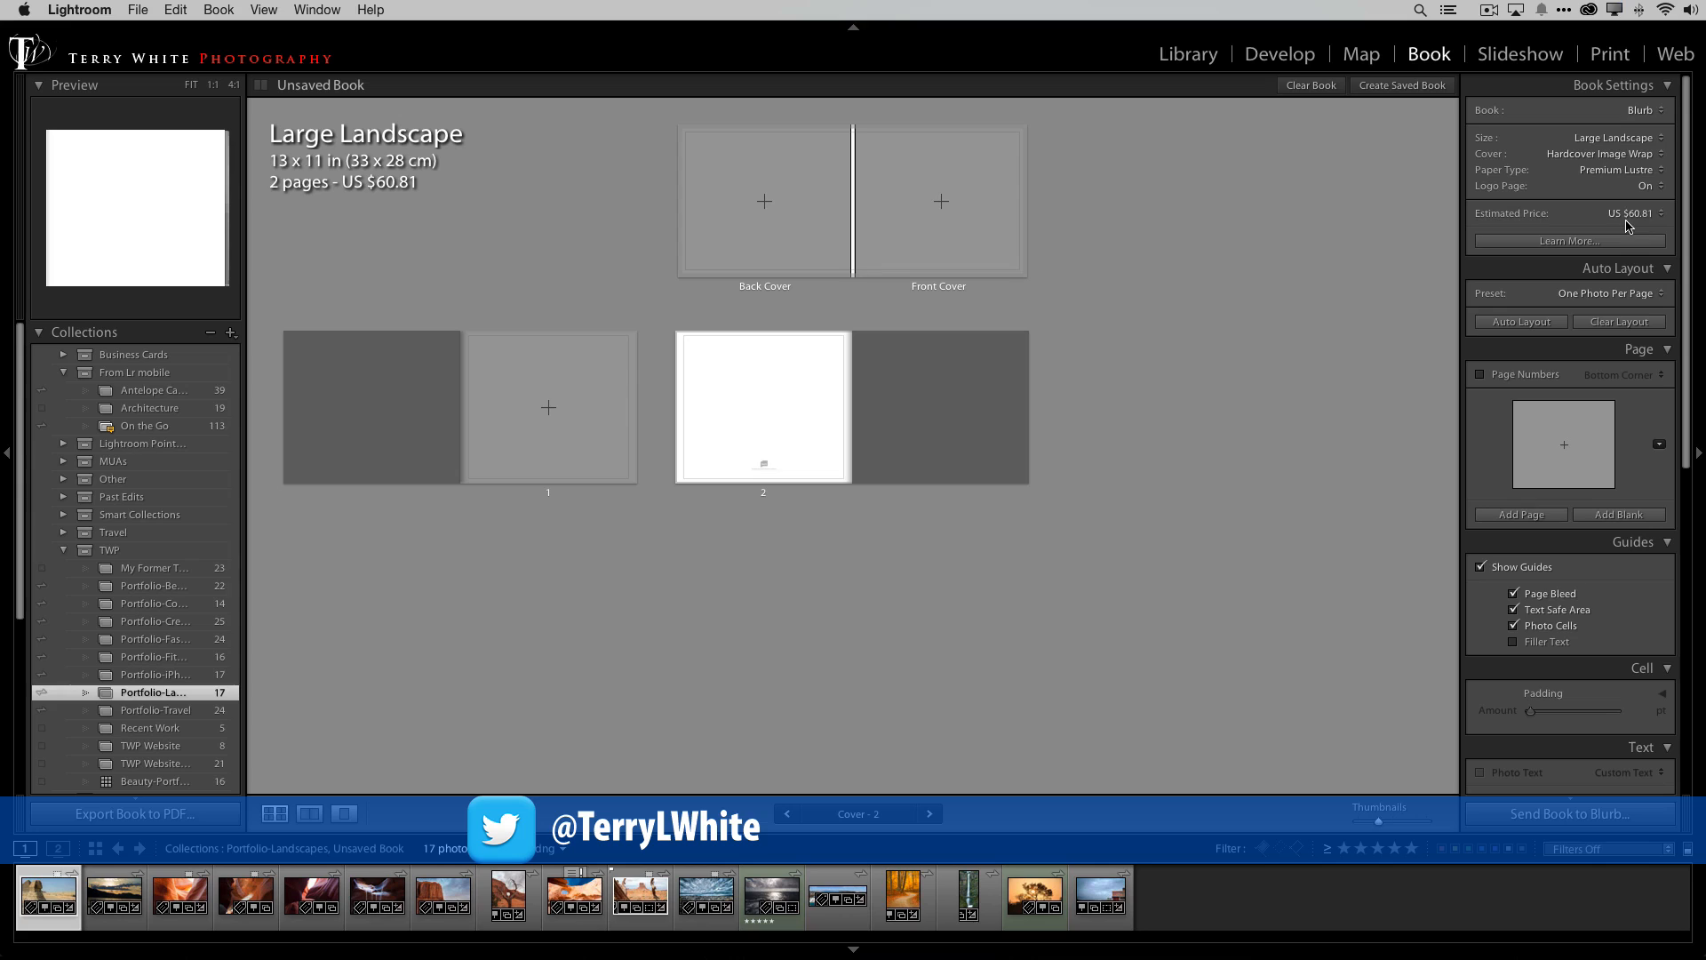
mouse_move(1538, 215)
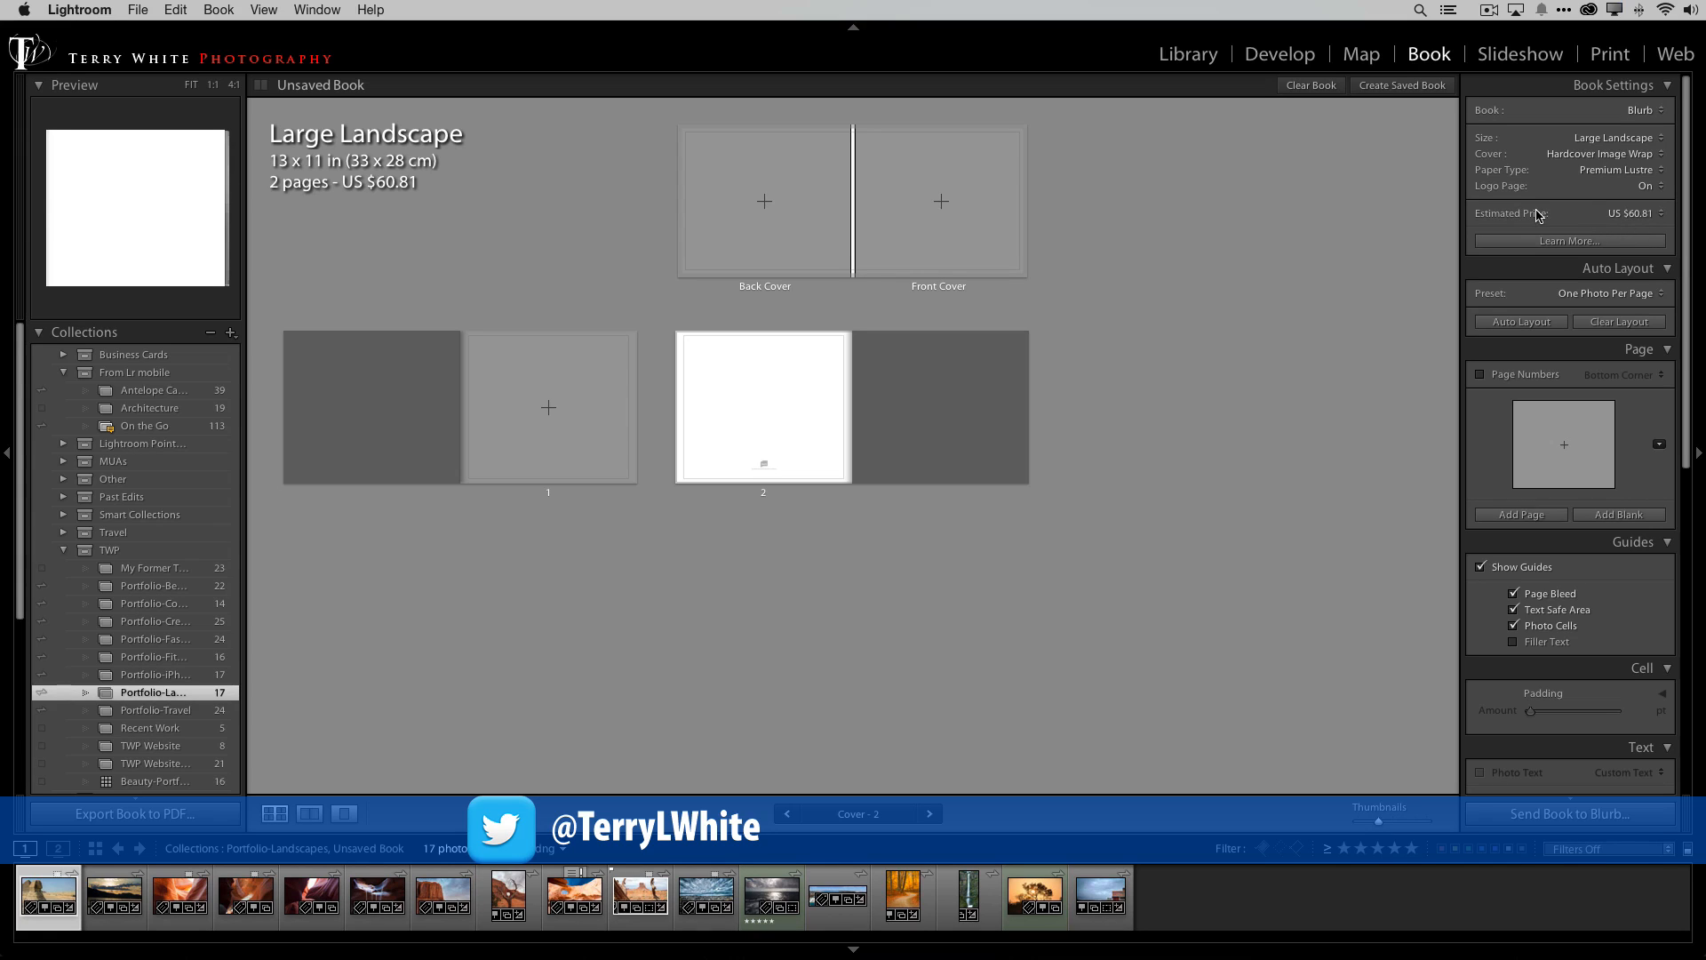
mouse_move(1584, 226)
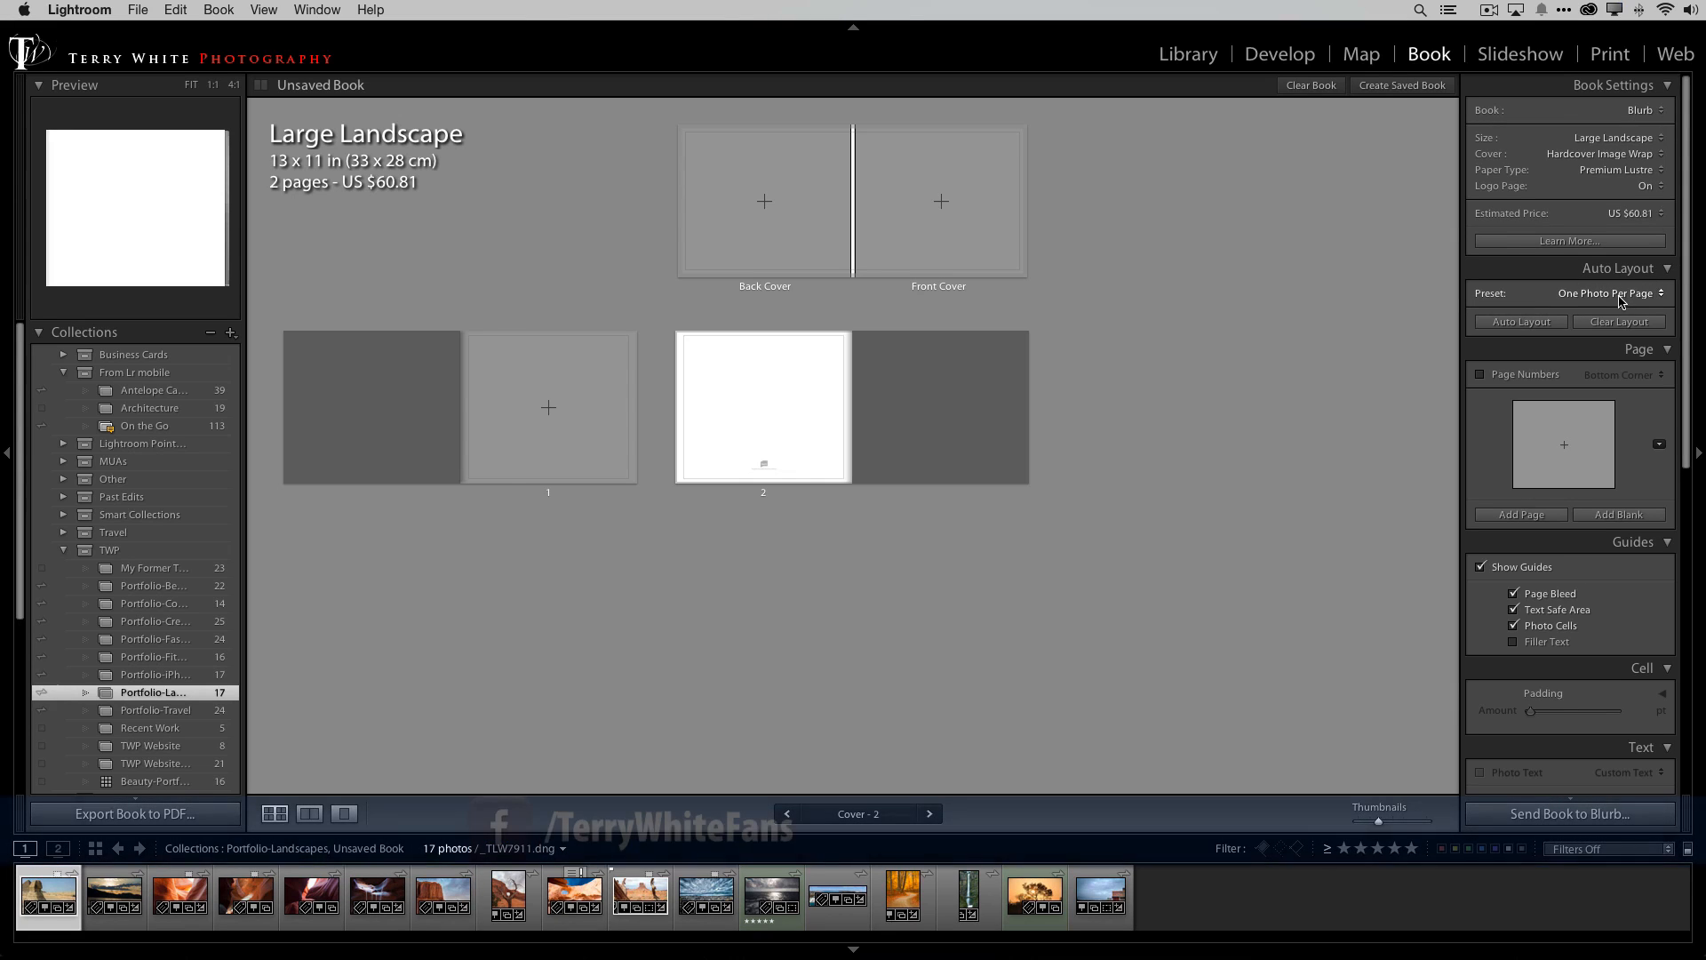
Step: Auto Layout the book with the Left Blank, Right One Photo preset, giving 34 pages
left_click(1607, 293)
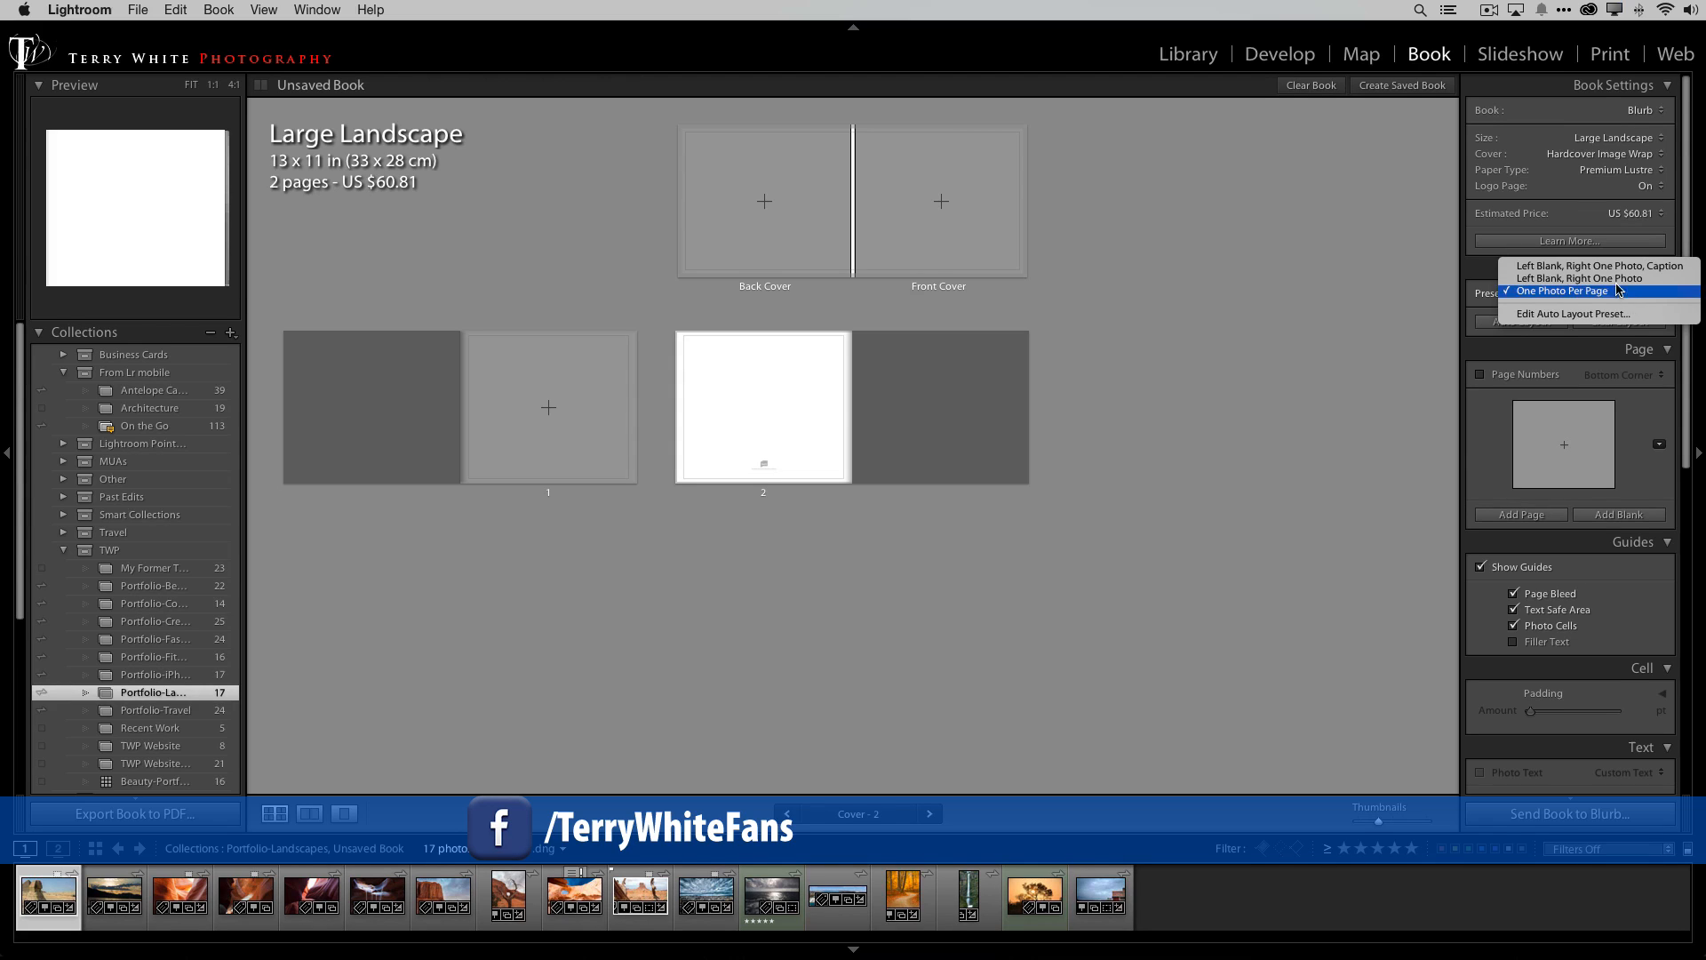
left_click(1593, 277)
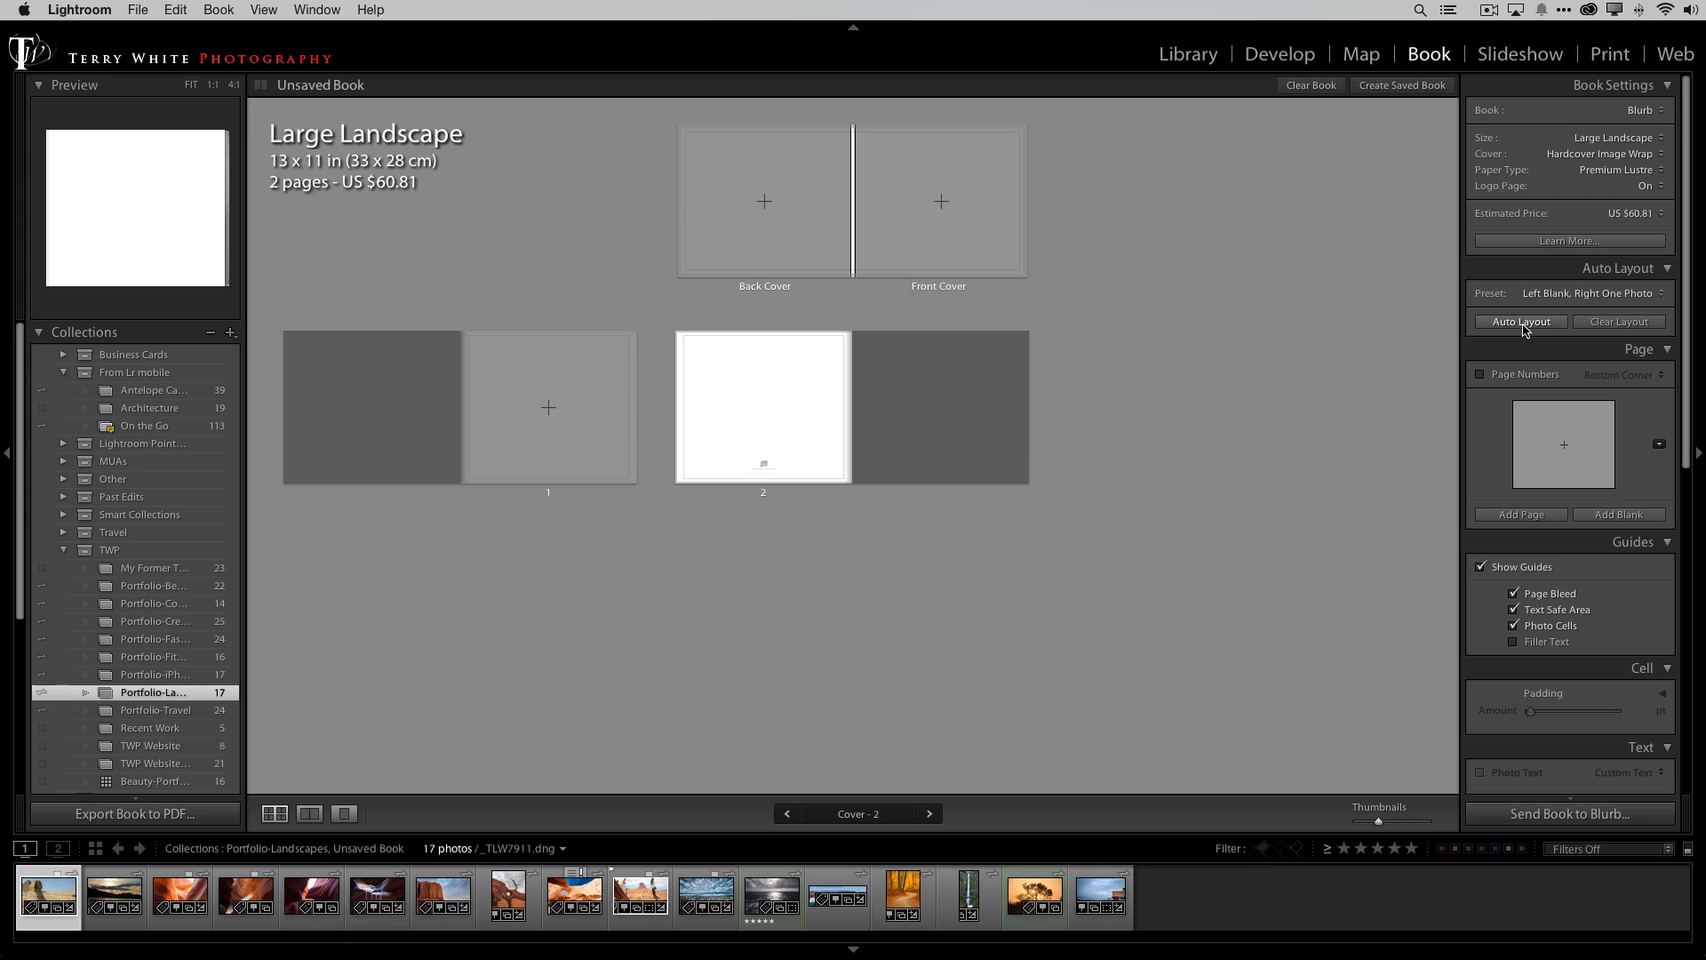
left_click(1522, 322)
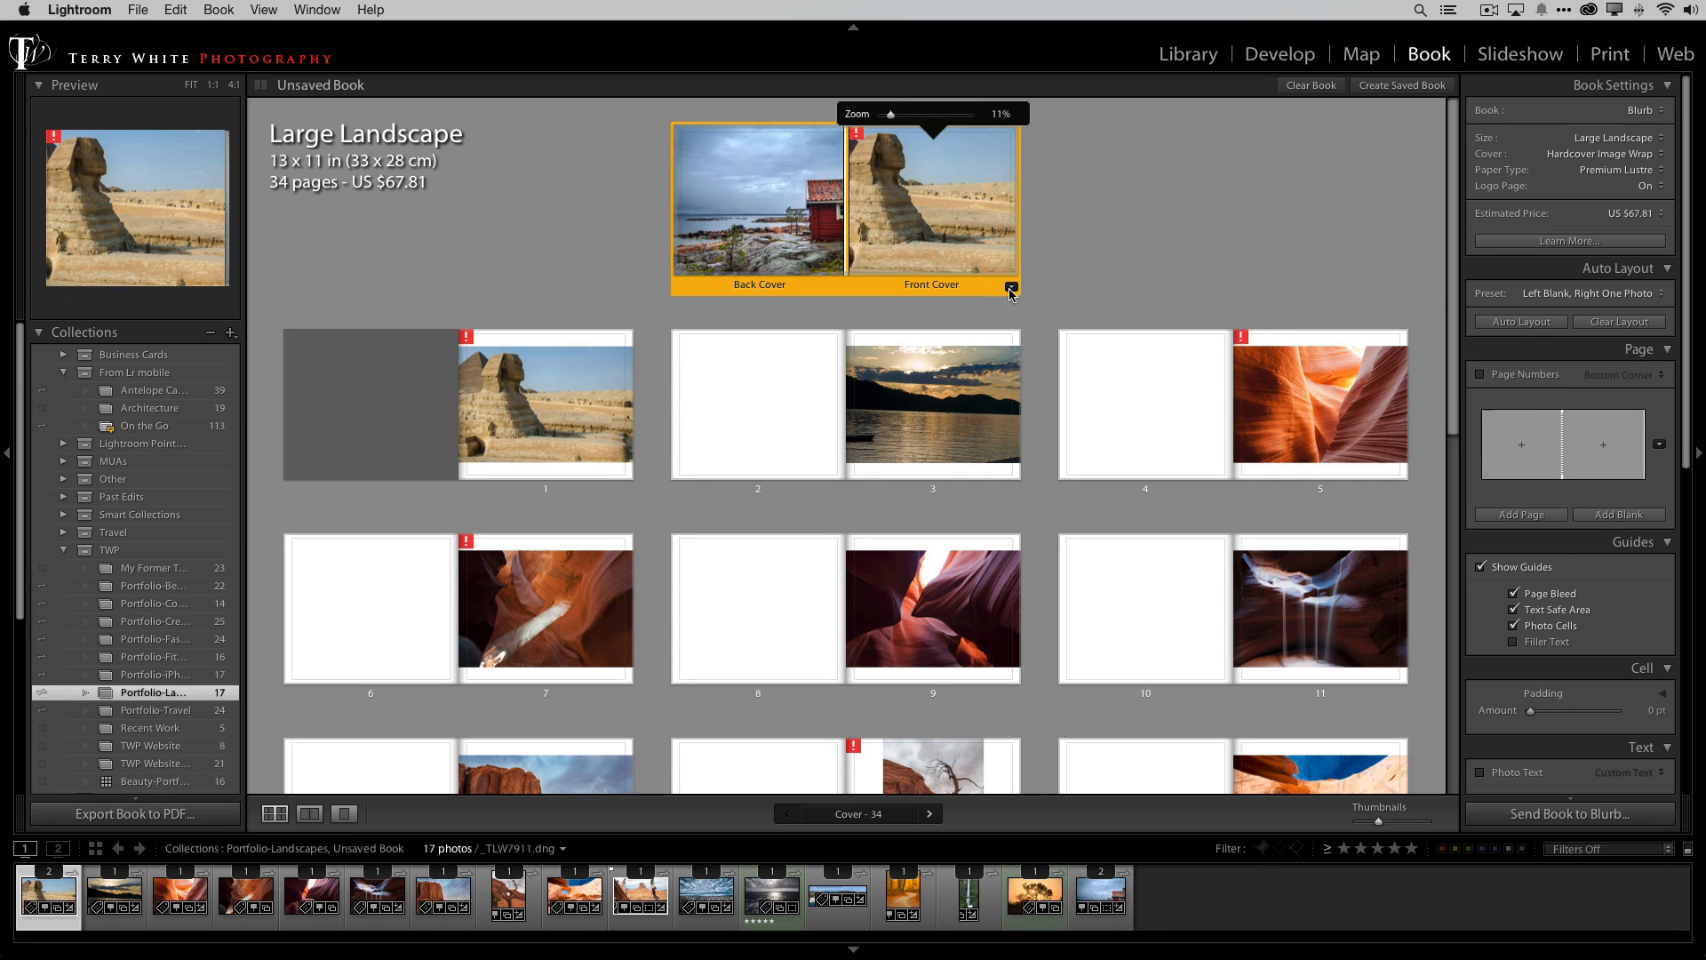
Step: Change the cover to a one-photo-per-side layout: Sphinx on front, small photo on back
left_click(1012, 286)
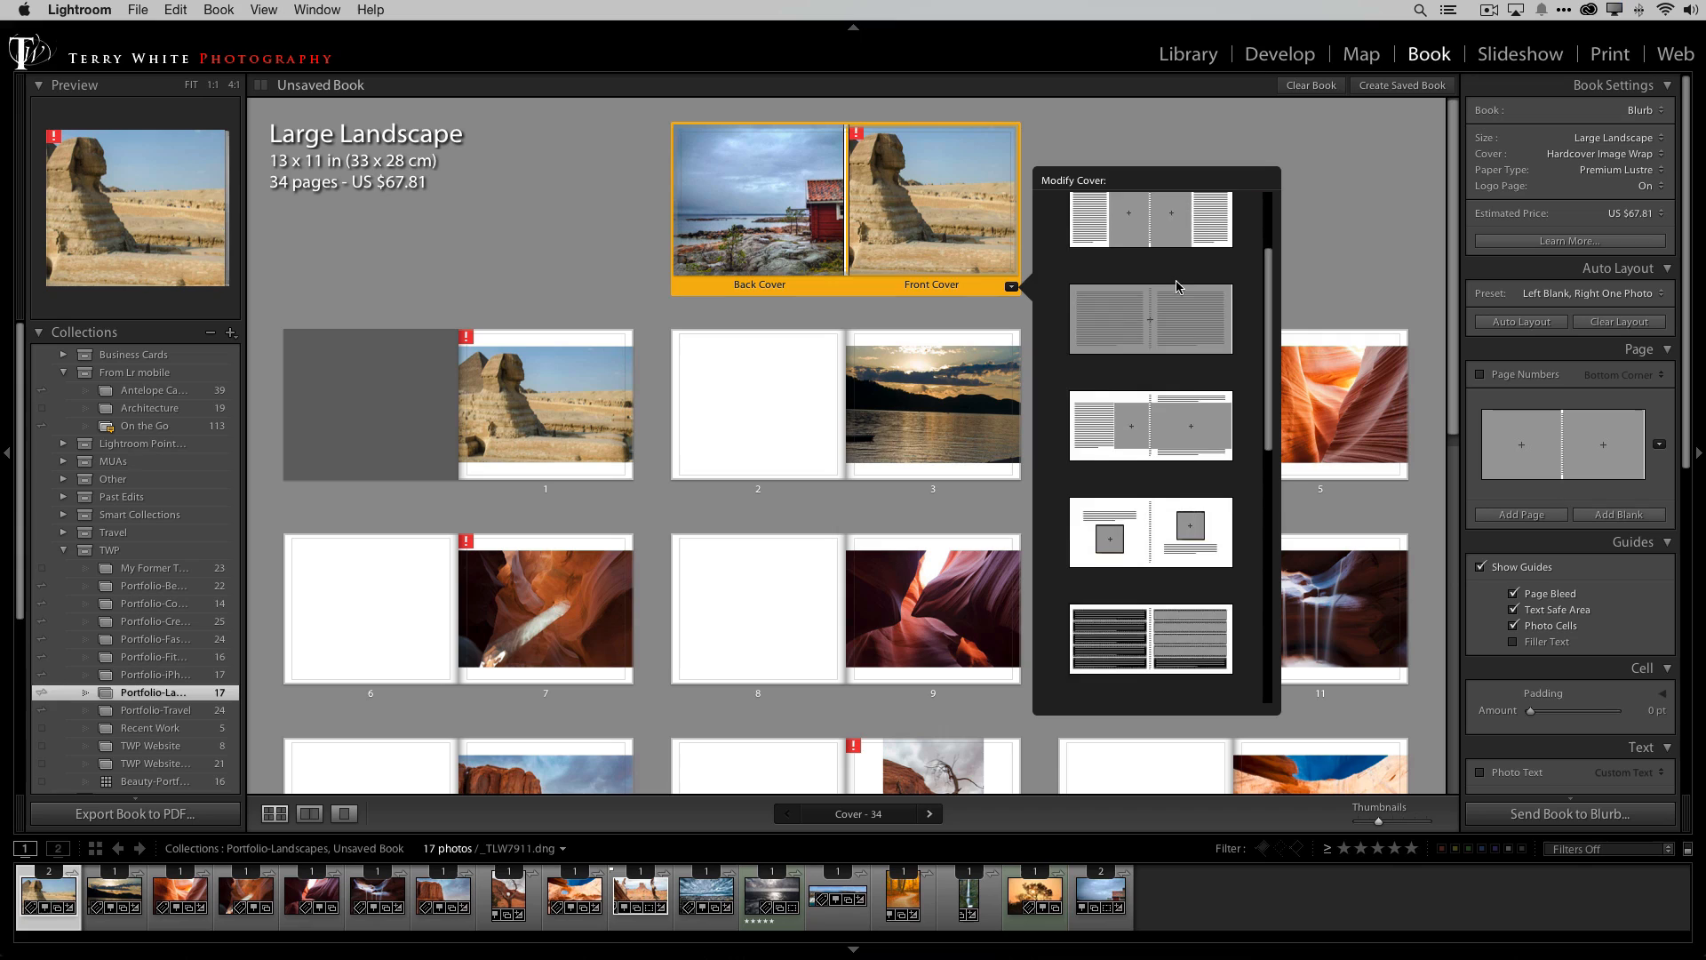
left_click(1184, 429)
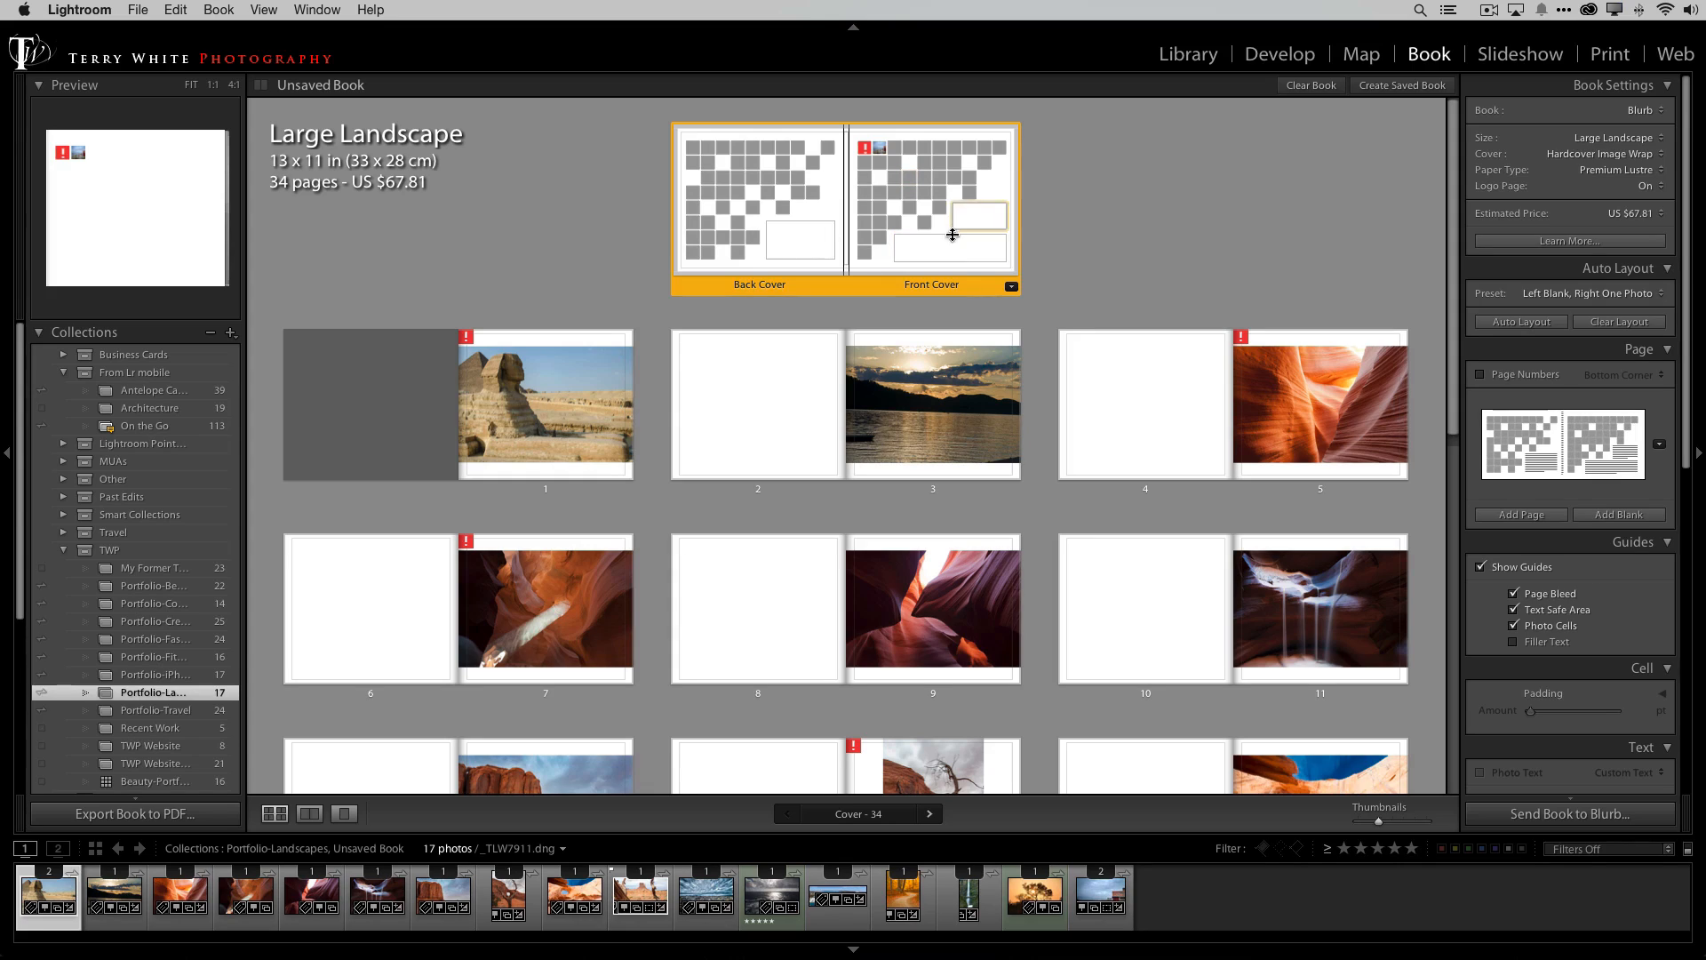
left_click(1010, 285)
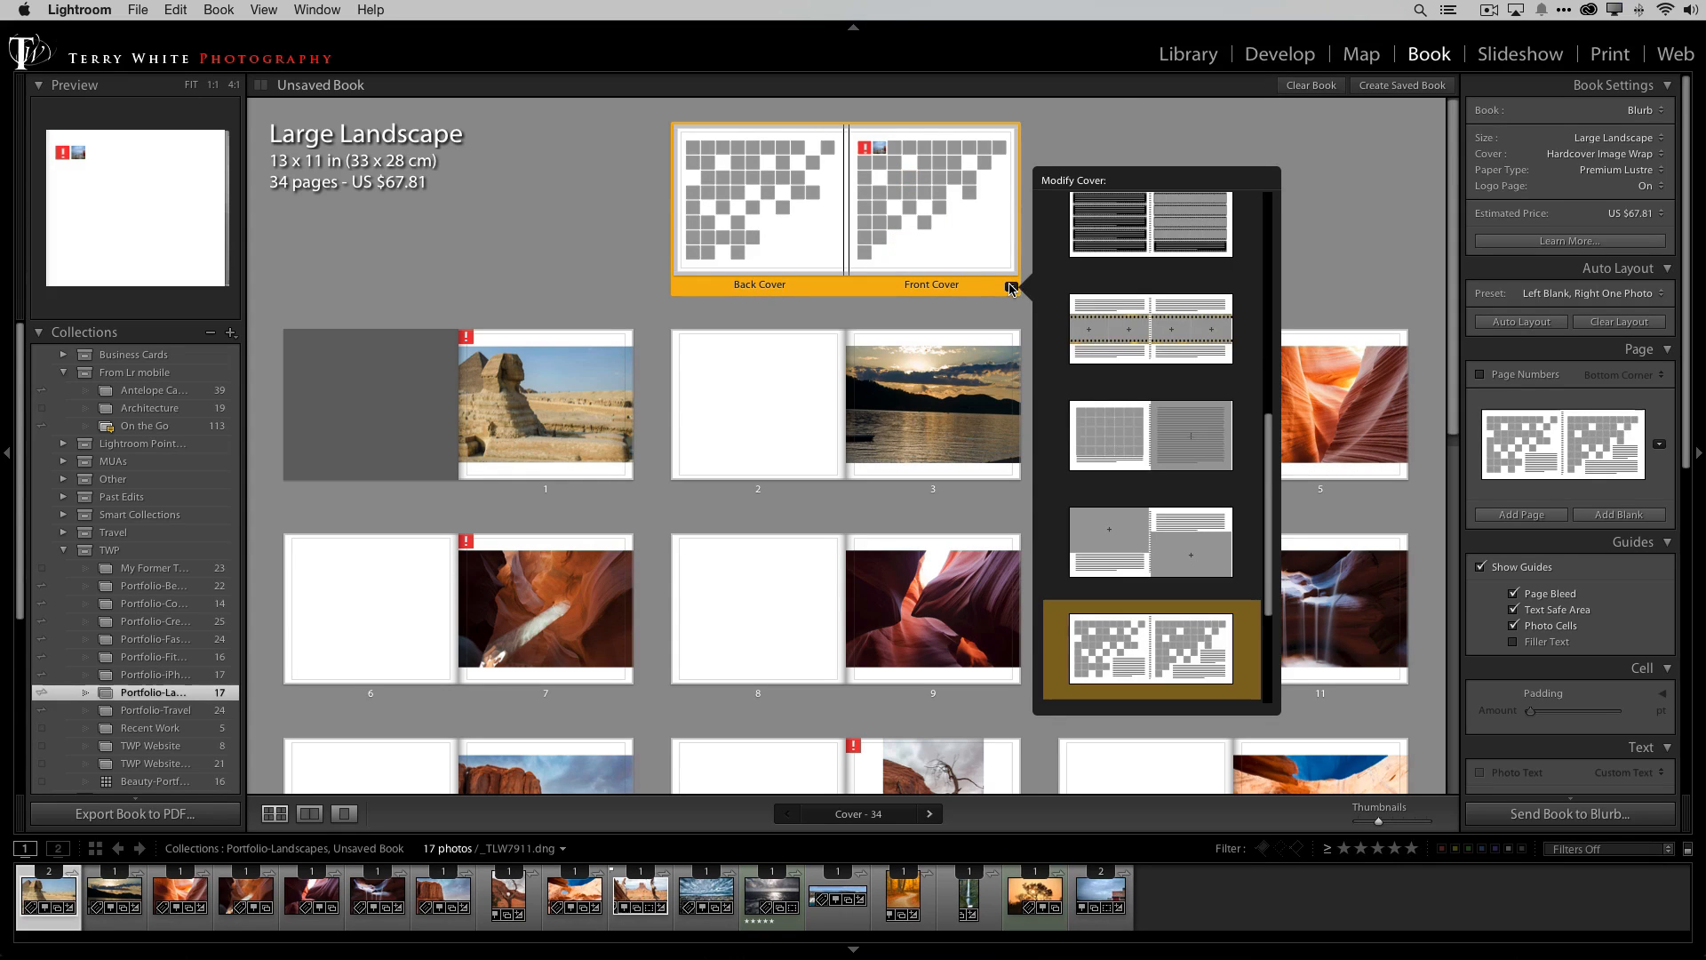
mouse_move(1154, 334)
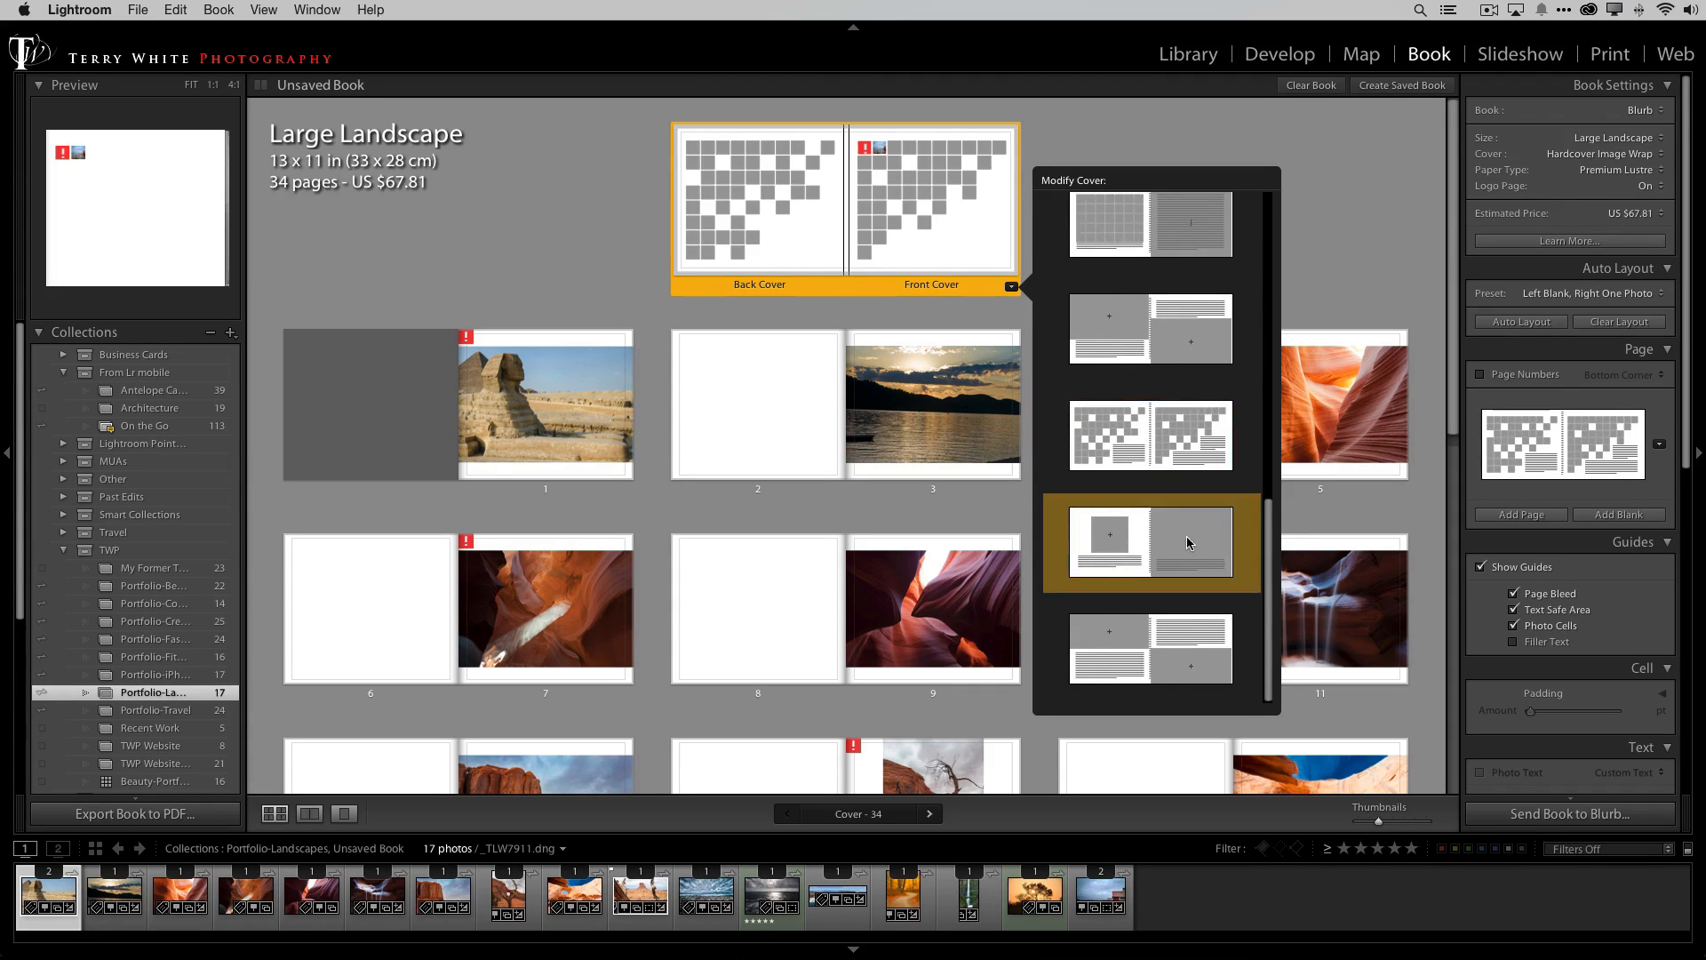
left_click(1150, 542)
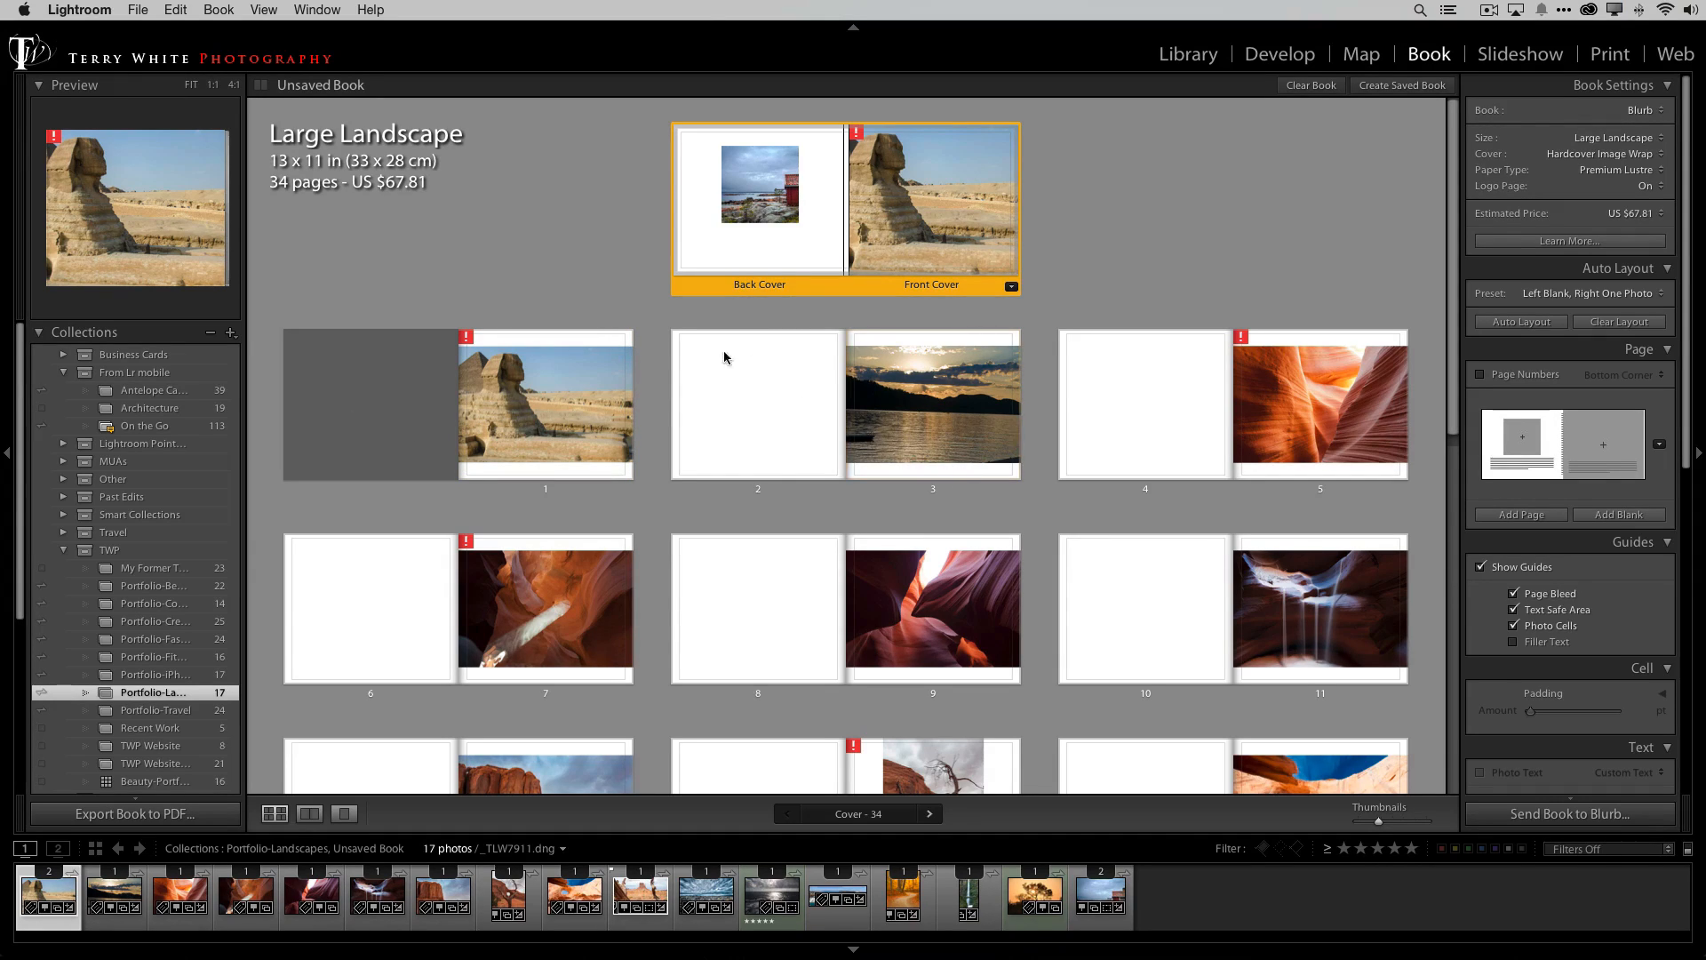
Step: Select blank page 2 and bring up its page layout choices
left_click(757, 403)
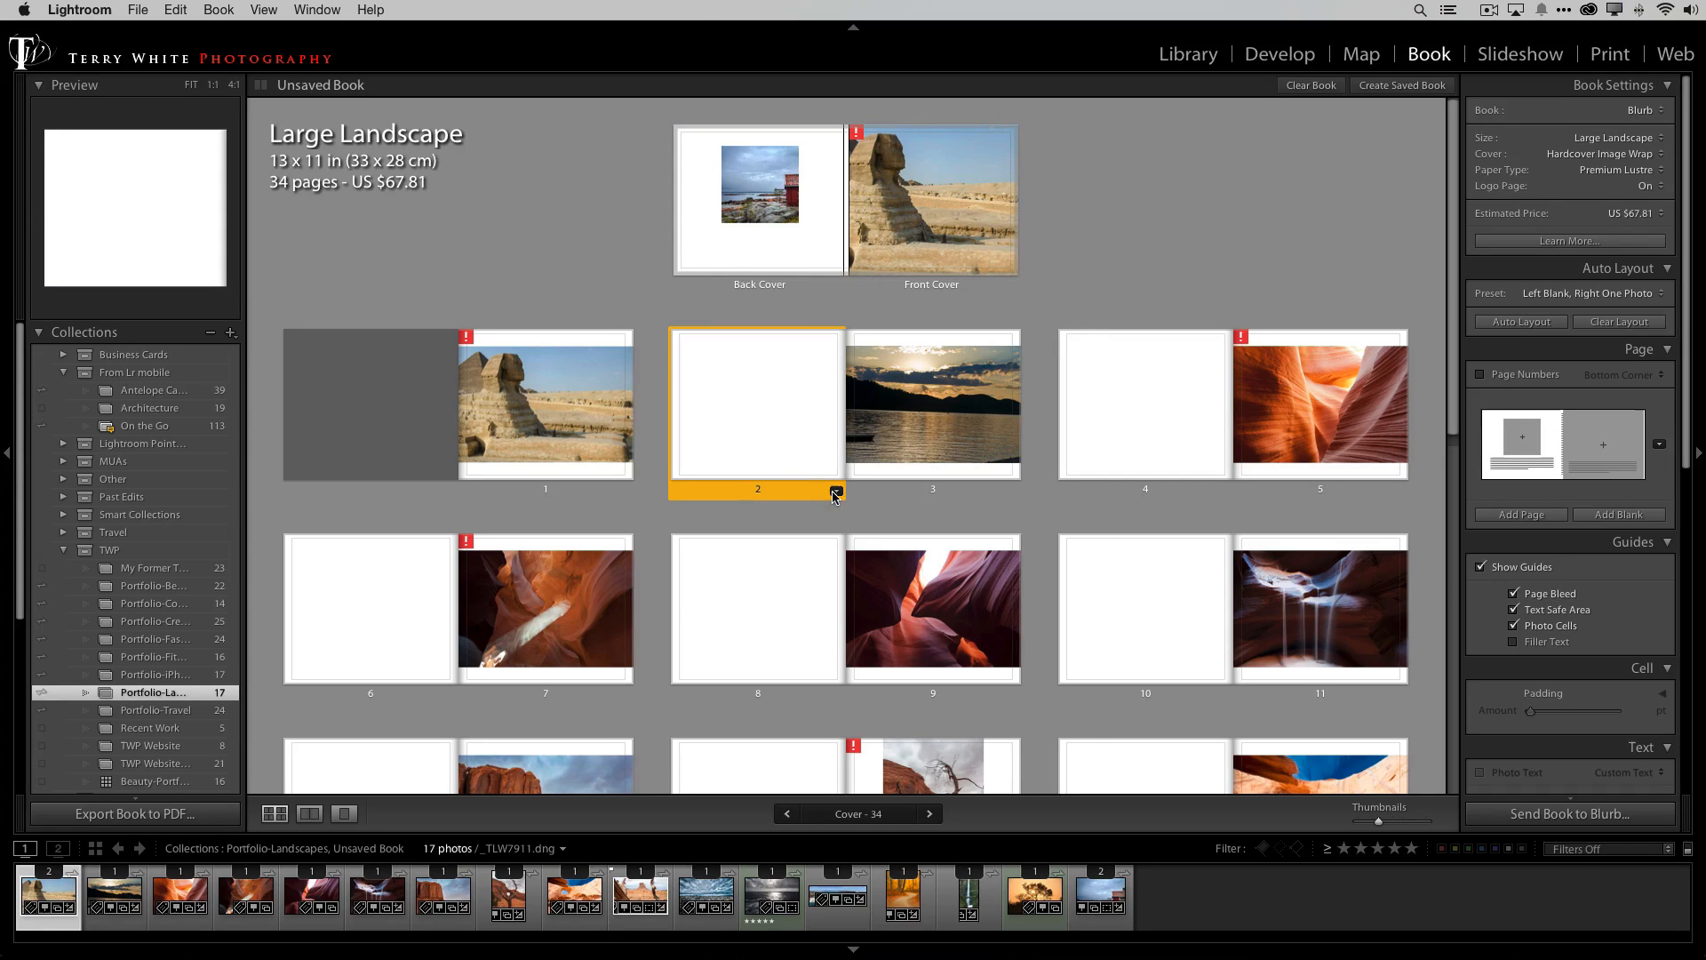
left_click(834, 493)
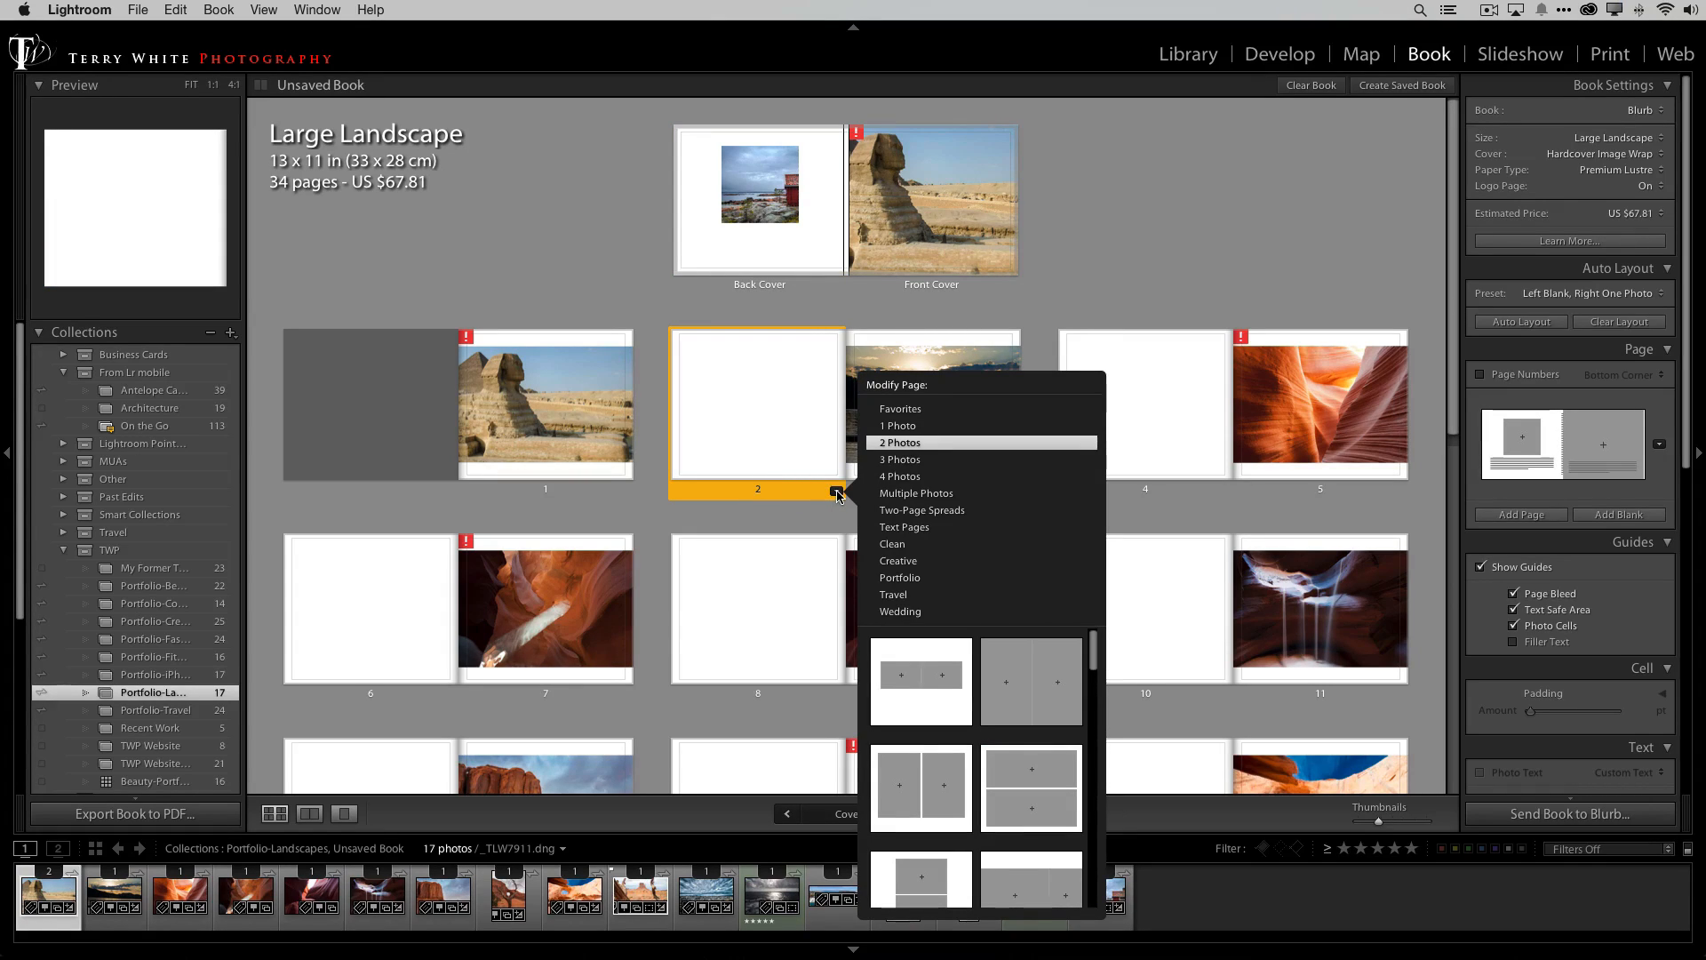
mouse_move(933, 492)
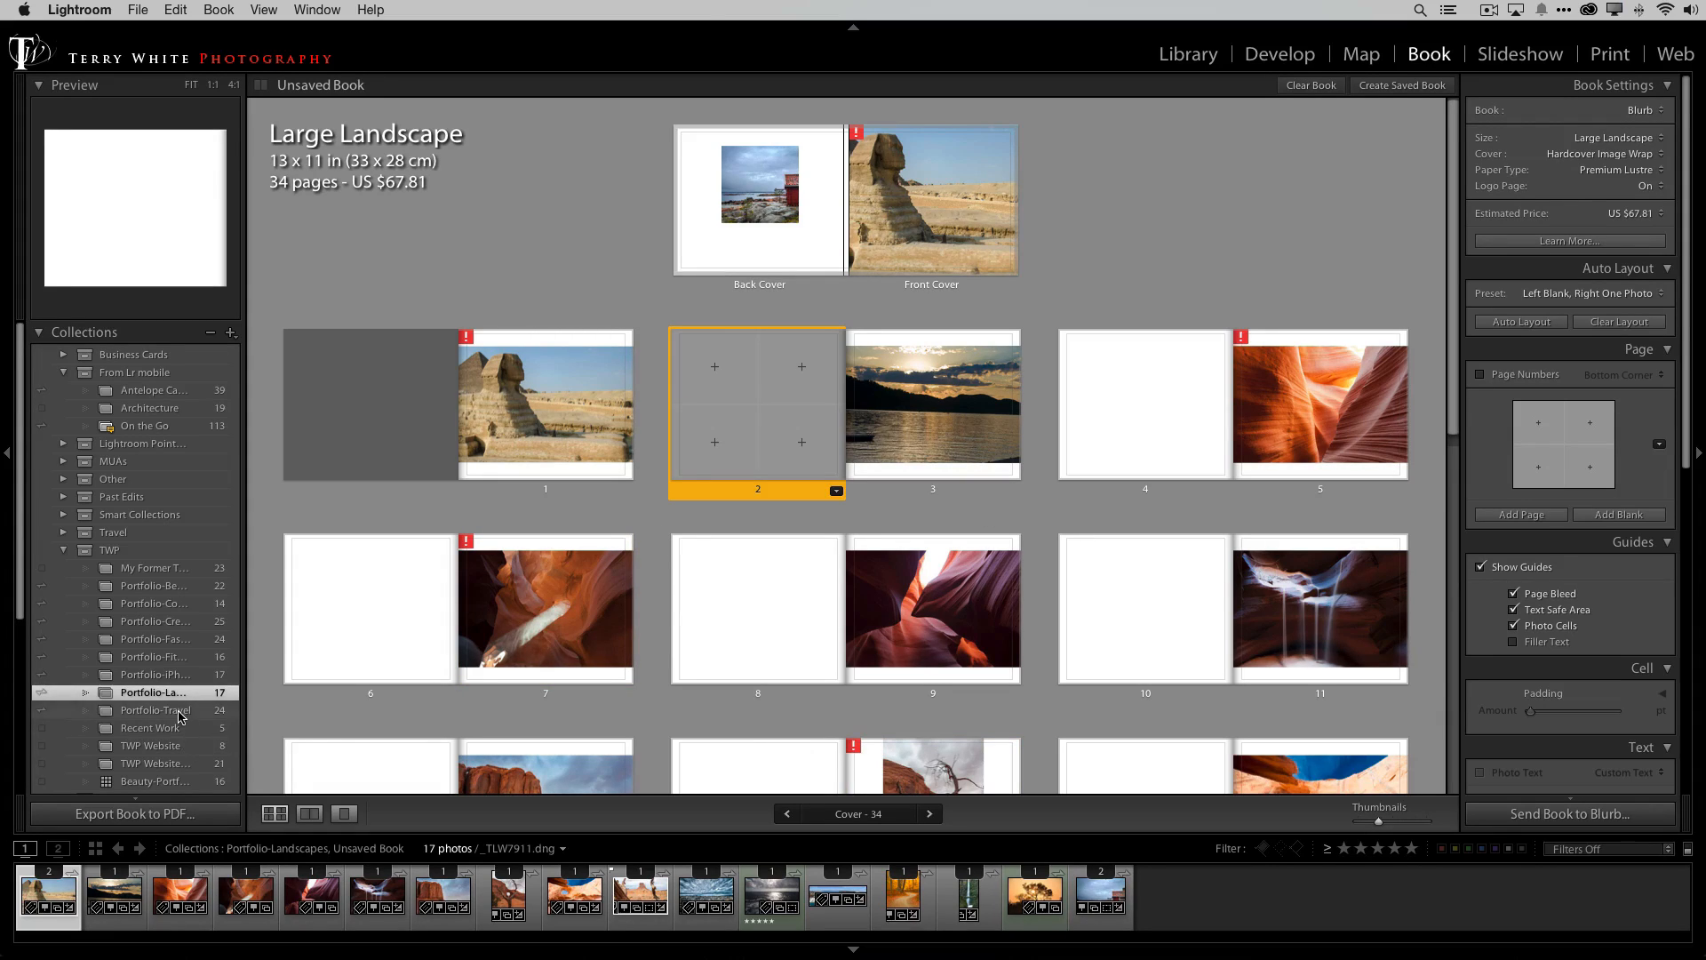
Step: Fill page 2 with four Portfolio-Travel photos and give page 4 a 2 Photos layout with Big Ben and the twisted tower
left_click(154, 709)
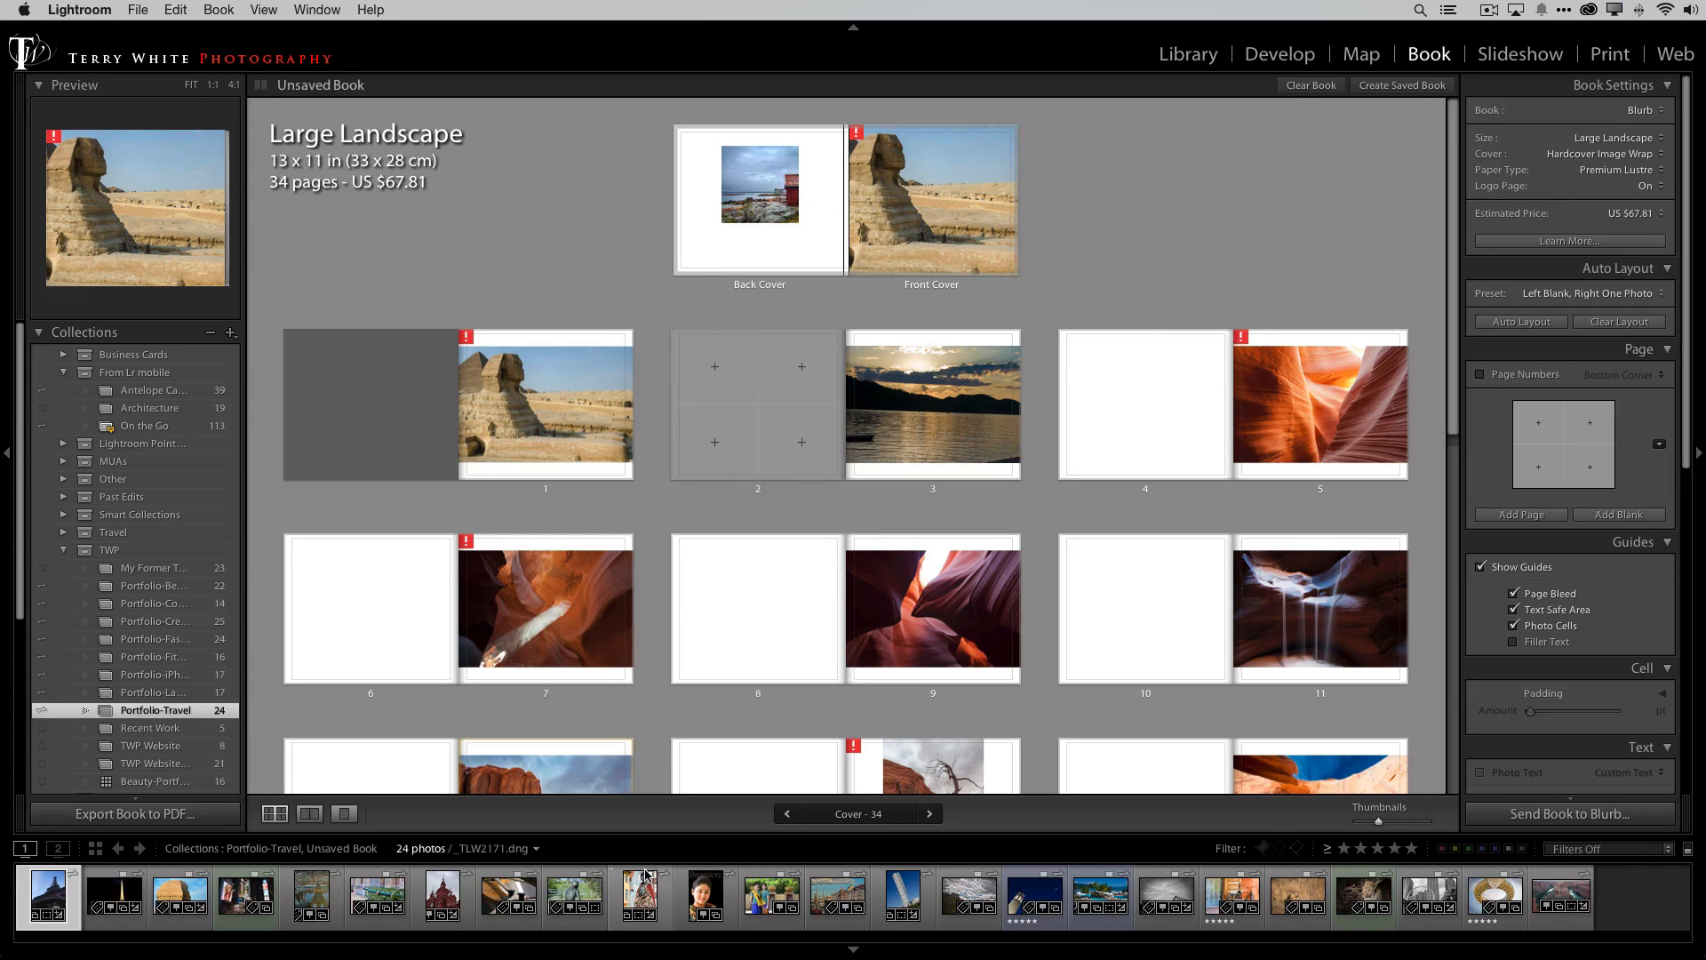
left_click(47, 896)
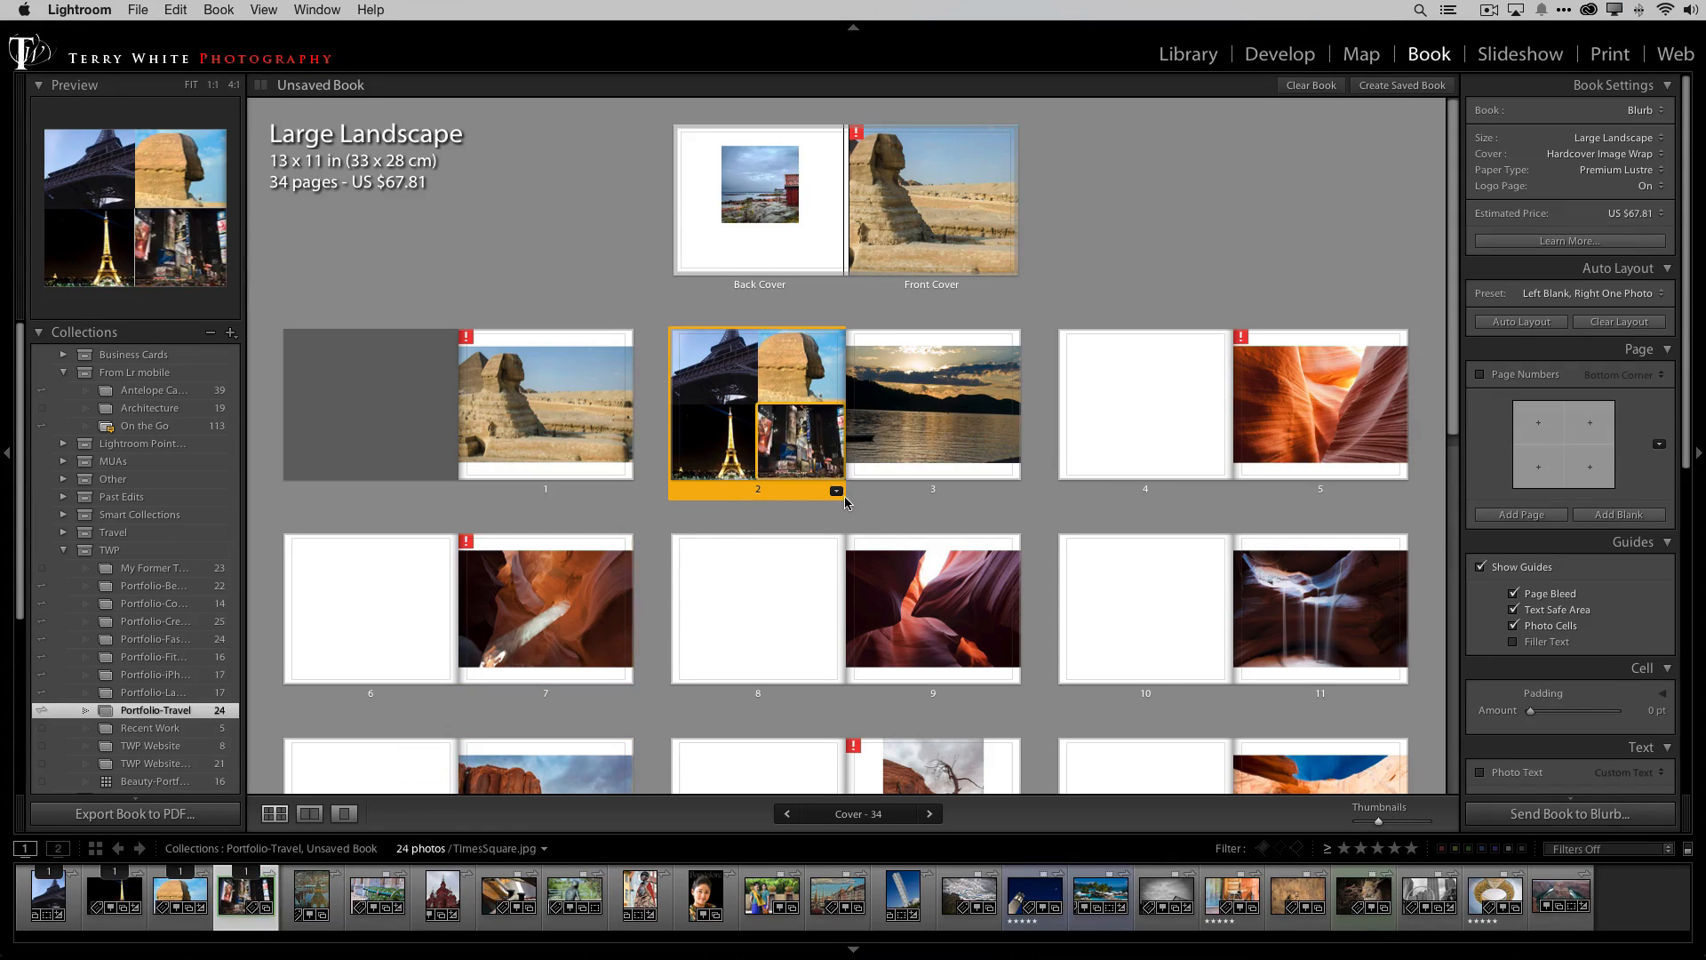
left_click(1223, 491)
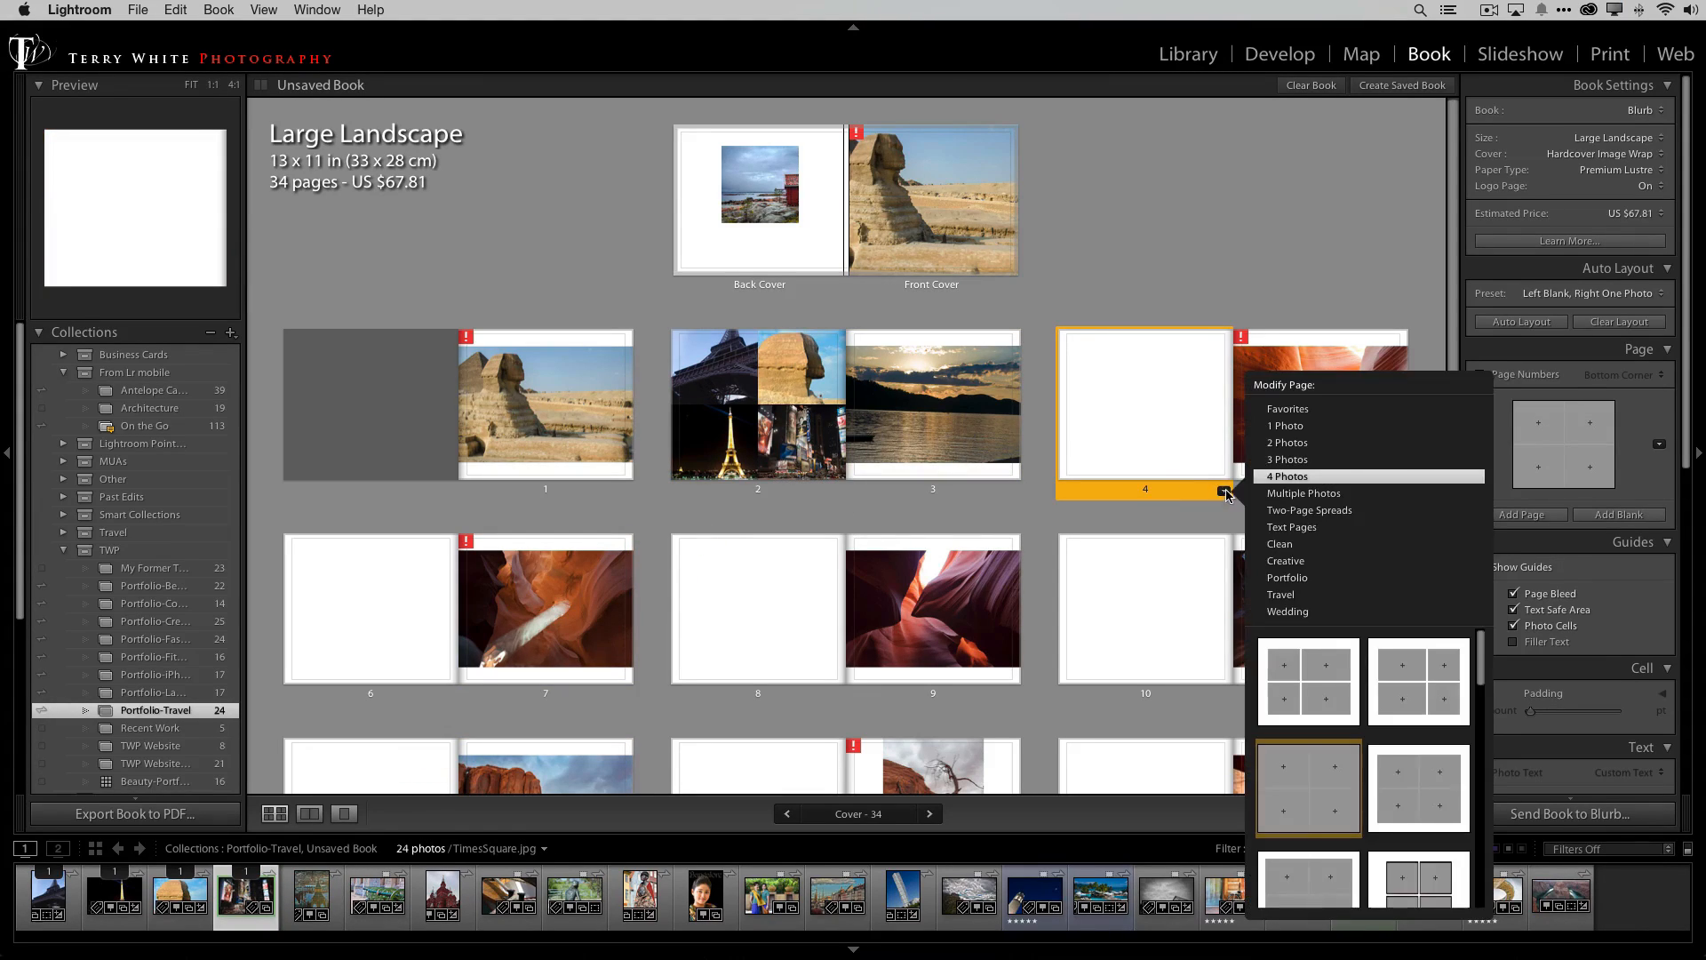
mouse_move(1257, 512)
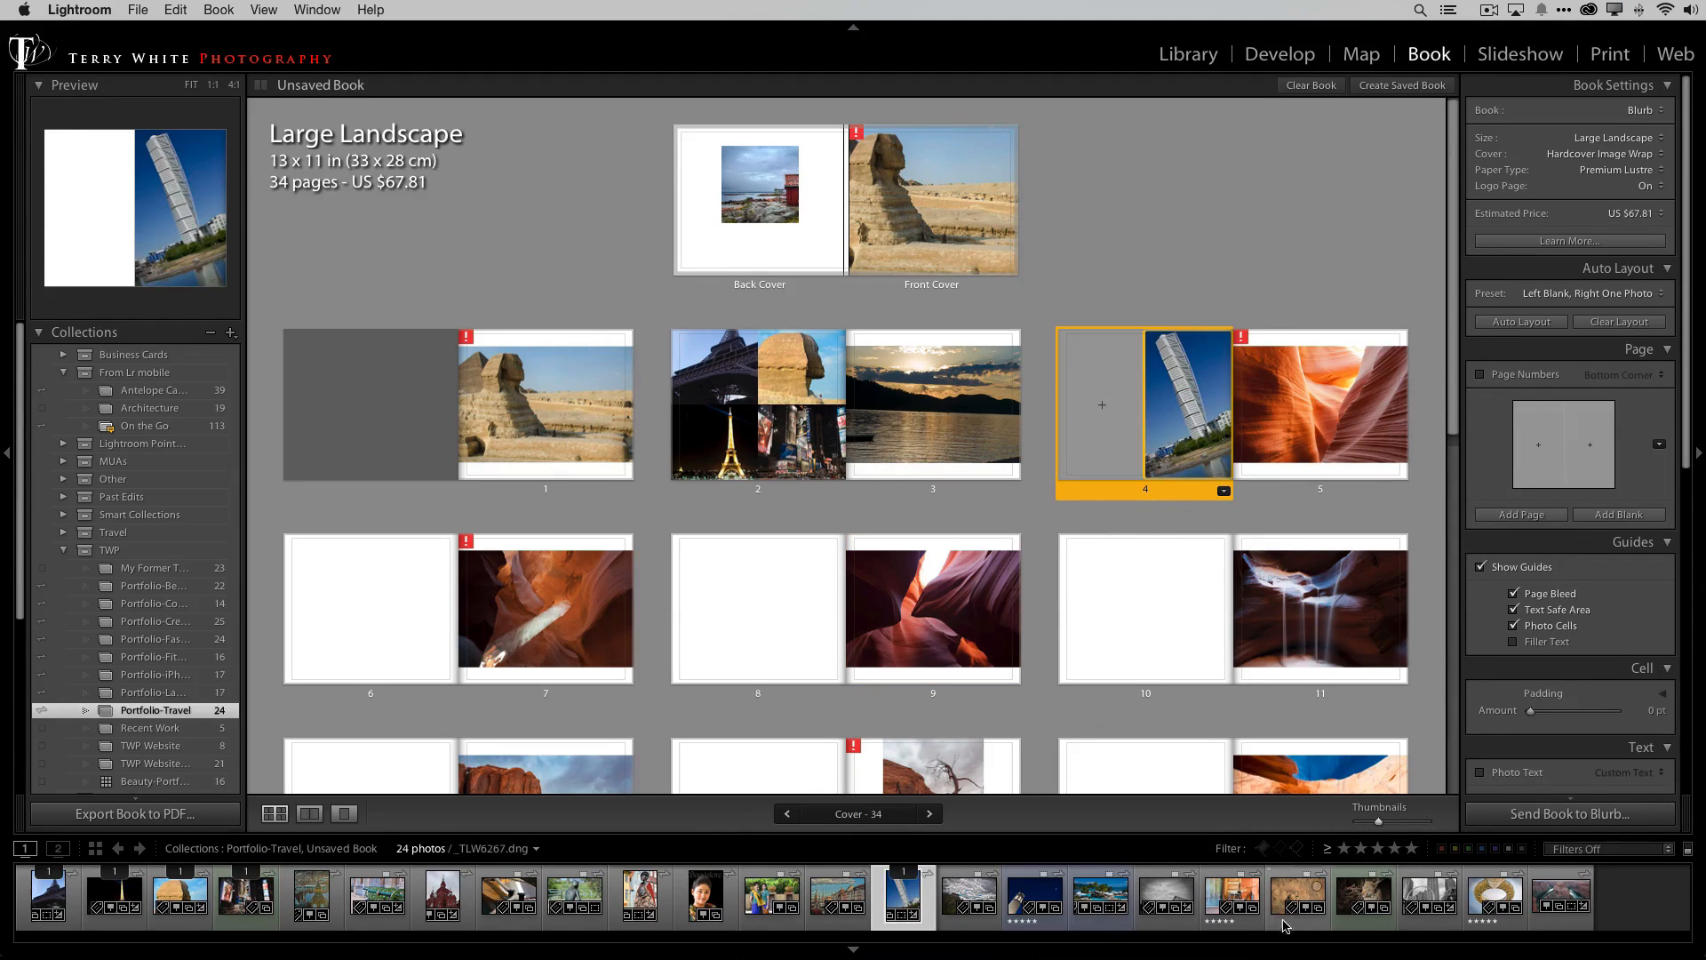
left_click(904, 895)
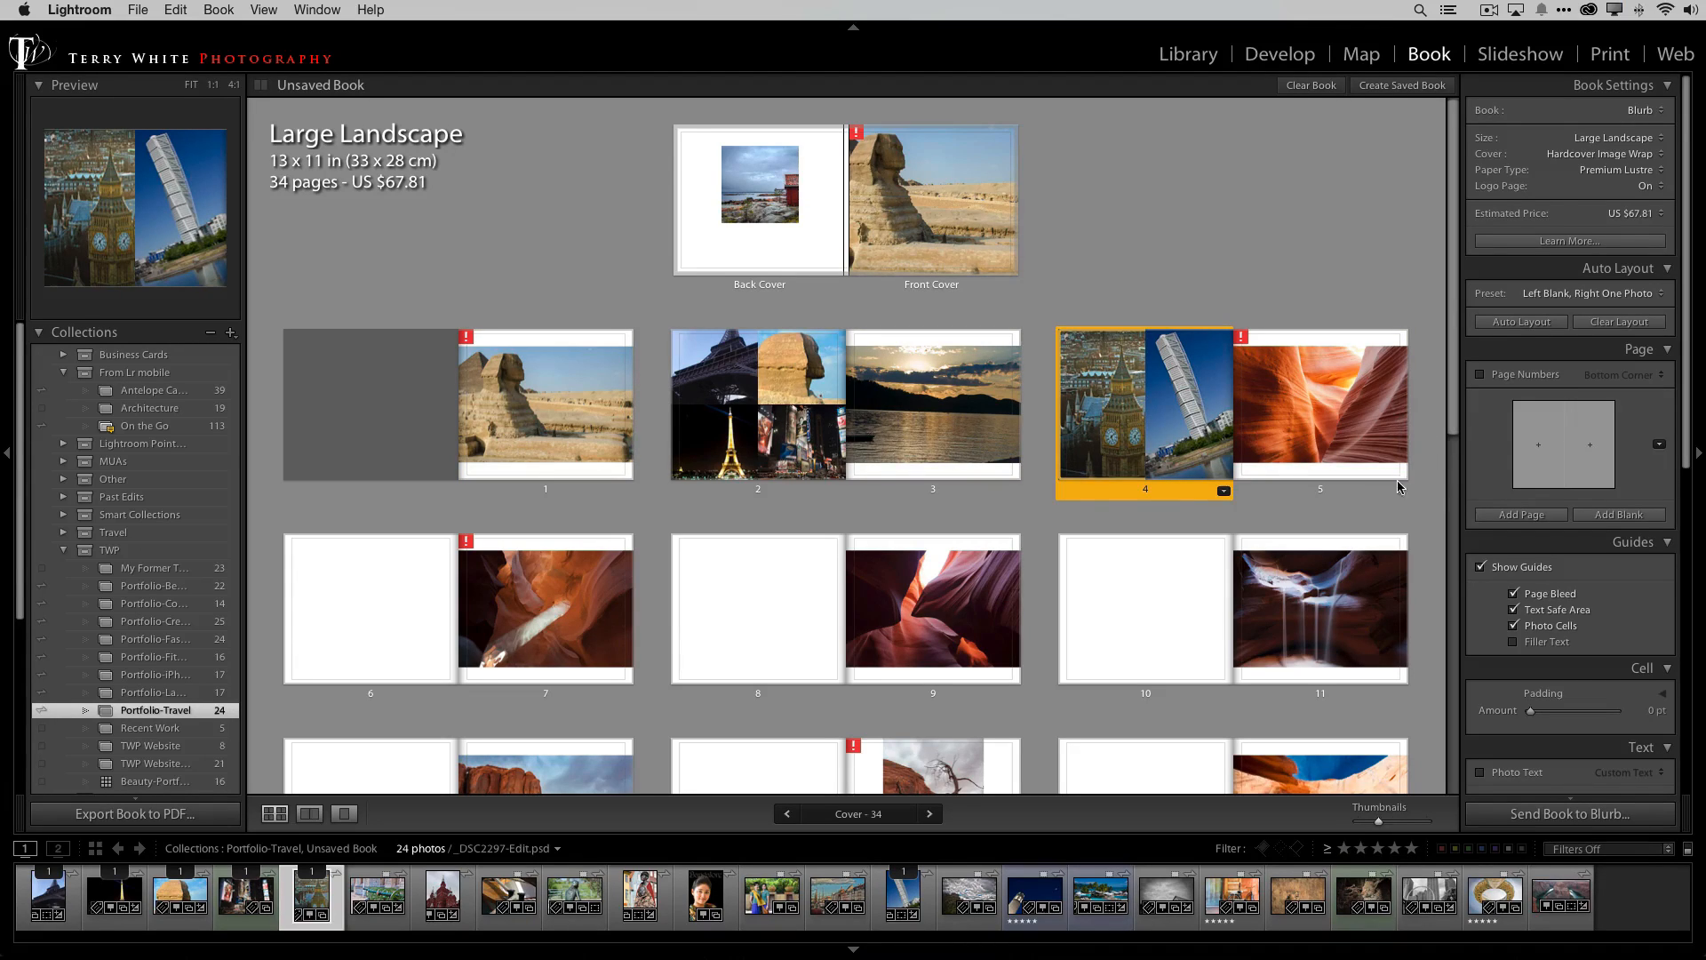
mouse_move(1136, 537)
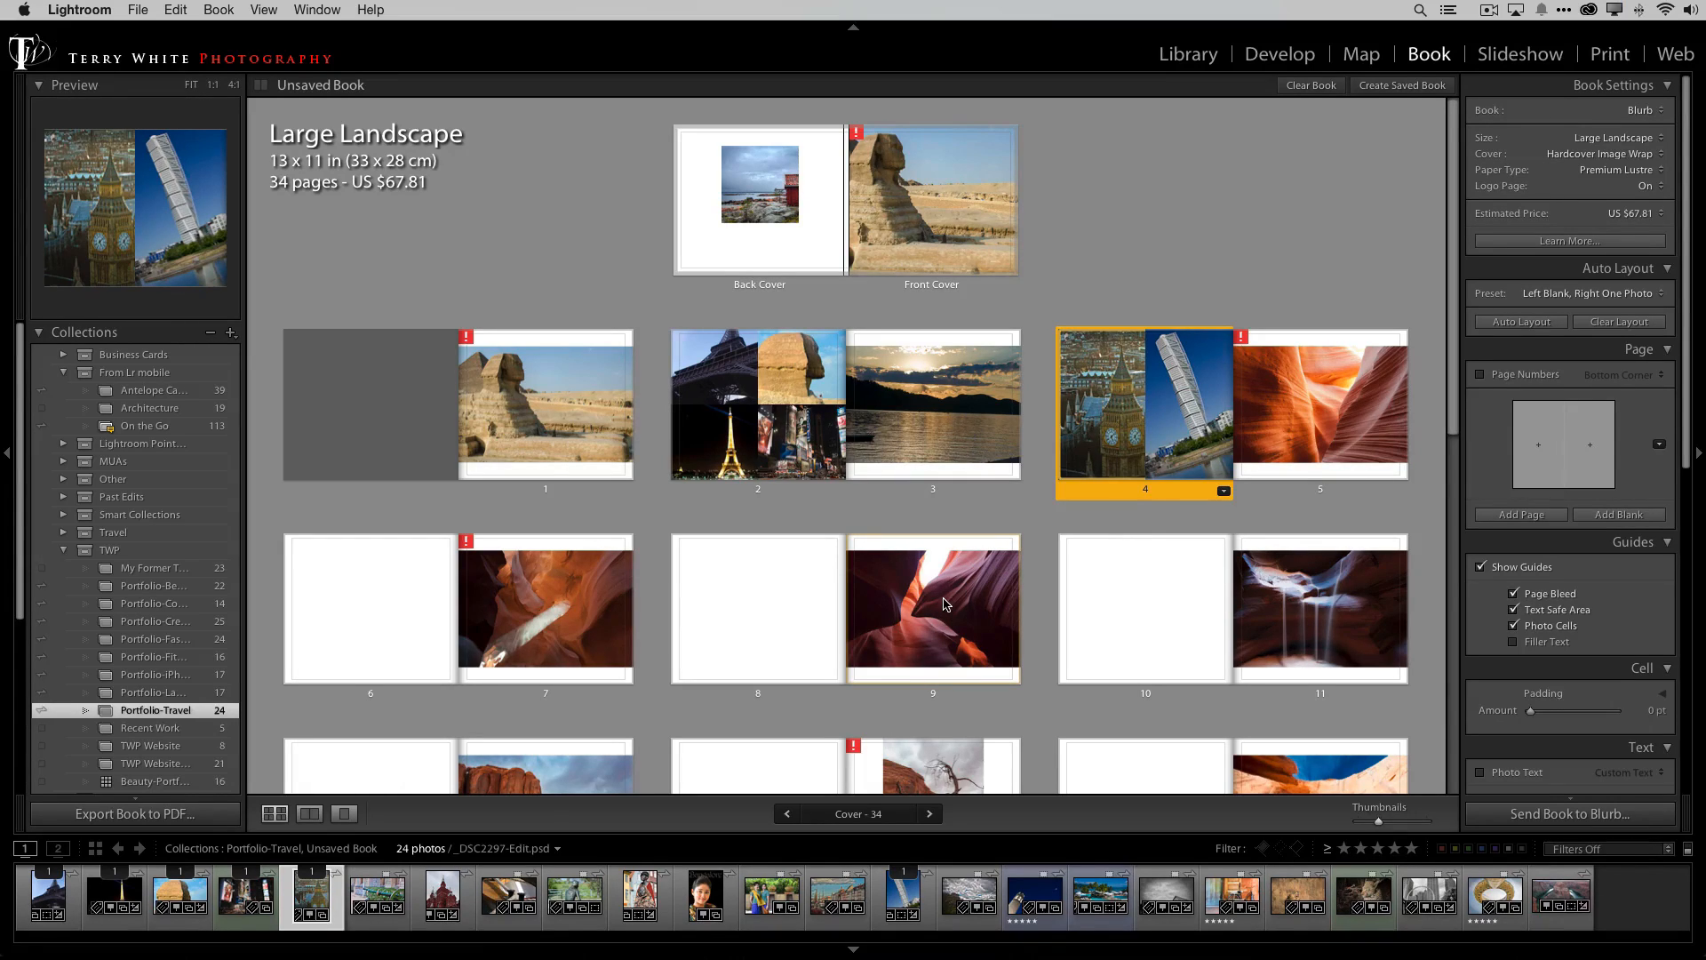
Step: Give page 9 a photo-with-text layout with the canyon photo above an empty text box
left_click(343, 814)
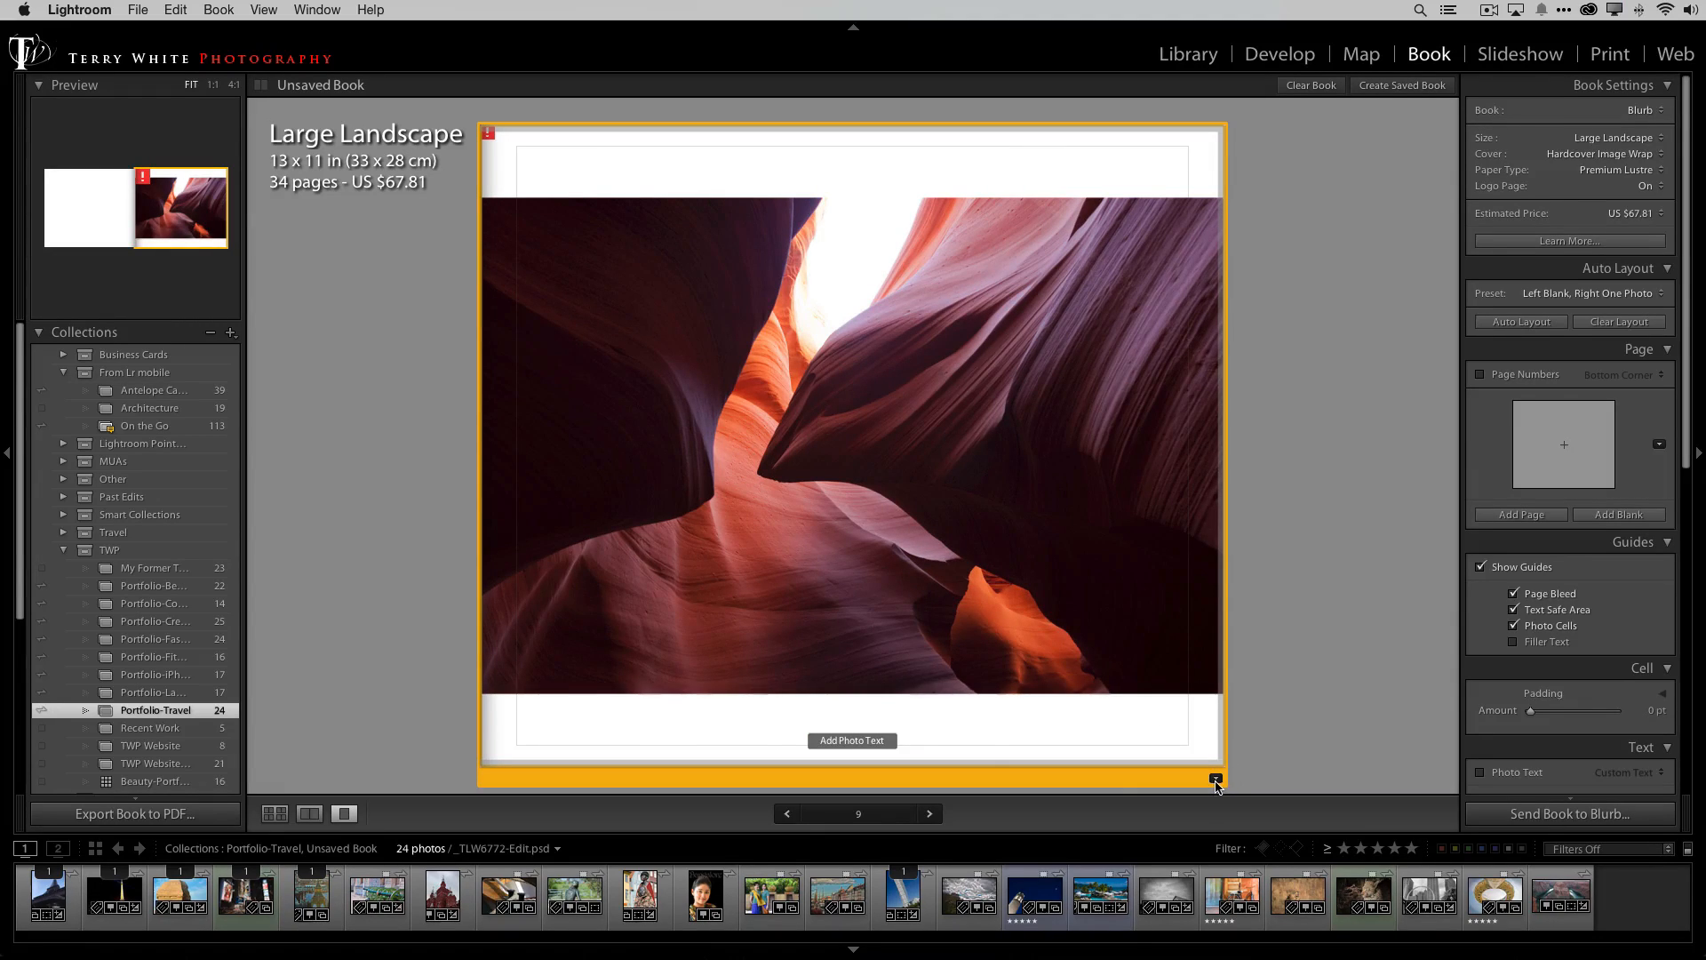
left_click(1216, 778)
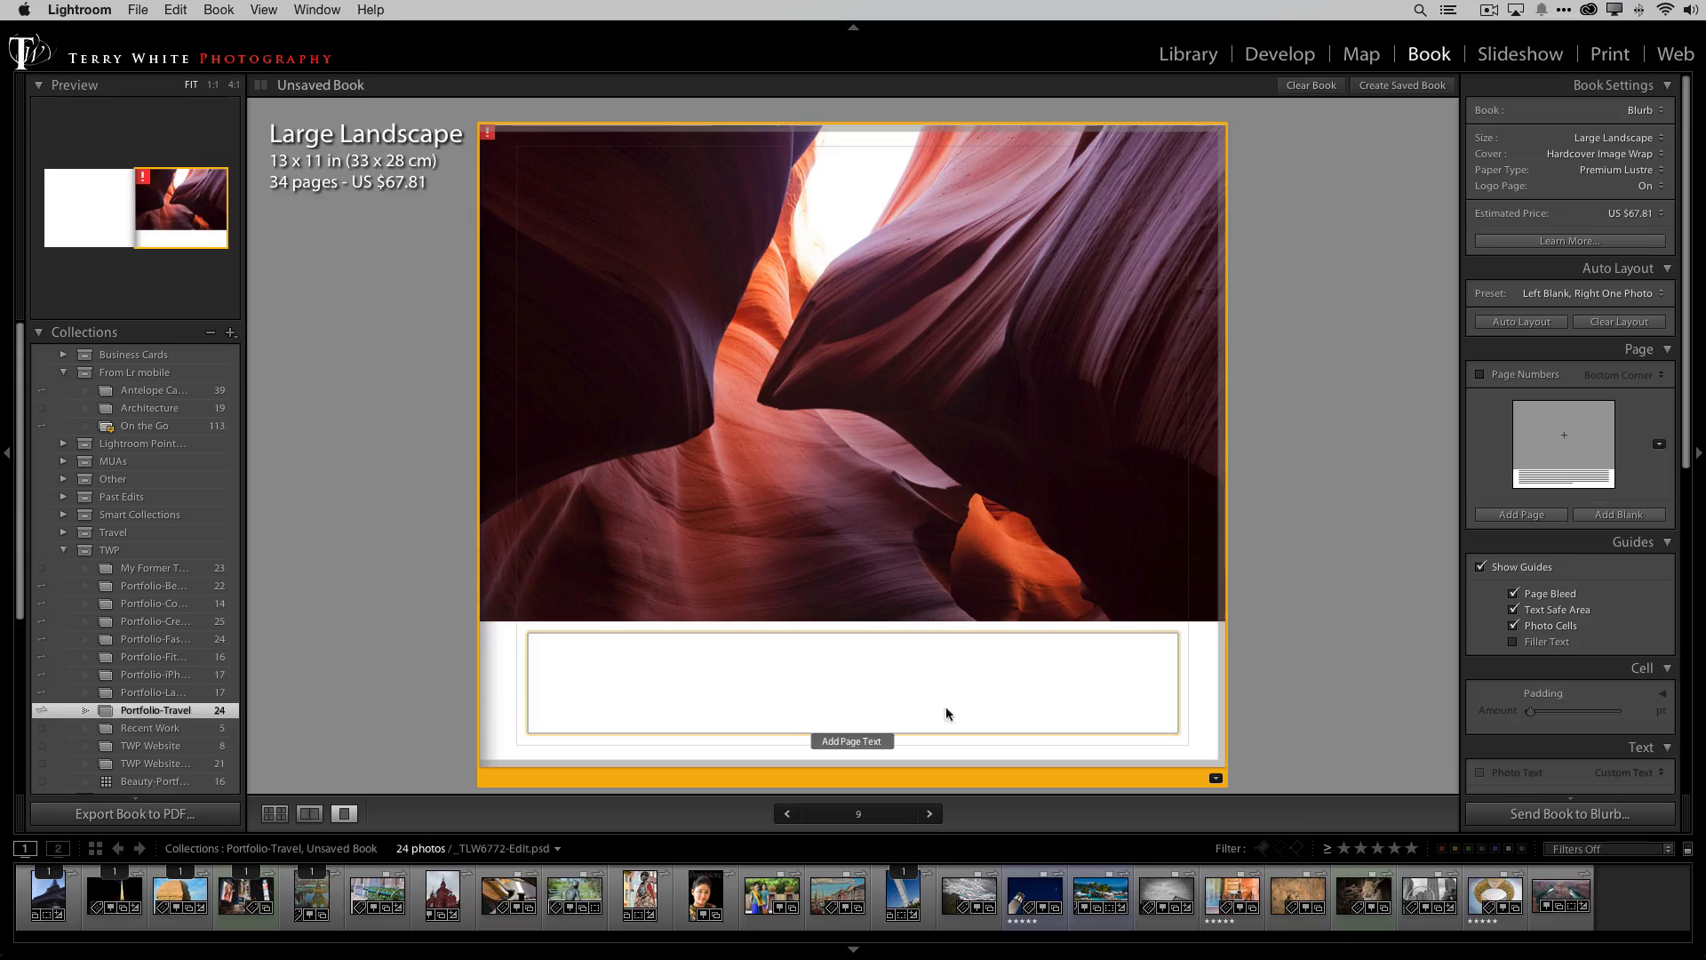
left_click(852, 682)
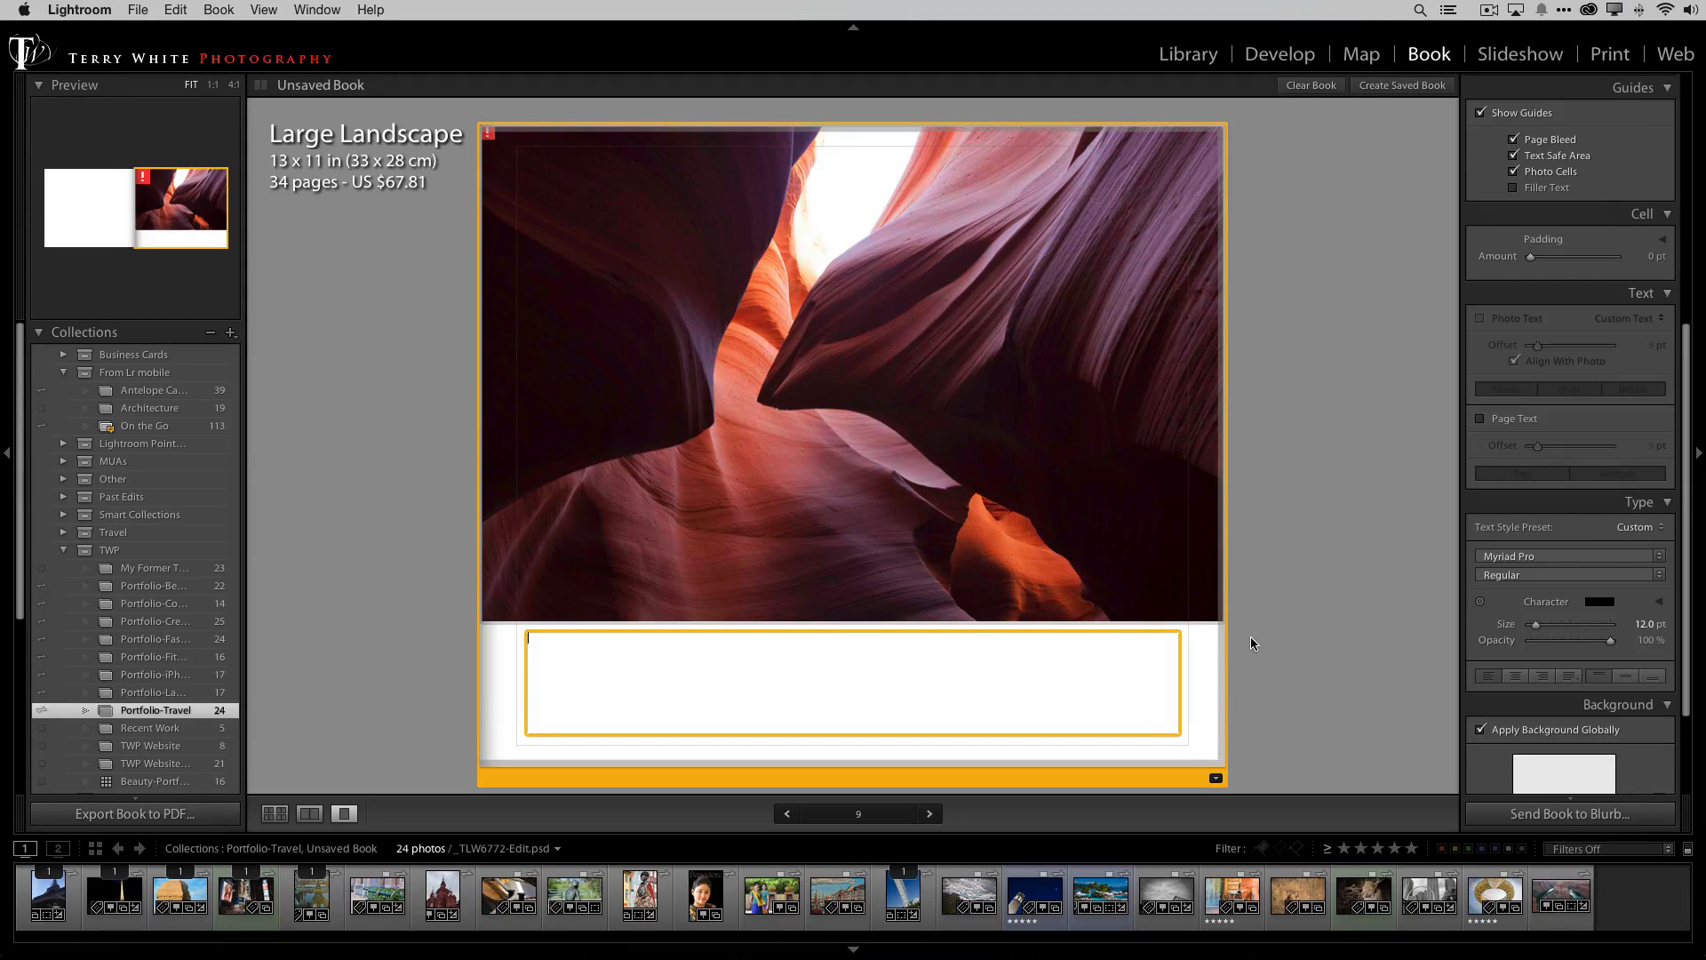
mouse_move(1279, 617)
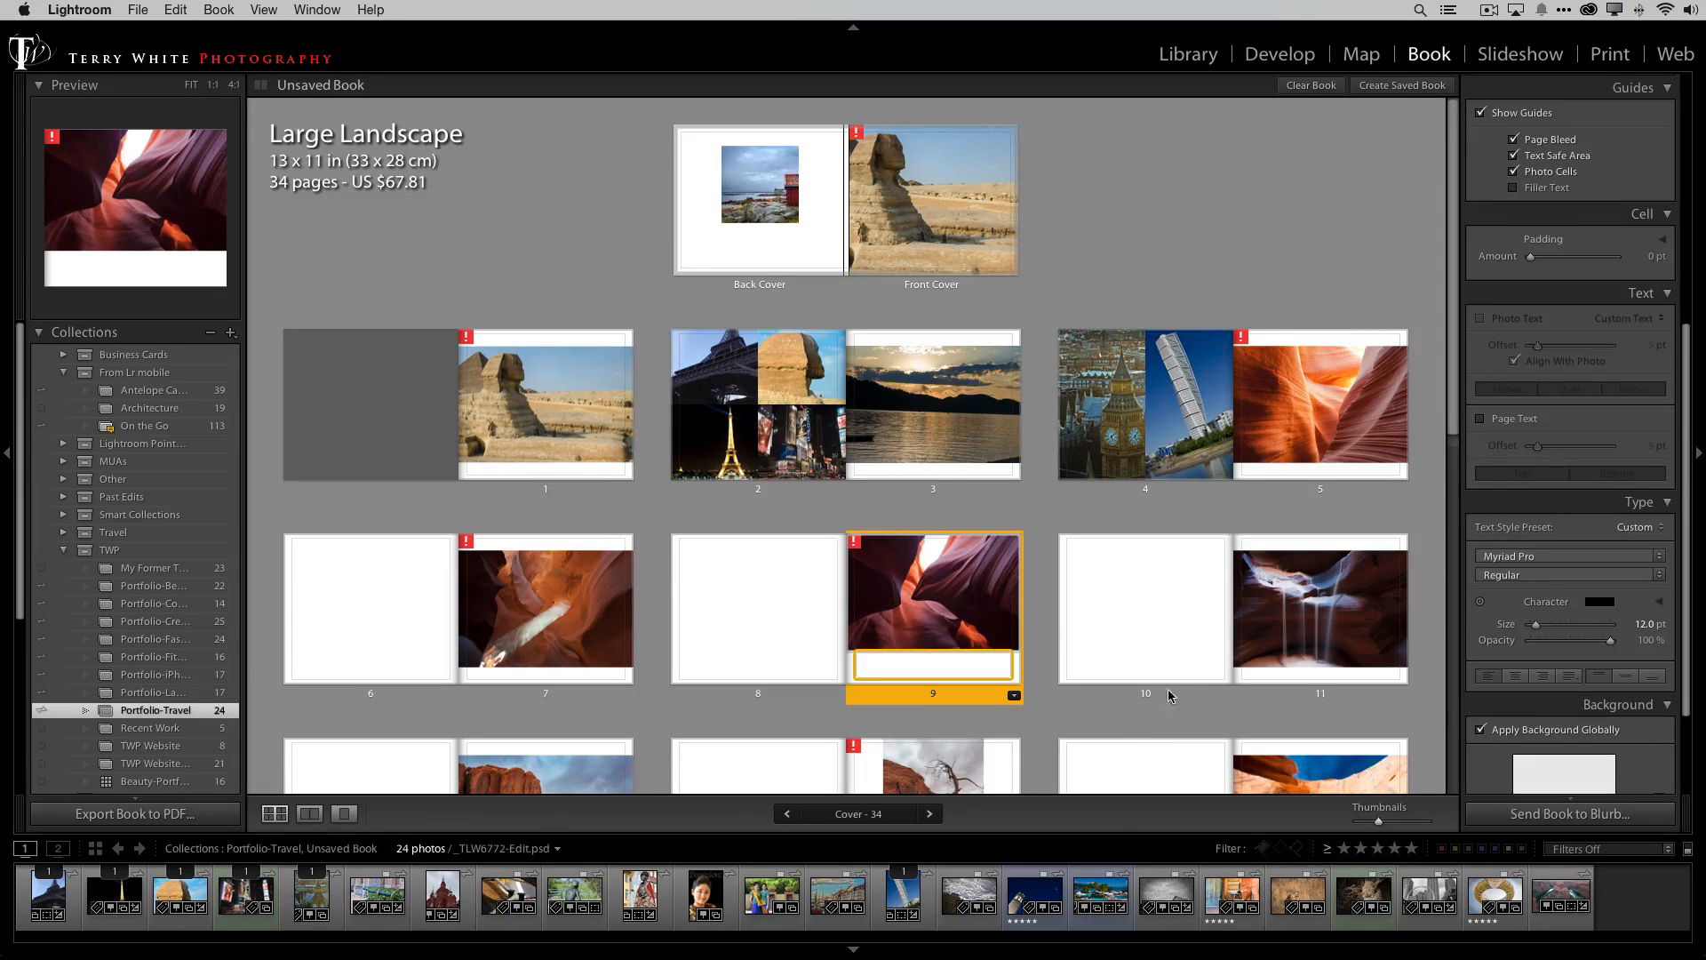
Step: Give page 6 a six-photo grid layout and view it on its own
left_click(757, 608)
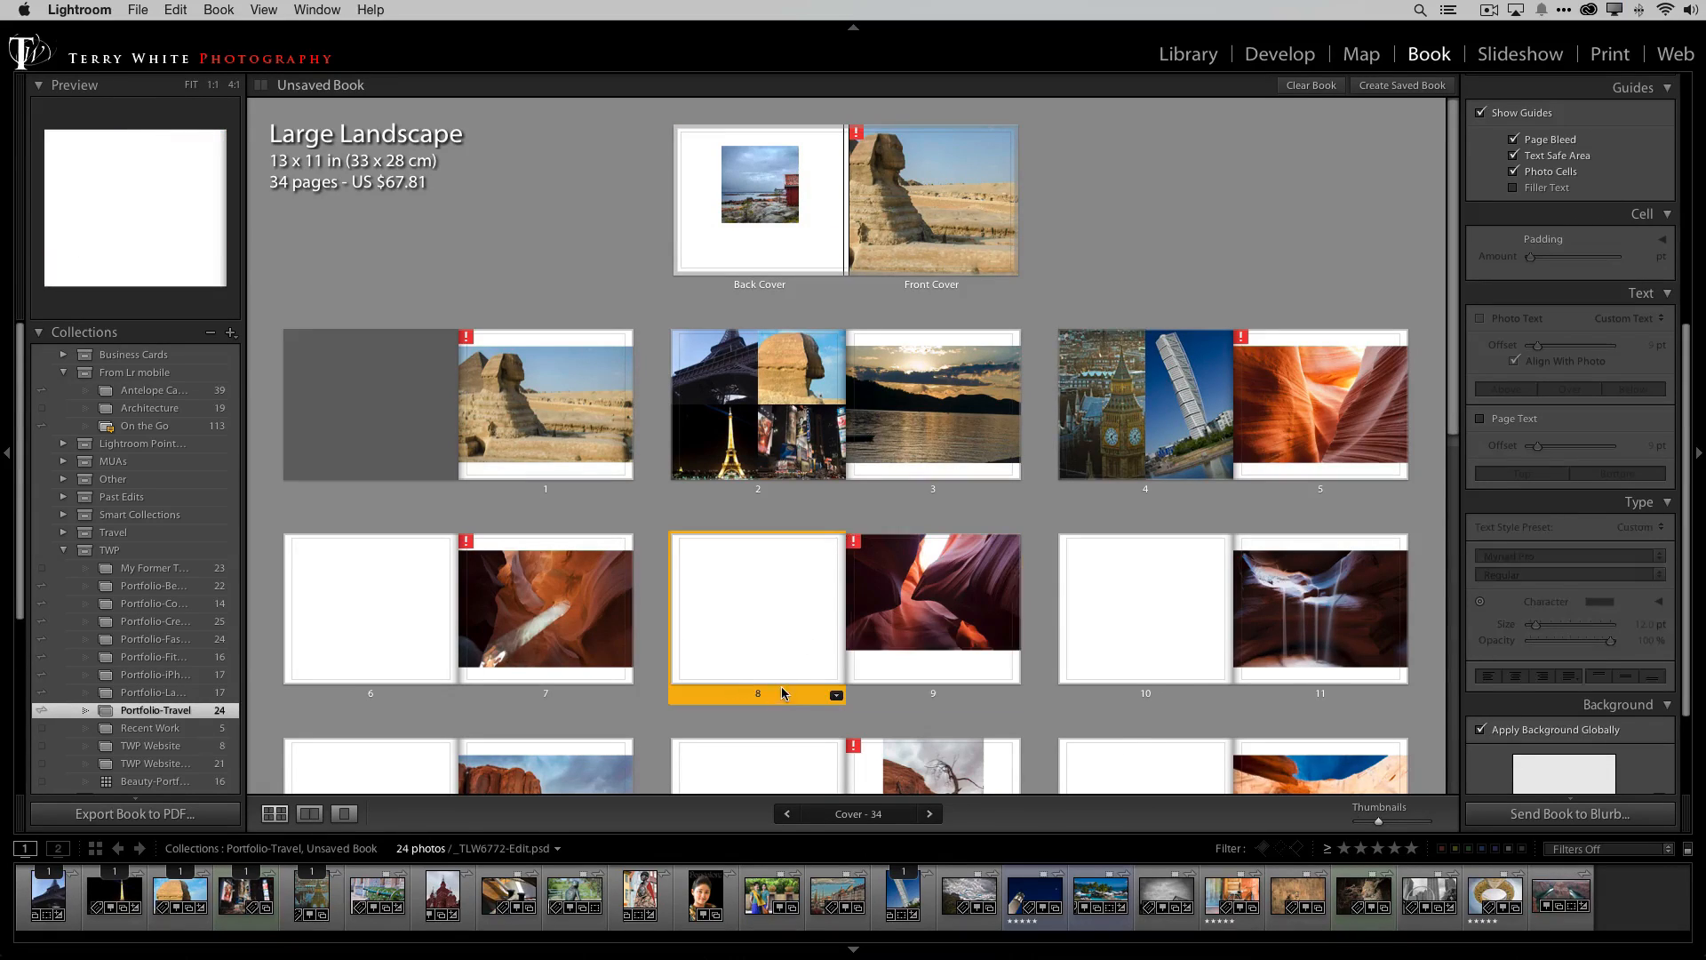
scroll("down", 3)
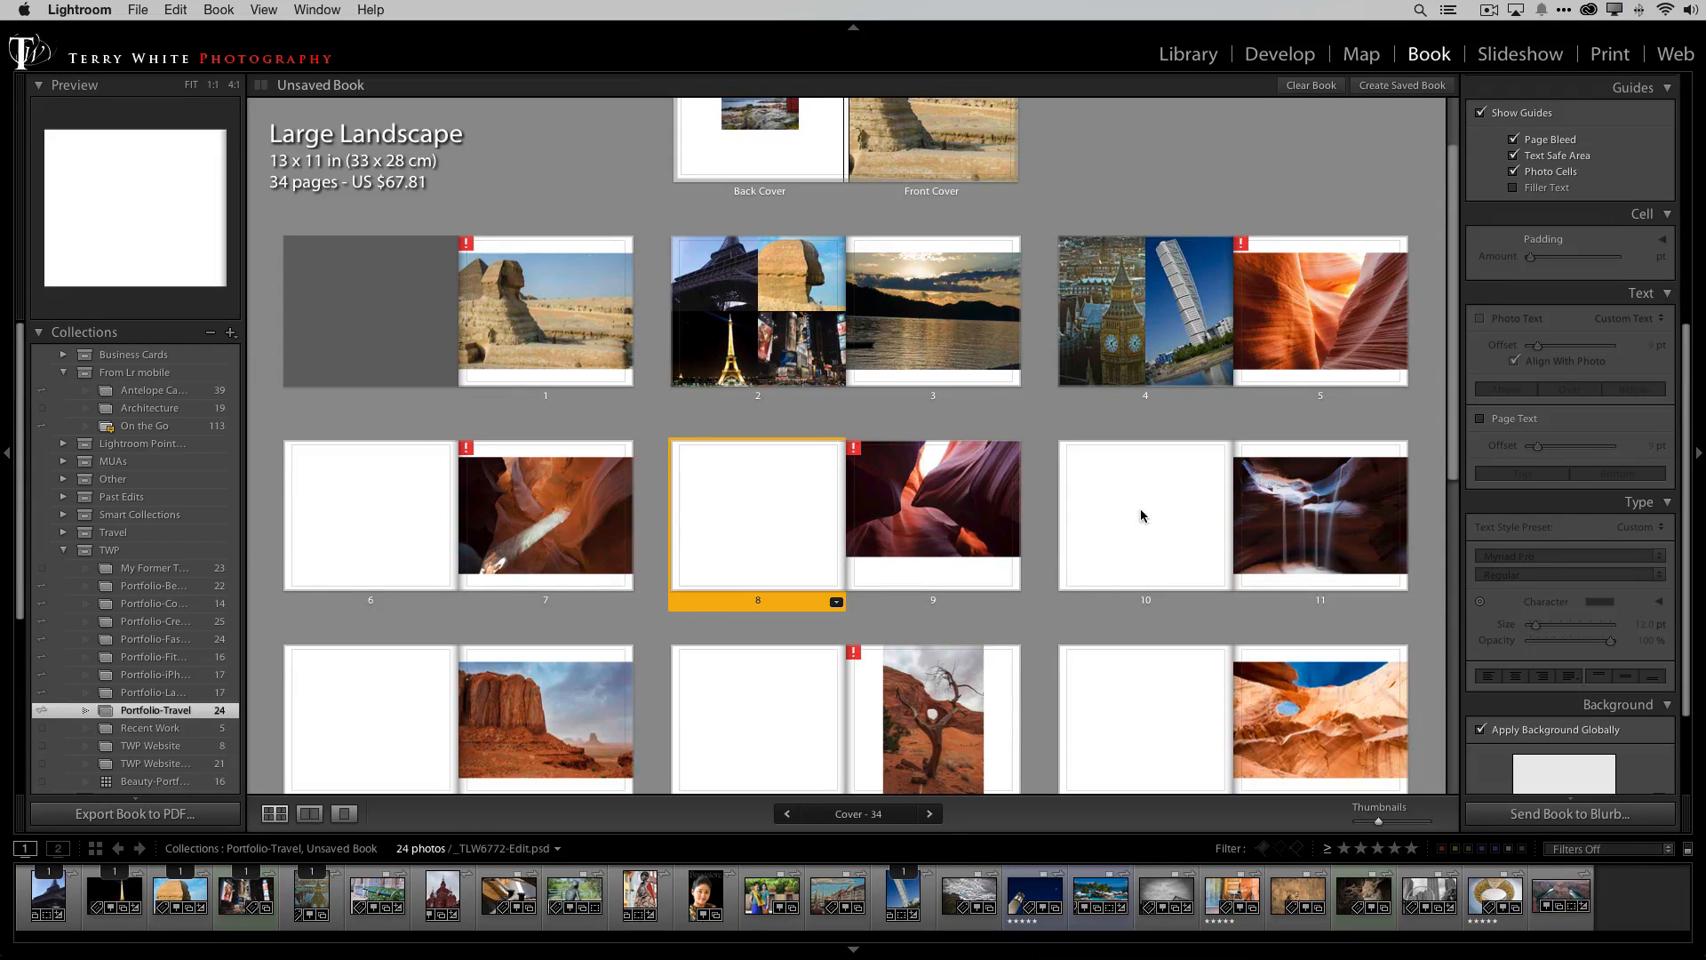
left_click(370, 515)
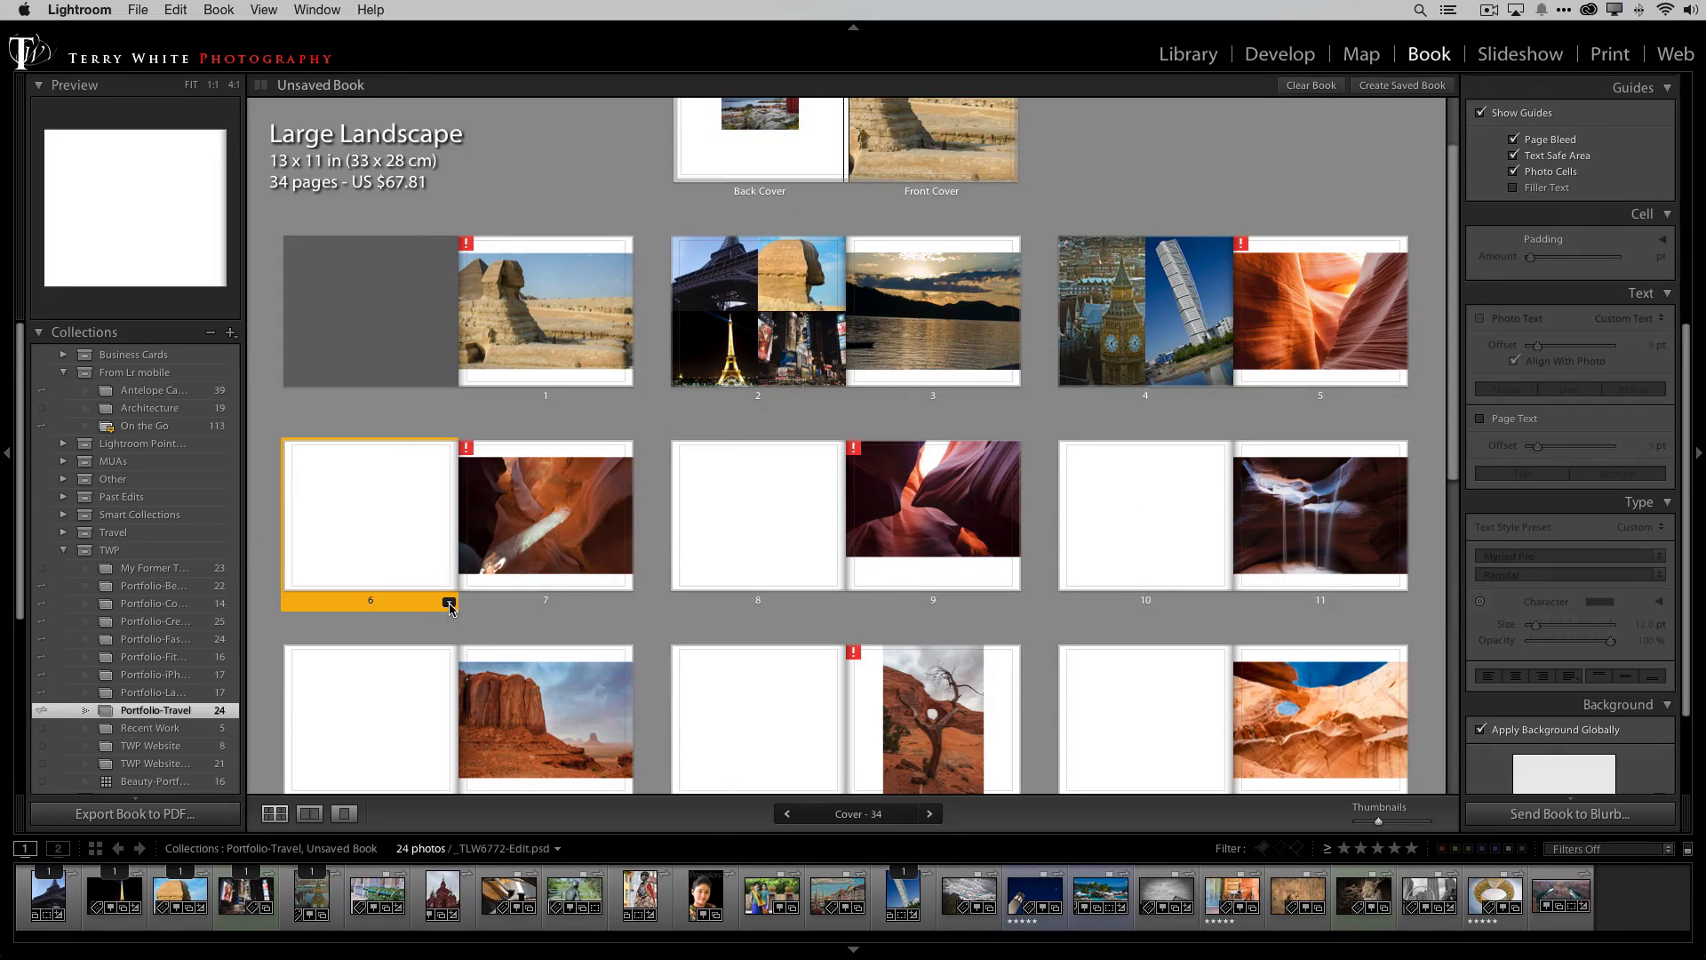
left_click(449, 602)
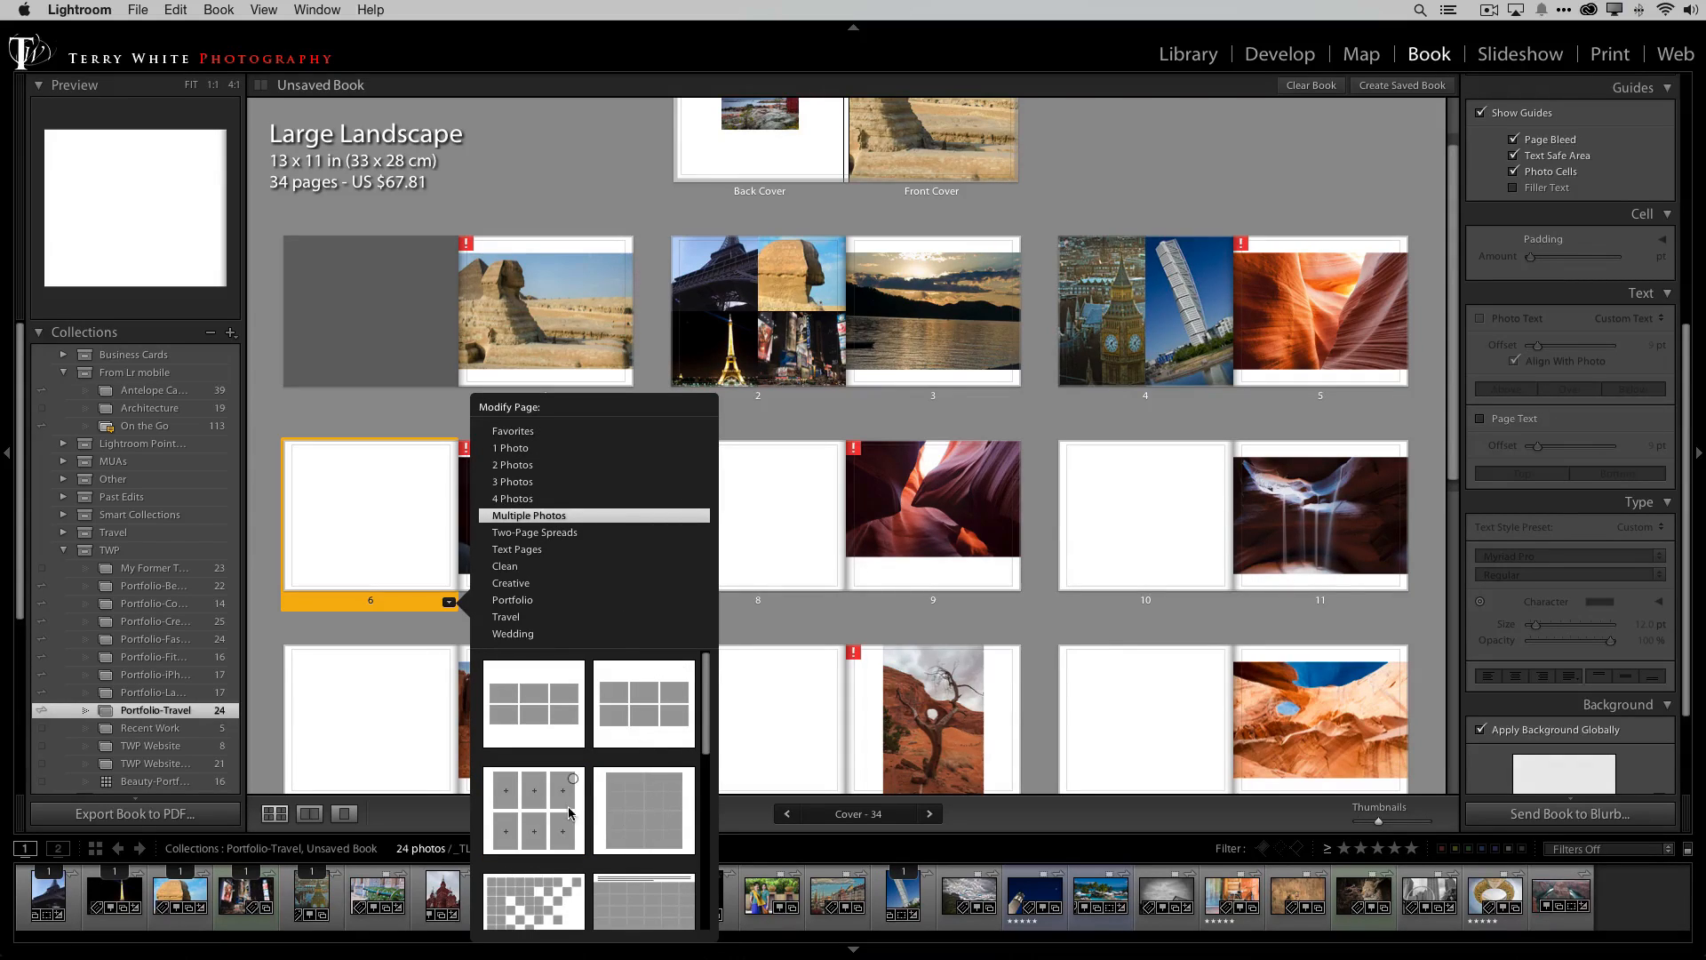
left_click(532, 703)
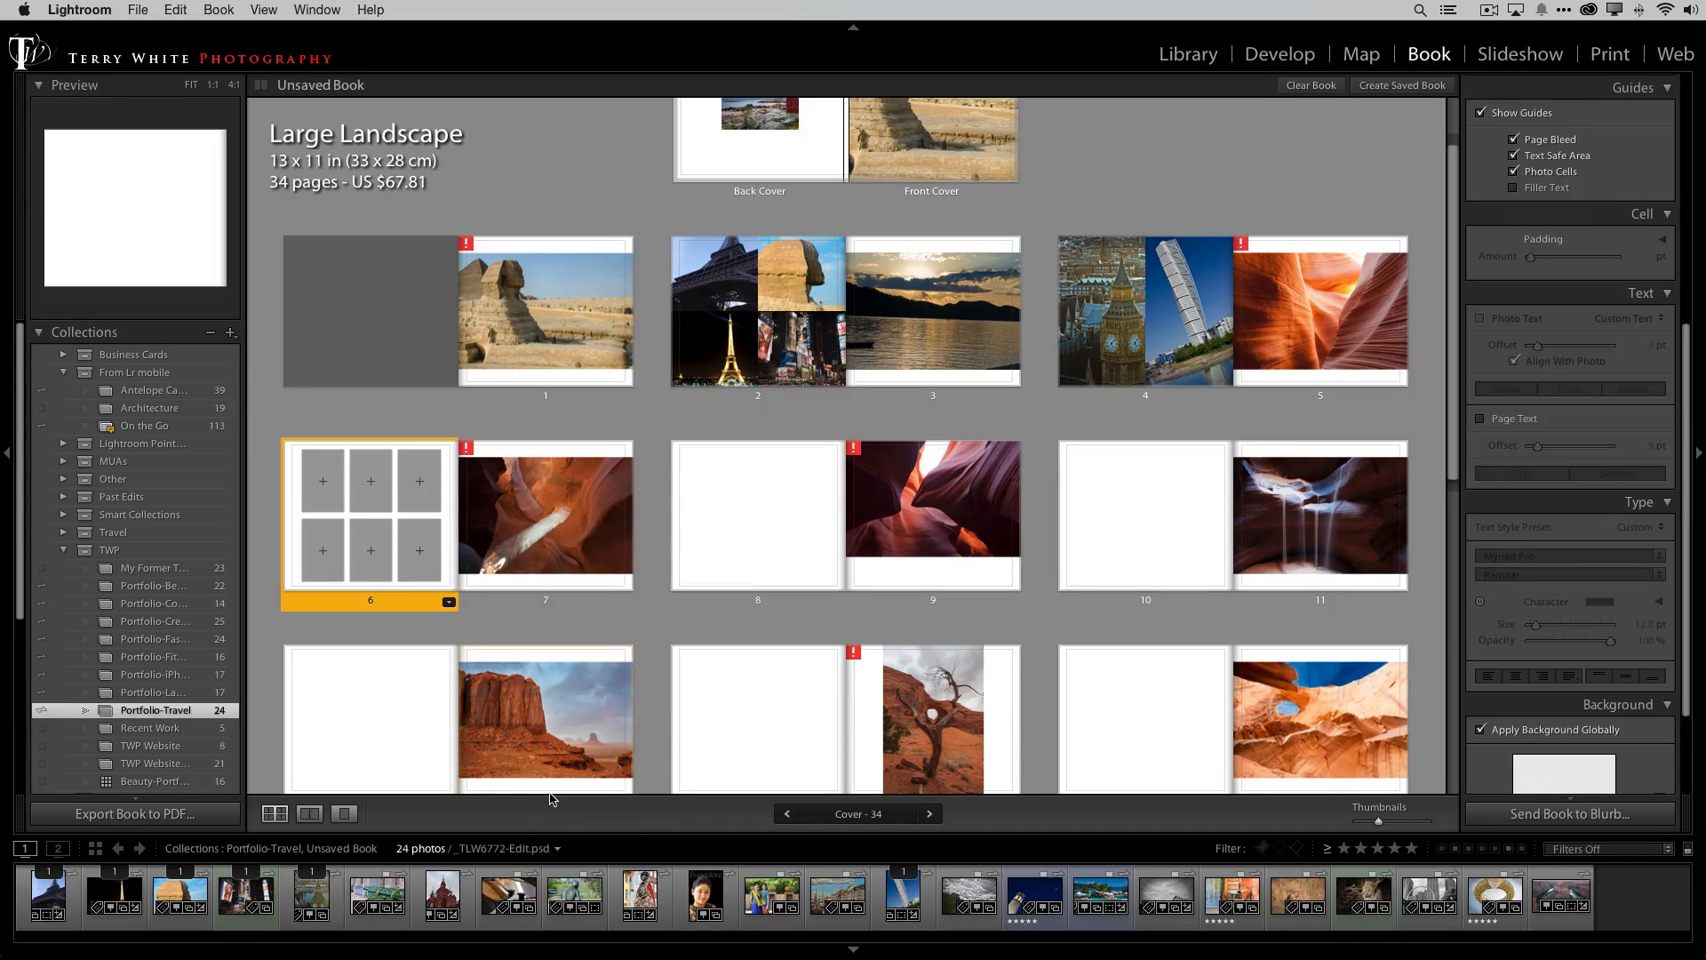
left_click(772, 896)
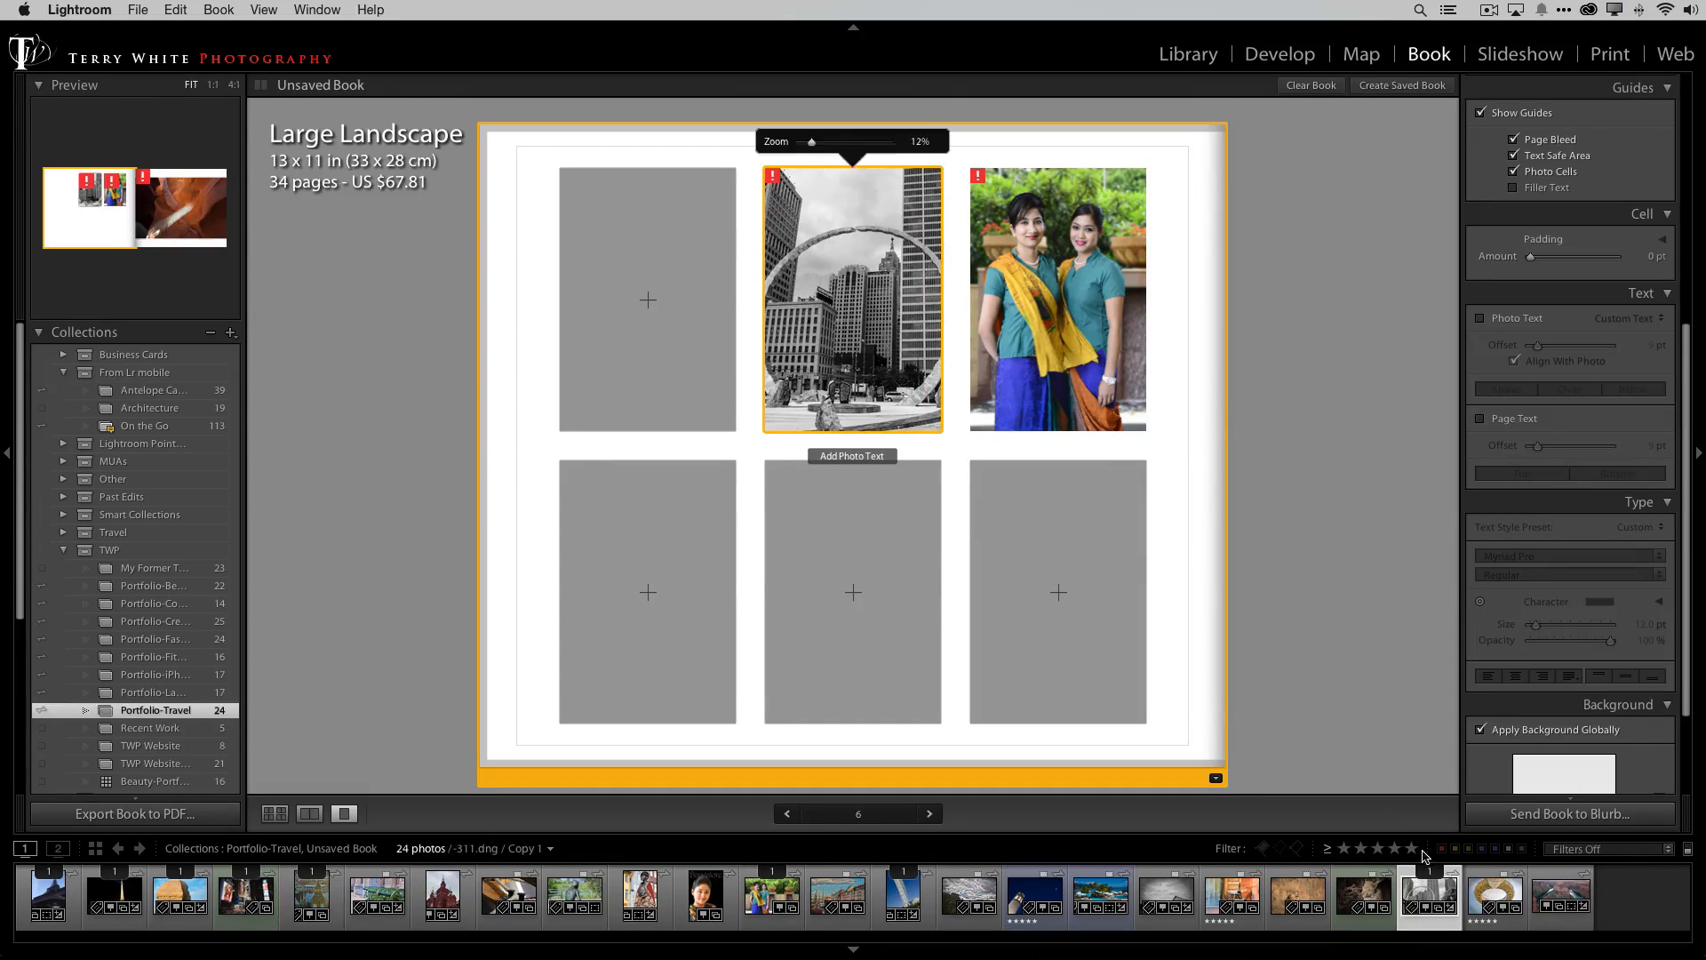
Step: Fill page 6's remaining cells with travel photos, Big Ben in the bottom-middle, then deselect
left_click(704, 896)
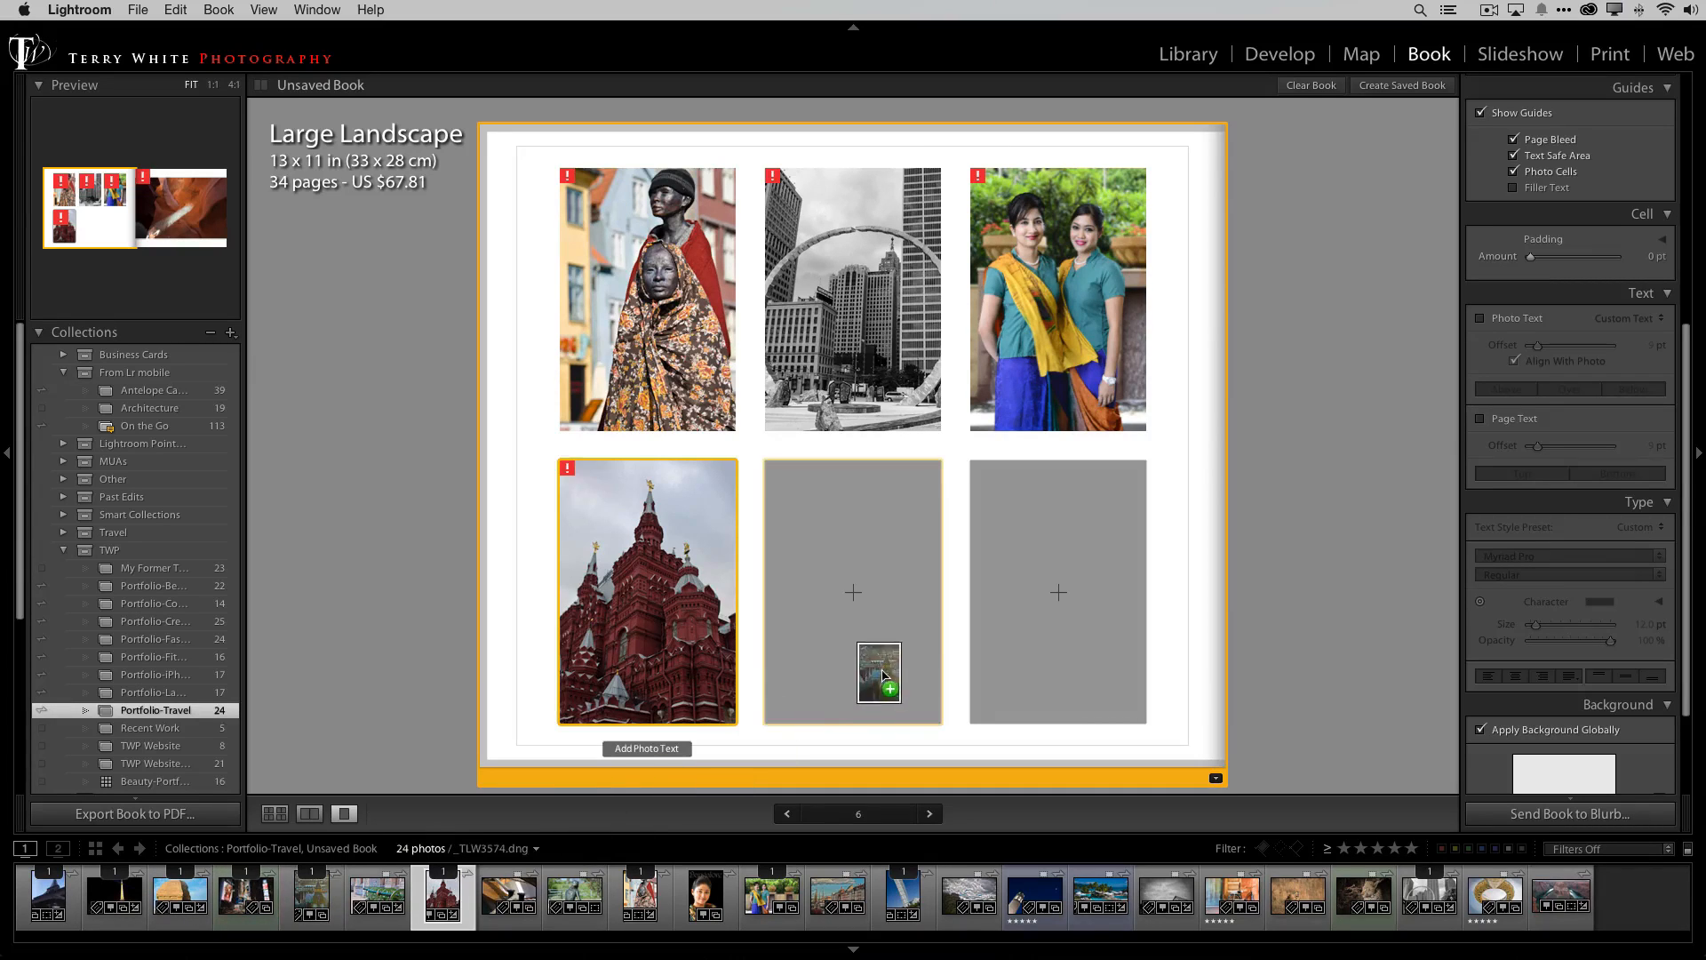
left_click_drag(878, 675, 852, 590)
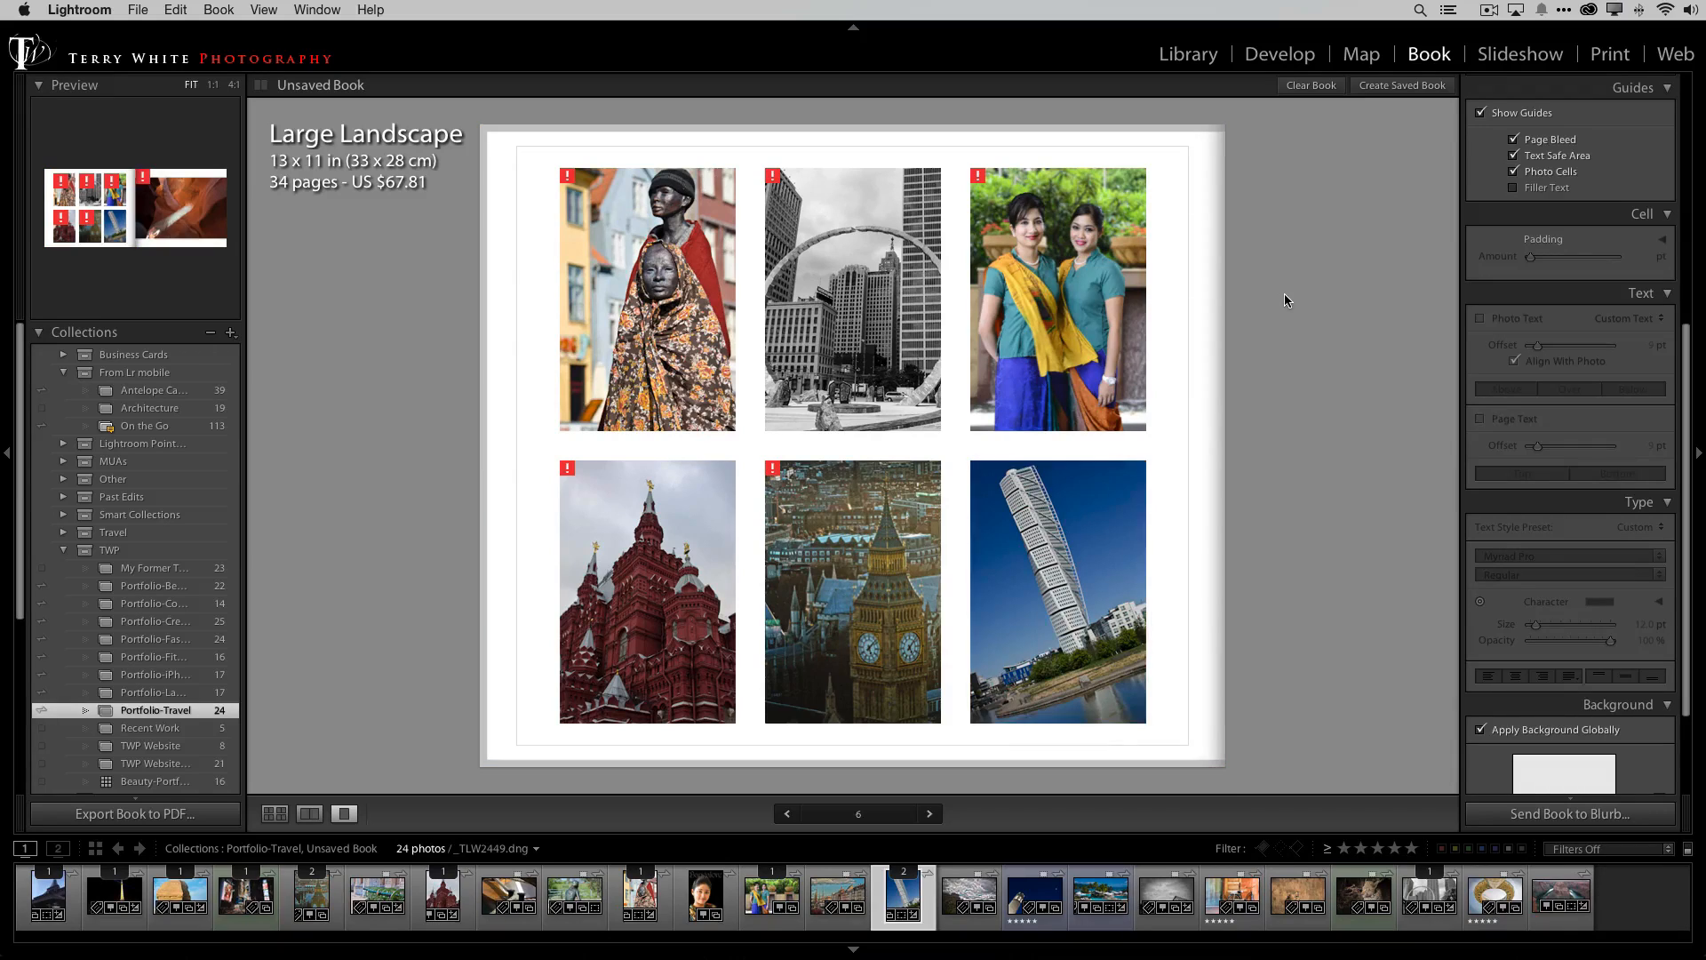
left_click(1055, 590)
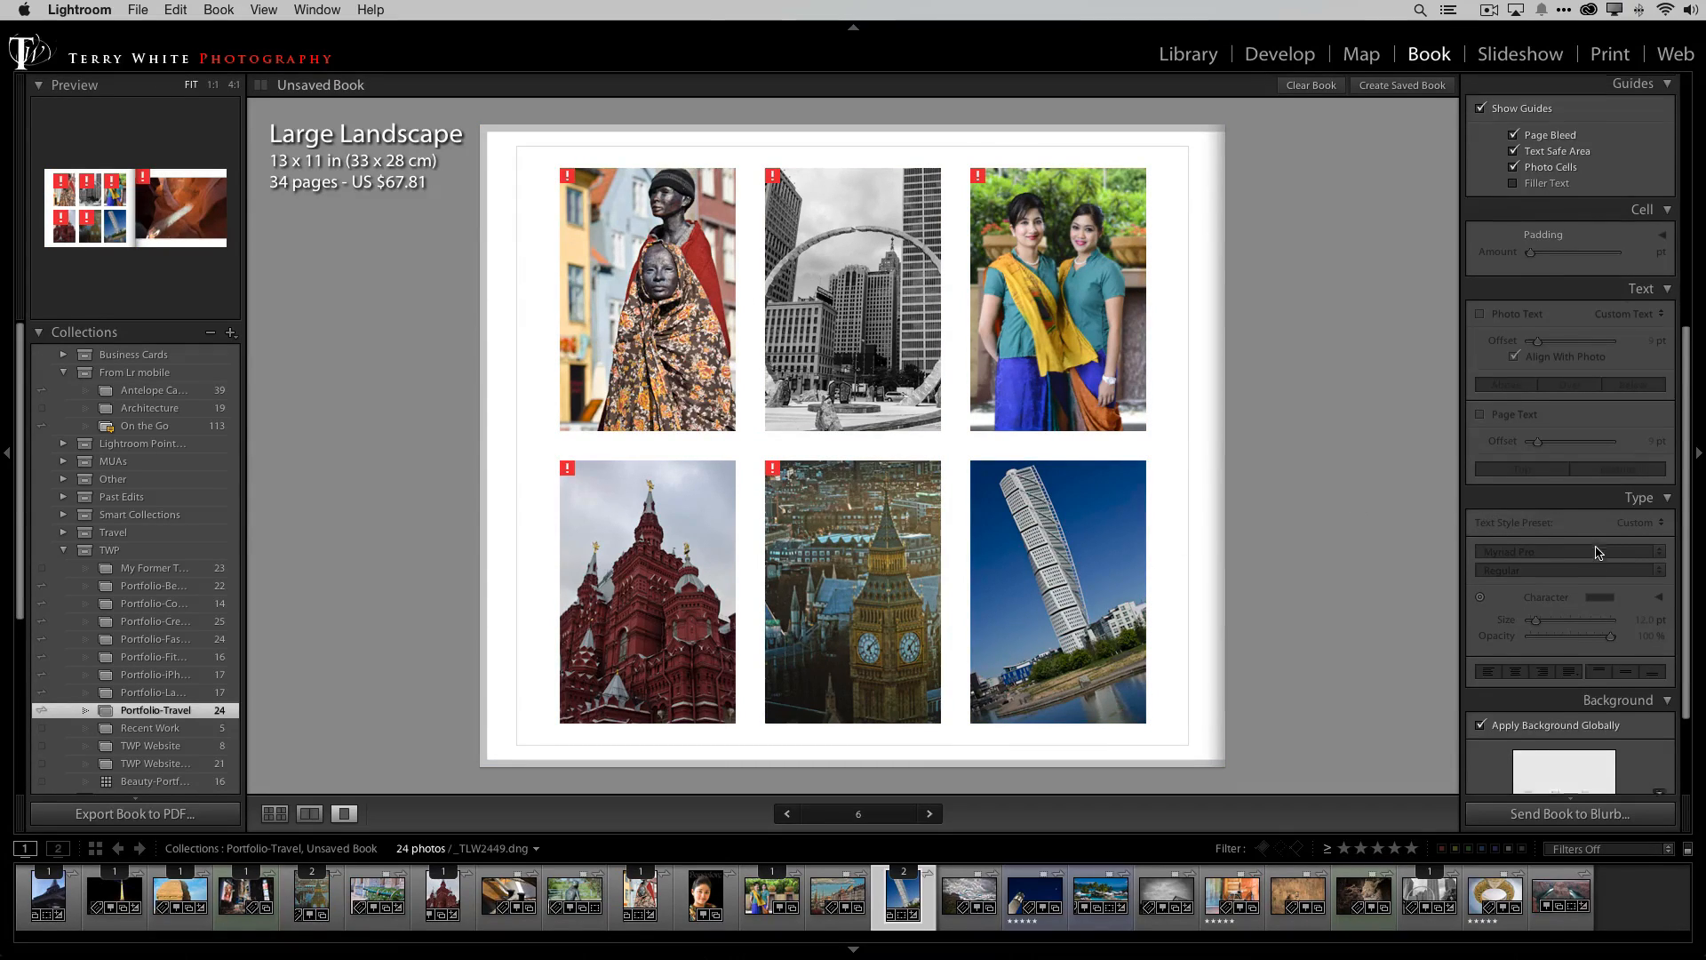
Step: Reveal the Book Settings output choices (Blurb, PDF, JPEG) to switch the book to PDF
scroll("down", 3)
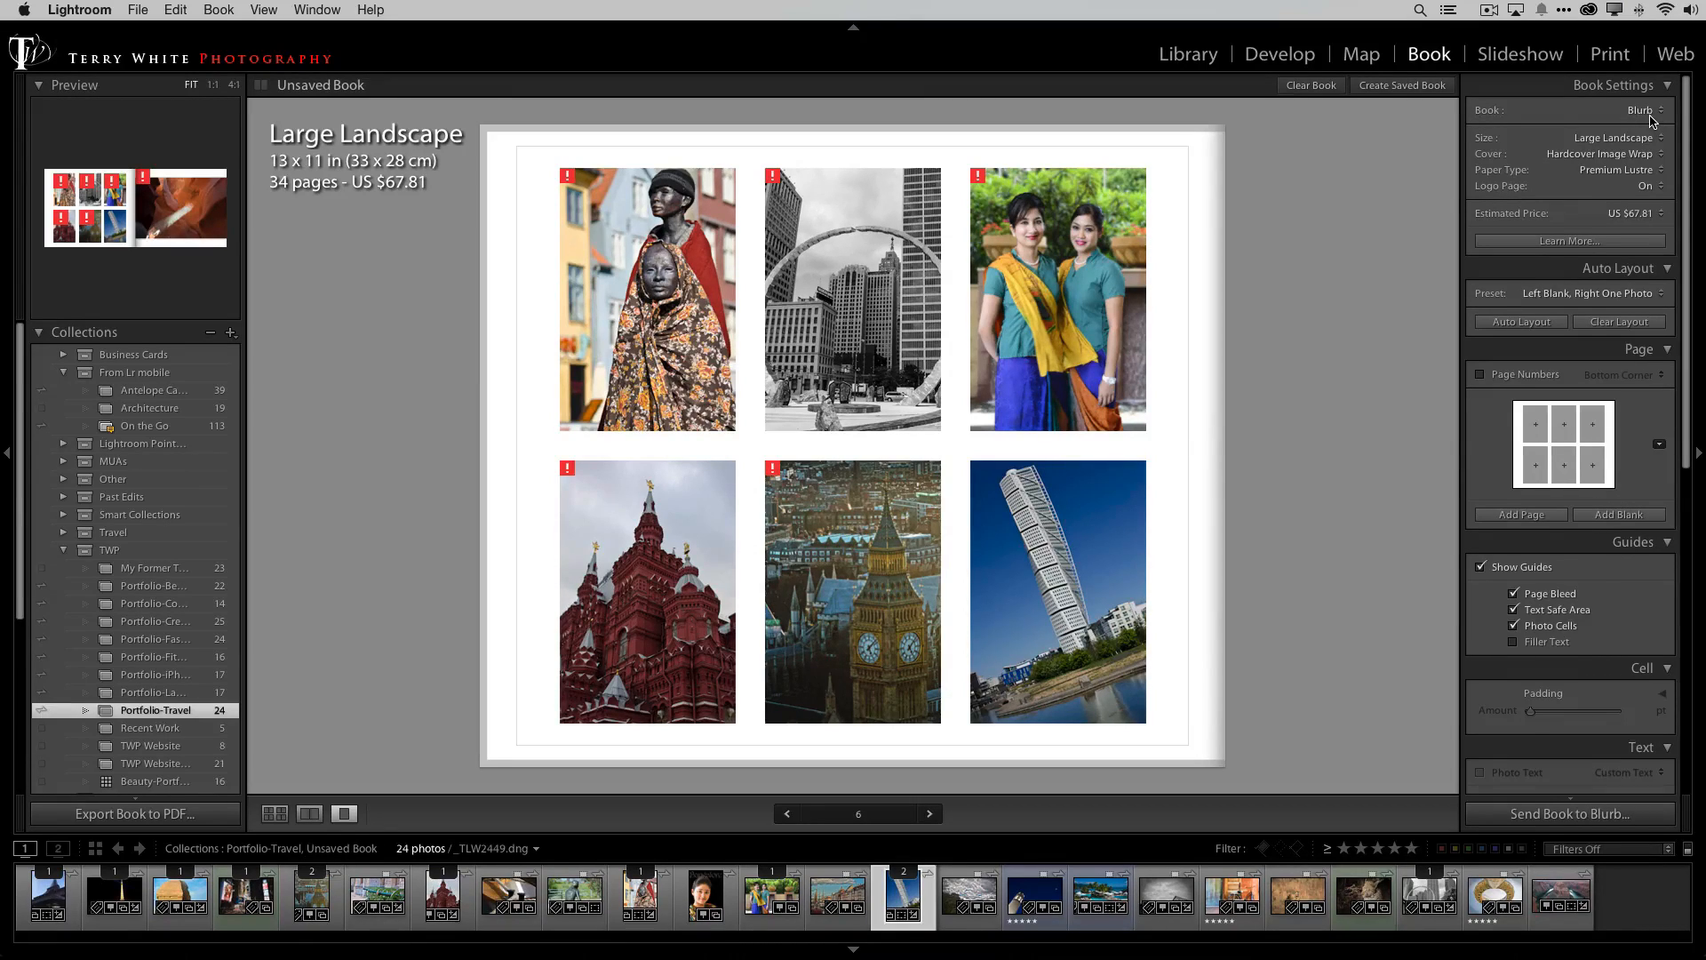
left_click(1643, 109)
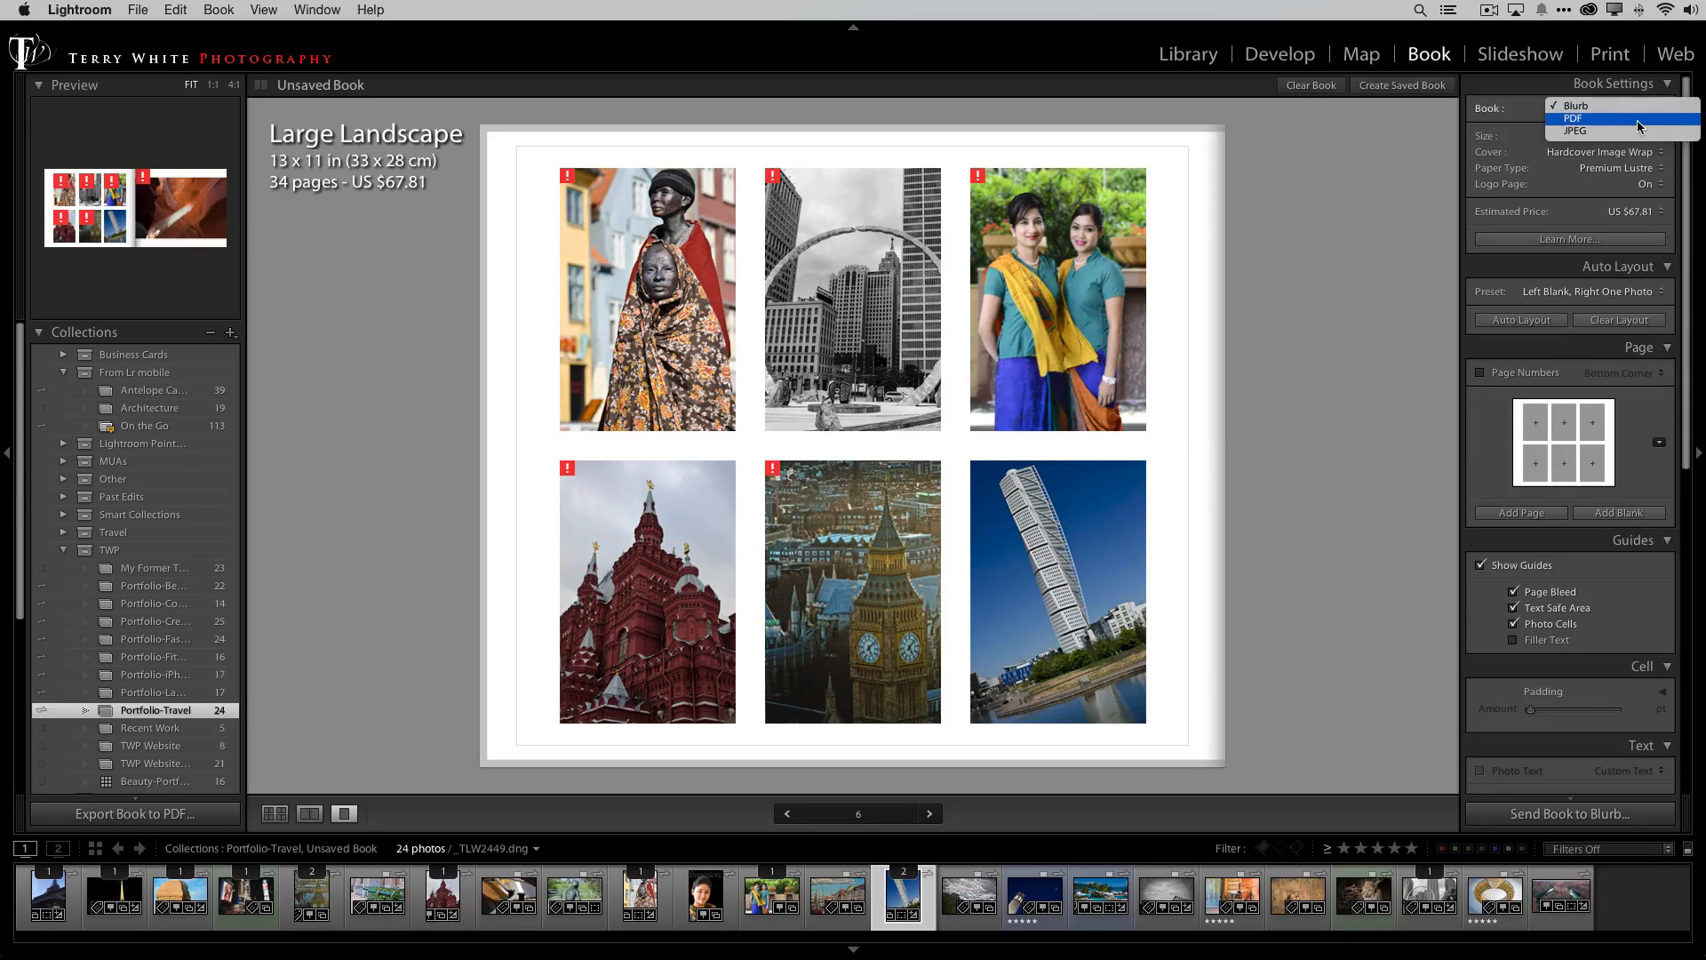